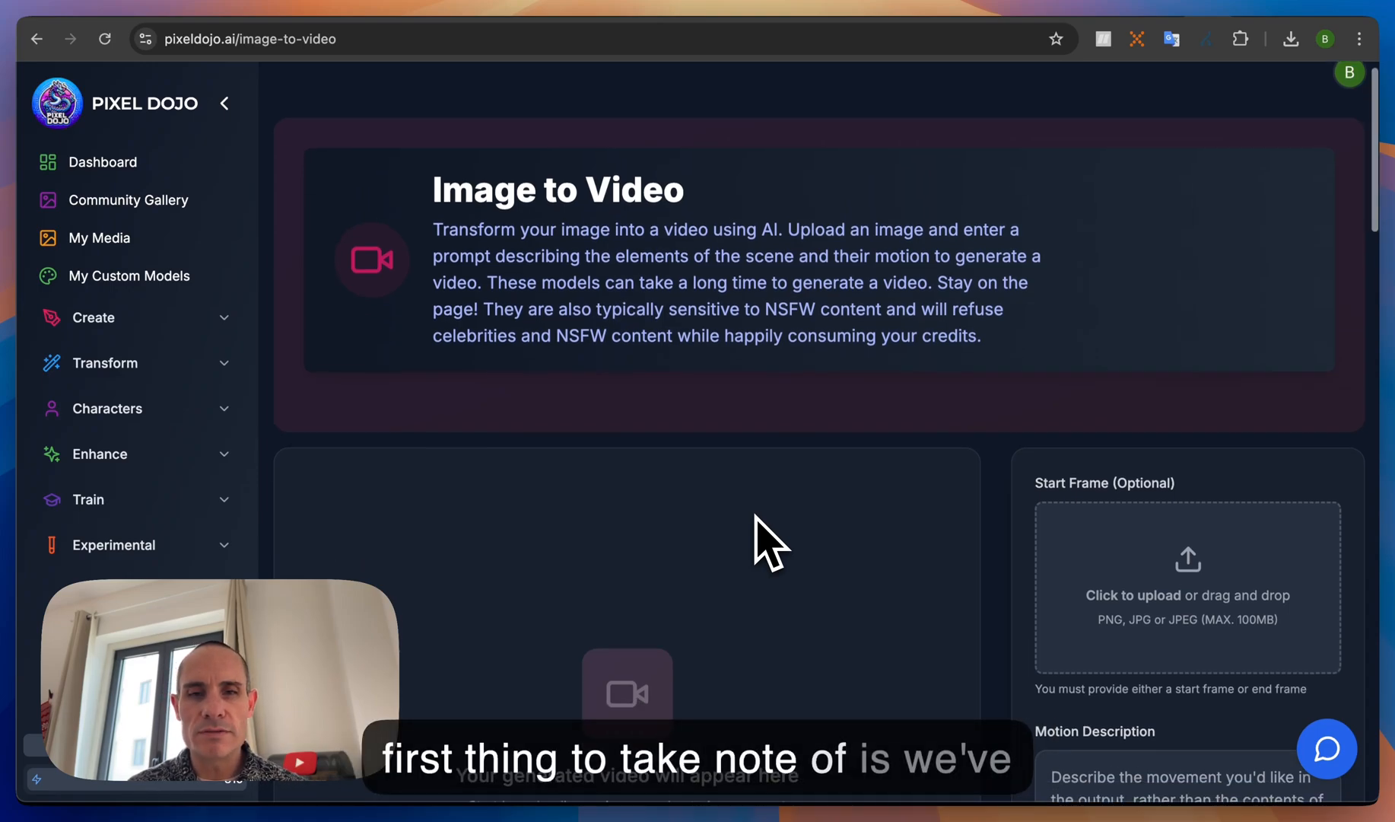
- Keep Luma Ray as the video model and expand Create to list image generators
scroll(up, 3)
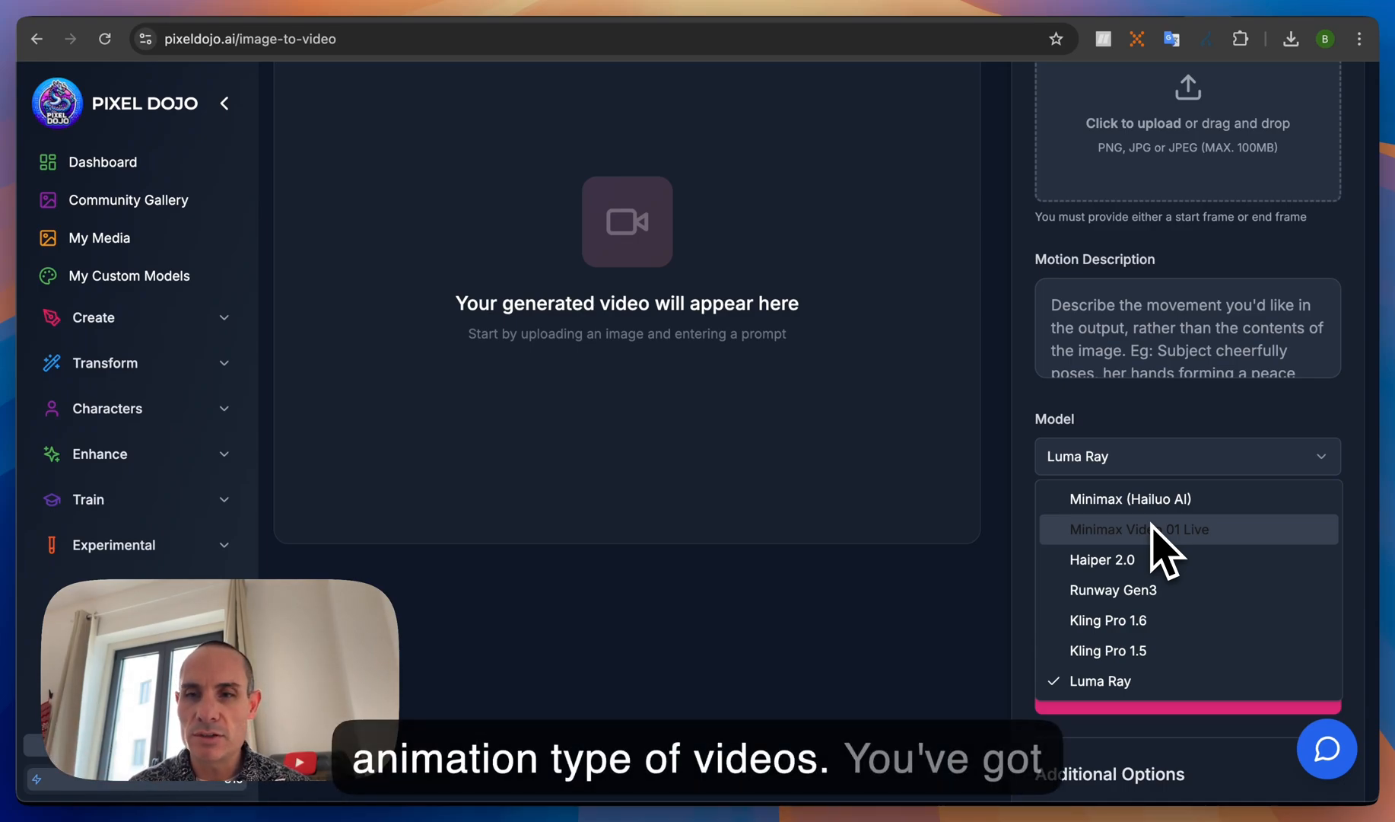
mouse_move(1202, 614)
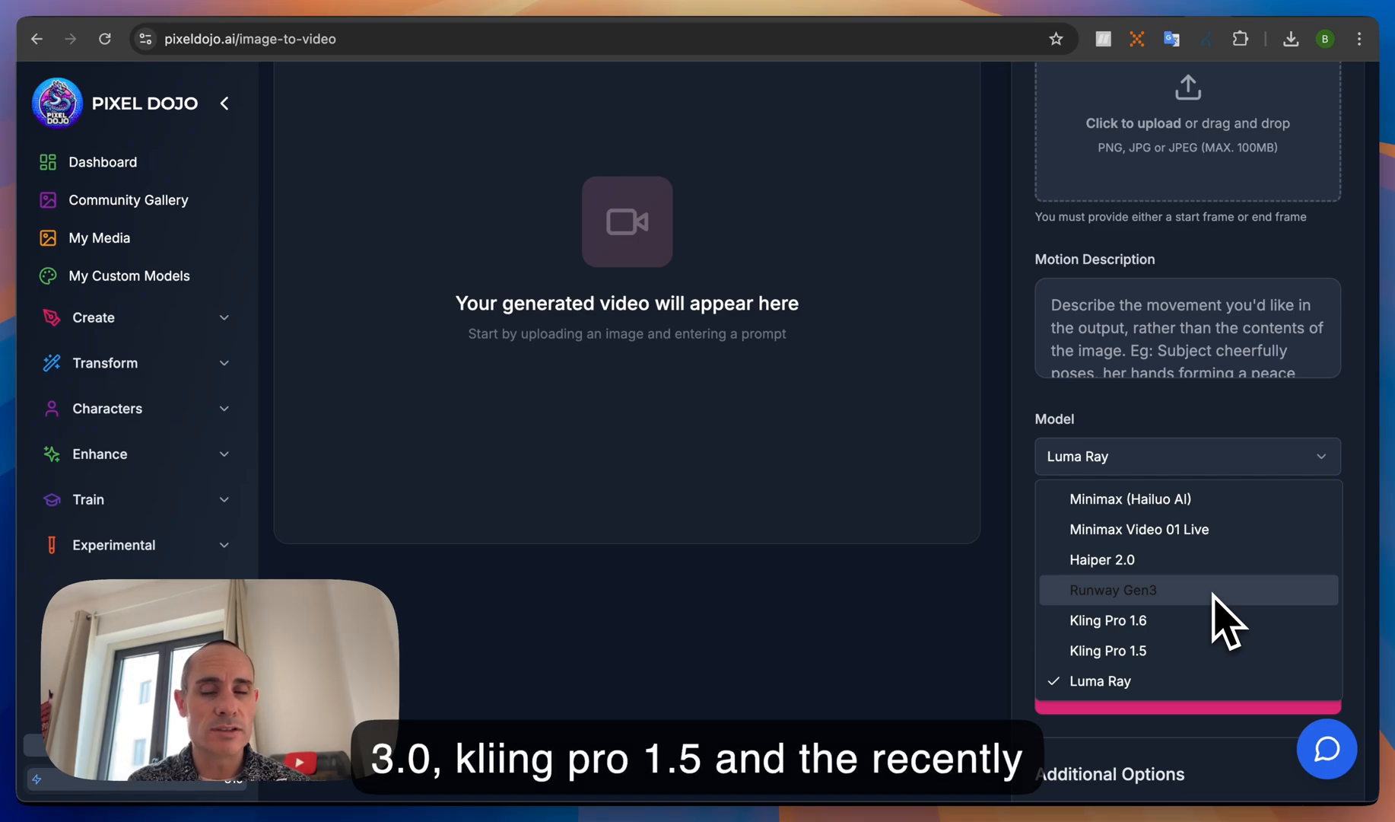
mouse_move(1187, 681)
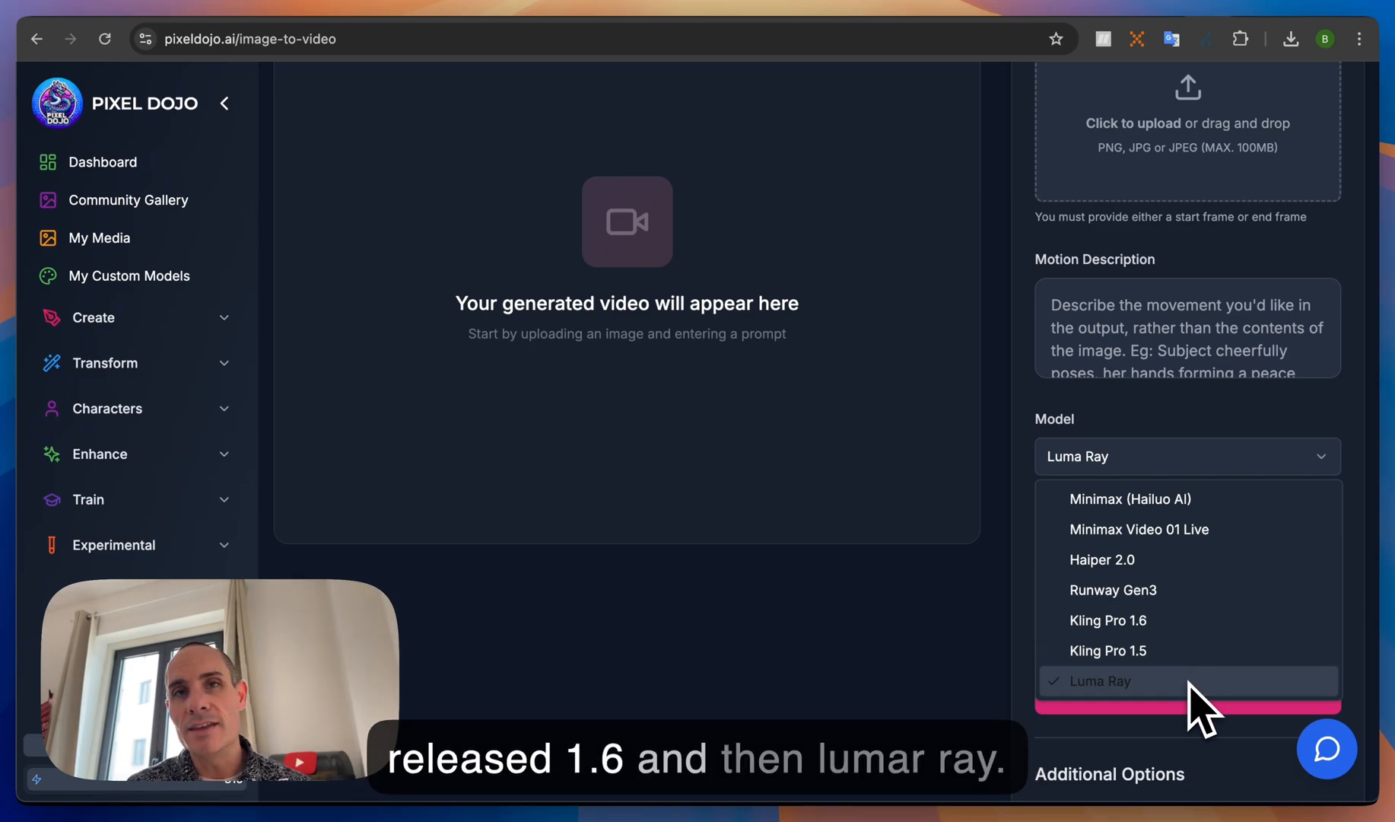
click(1103, 681)
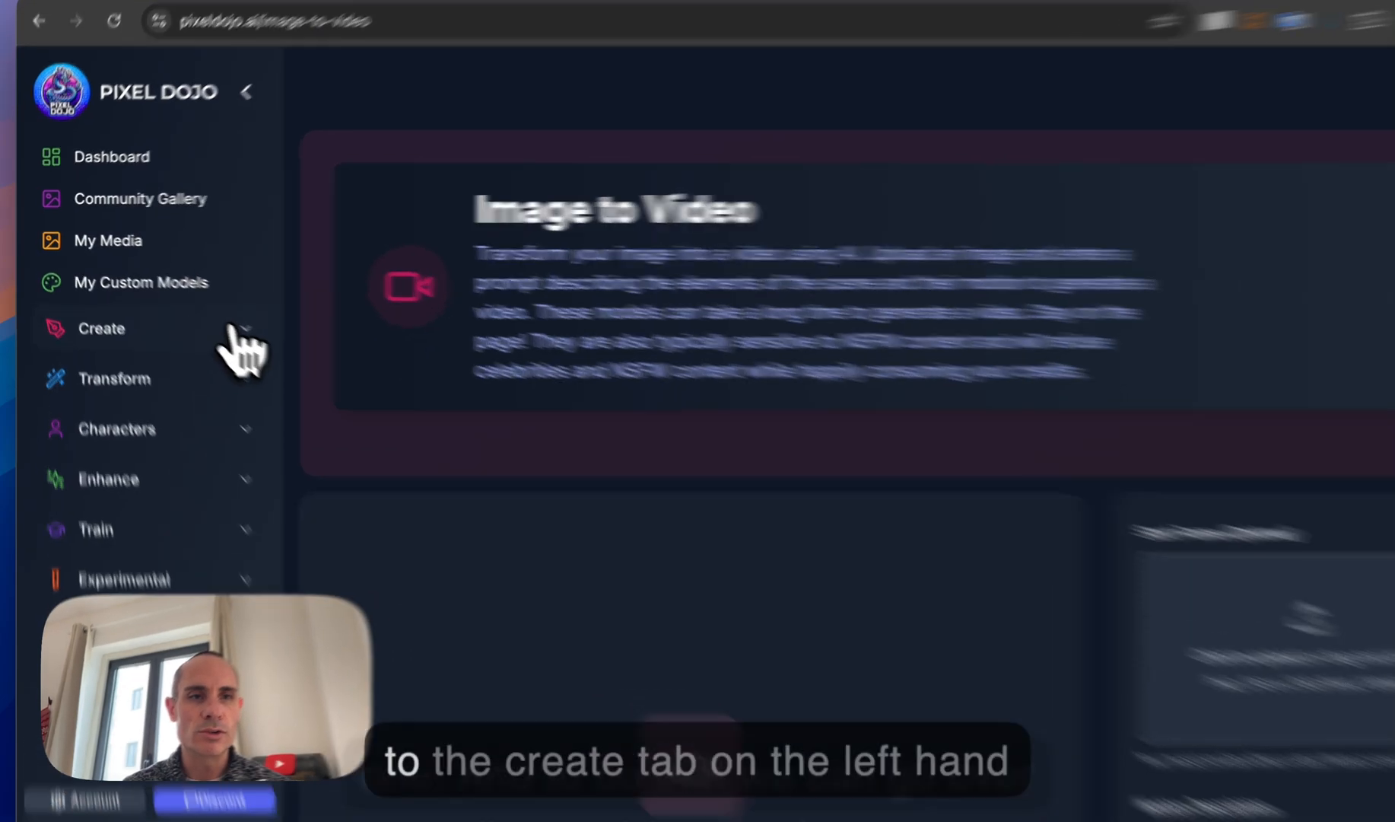
click(103, 328)
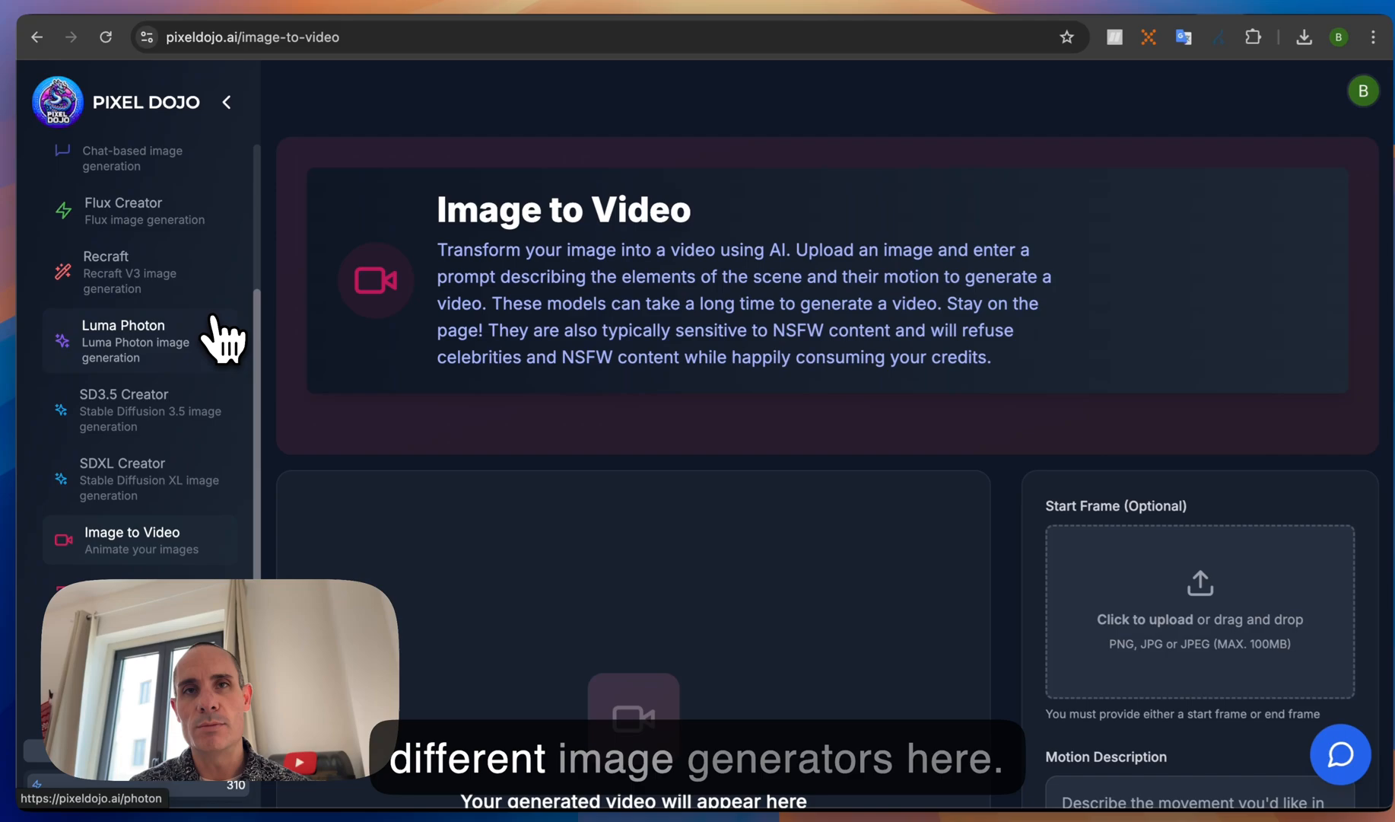
mouse_move(187, 223)
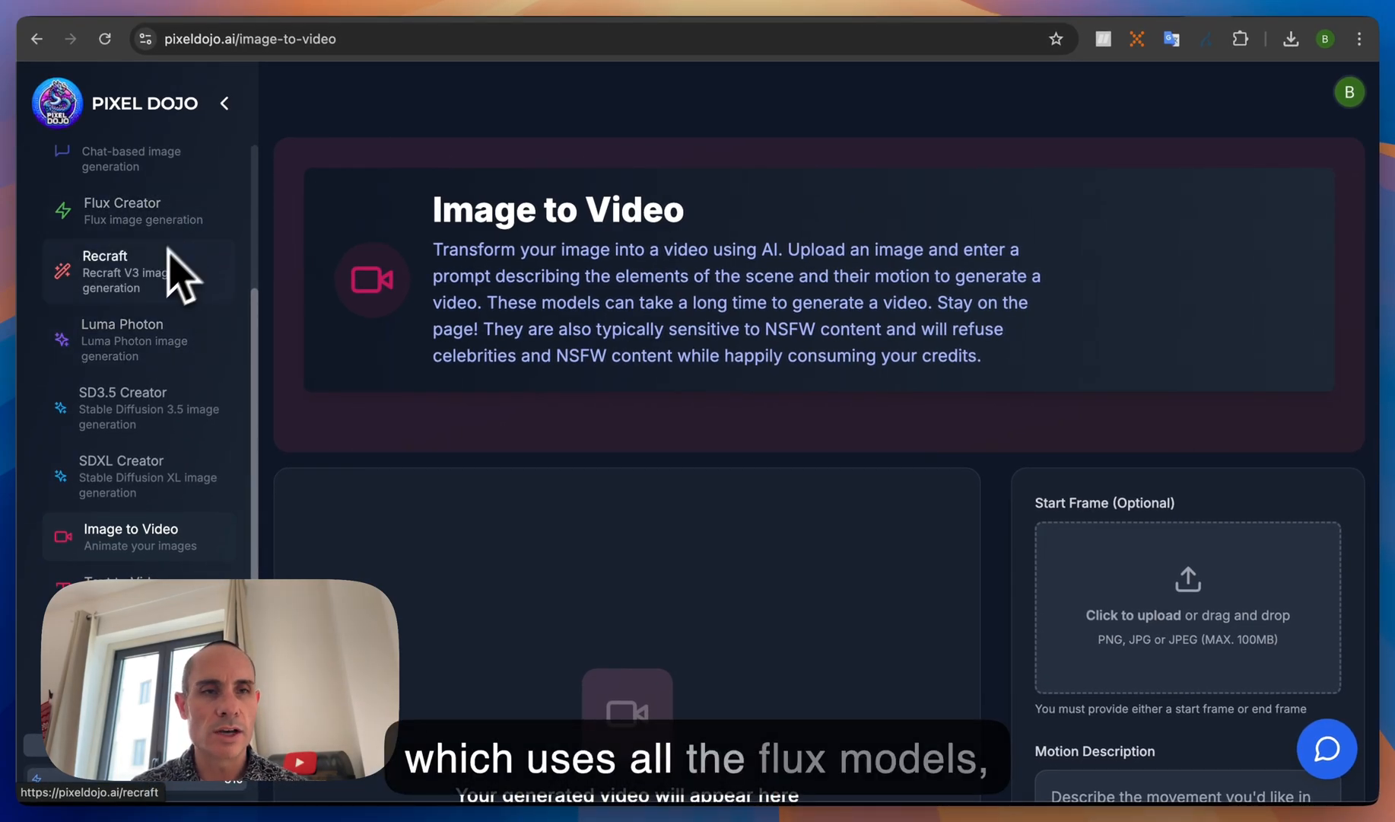
mouse_move(161, 347)
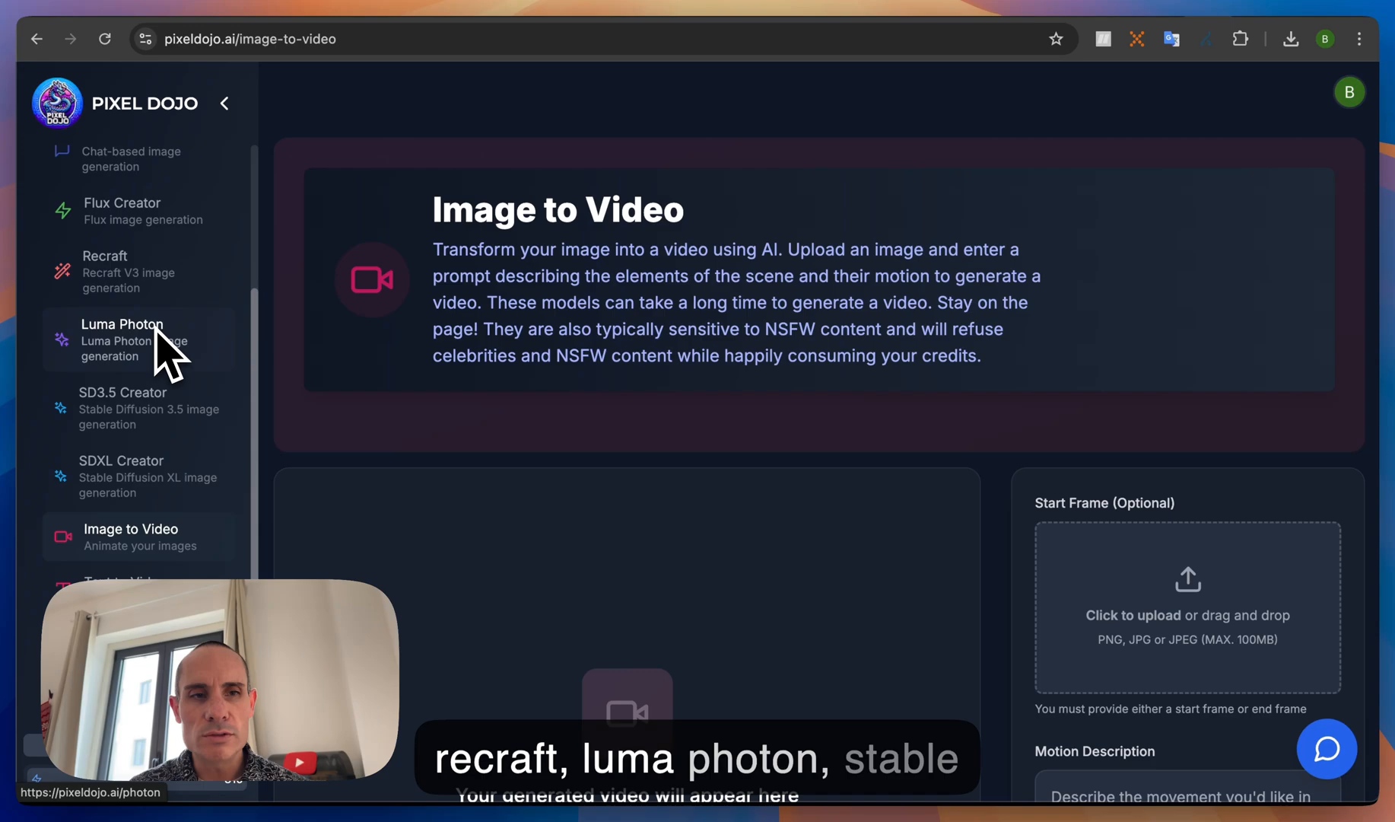
mouse_move(194, 436)
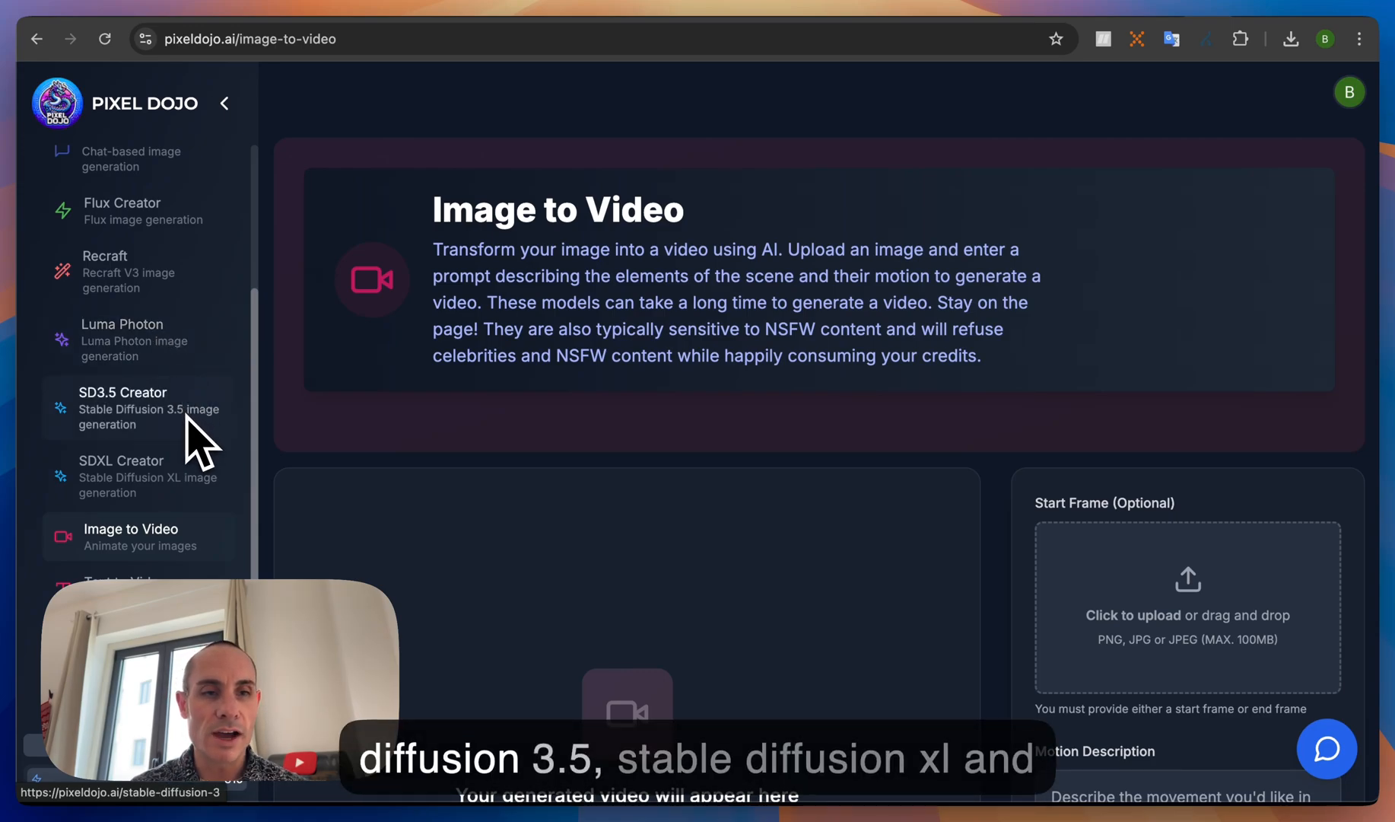
scroll(down, 3)
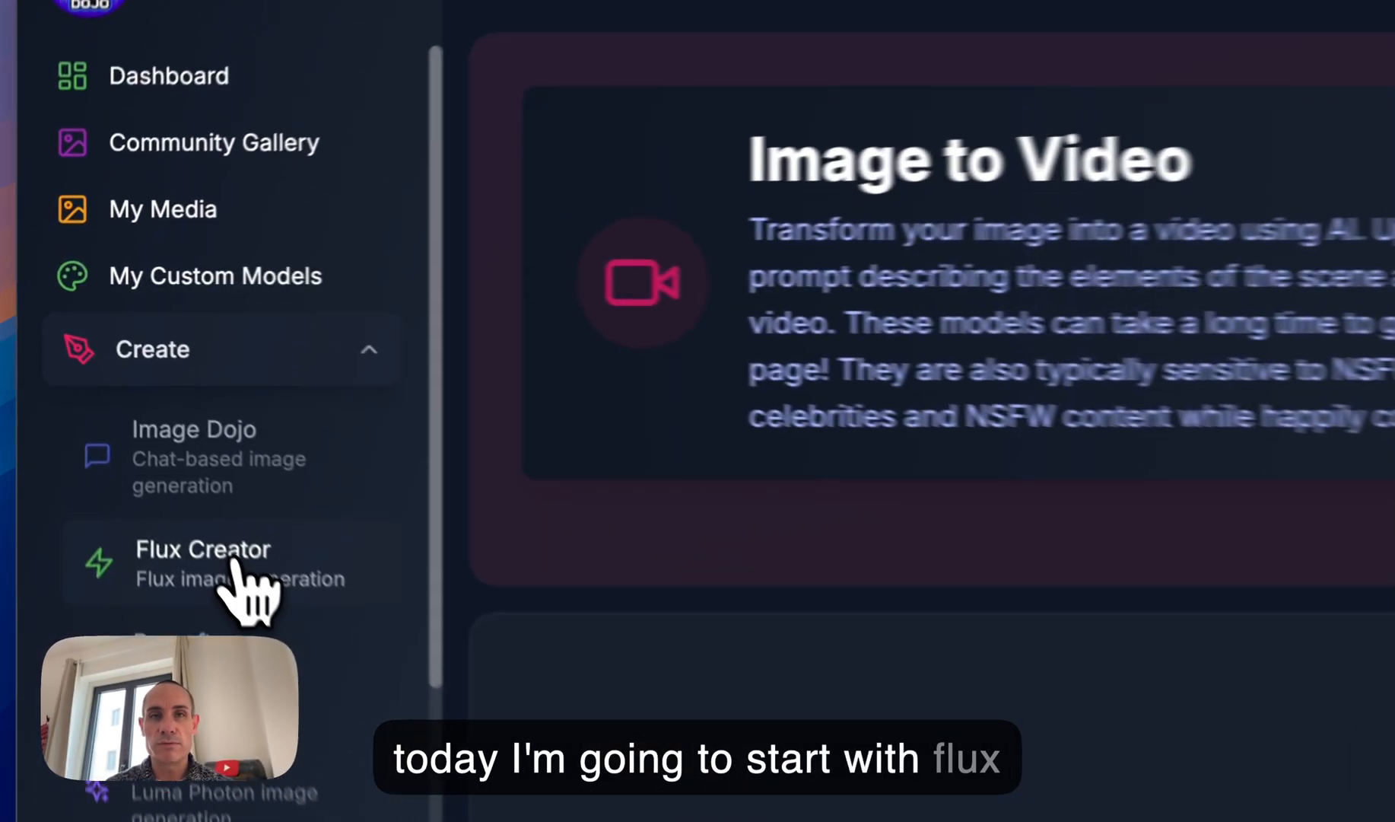
- Open Flux Creator, choose Flux Pro 1.1, and enter the dragon-eating-pasta prompt
click(203, 561)
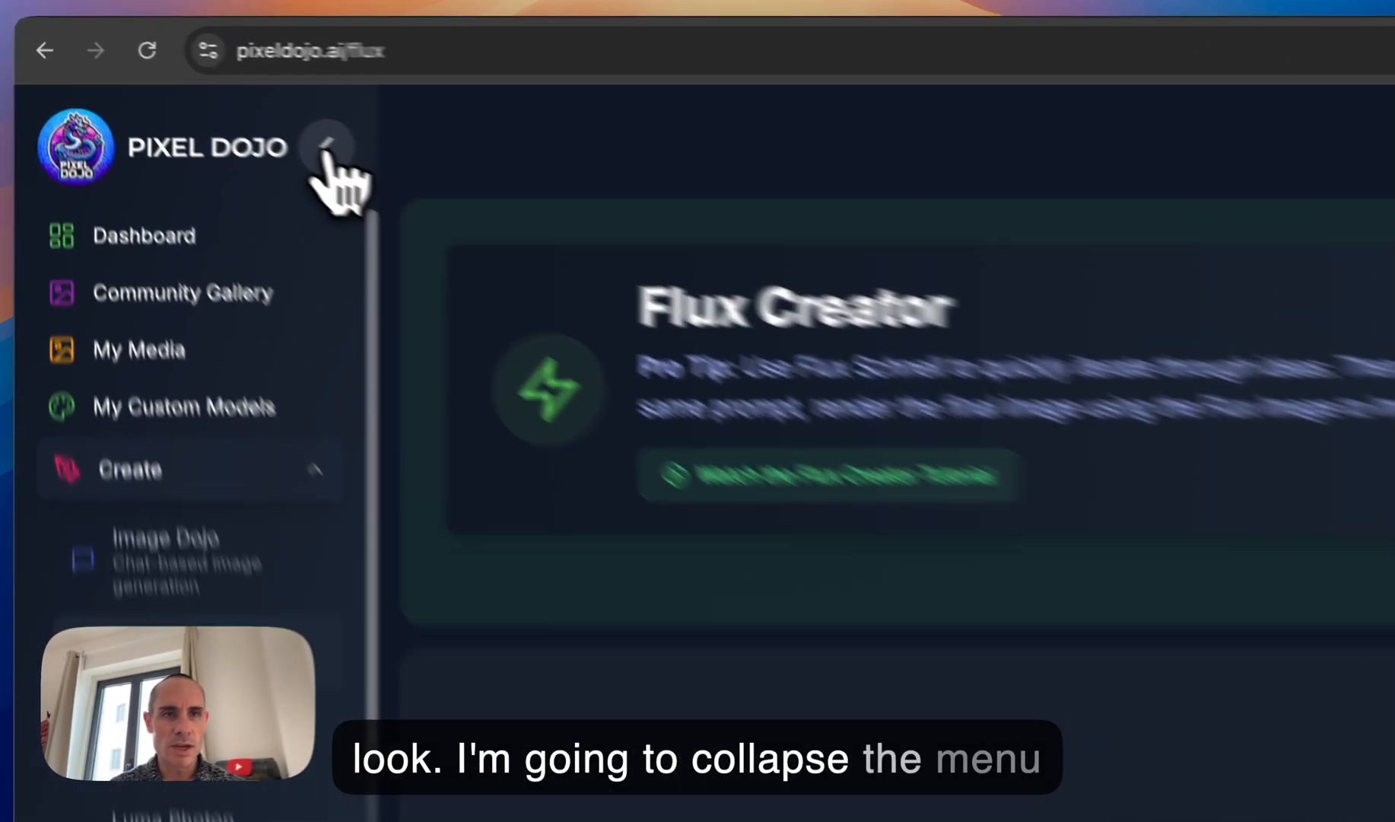
click(327, 147)
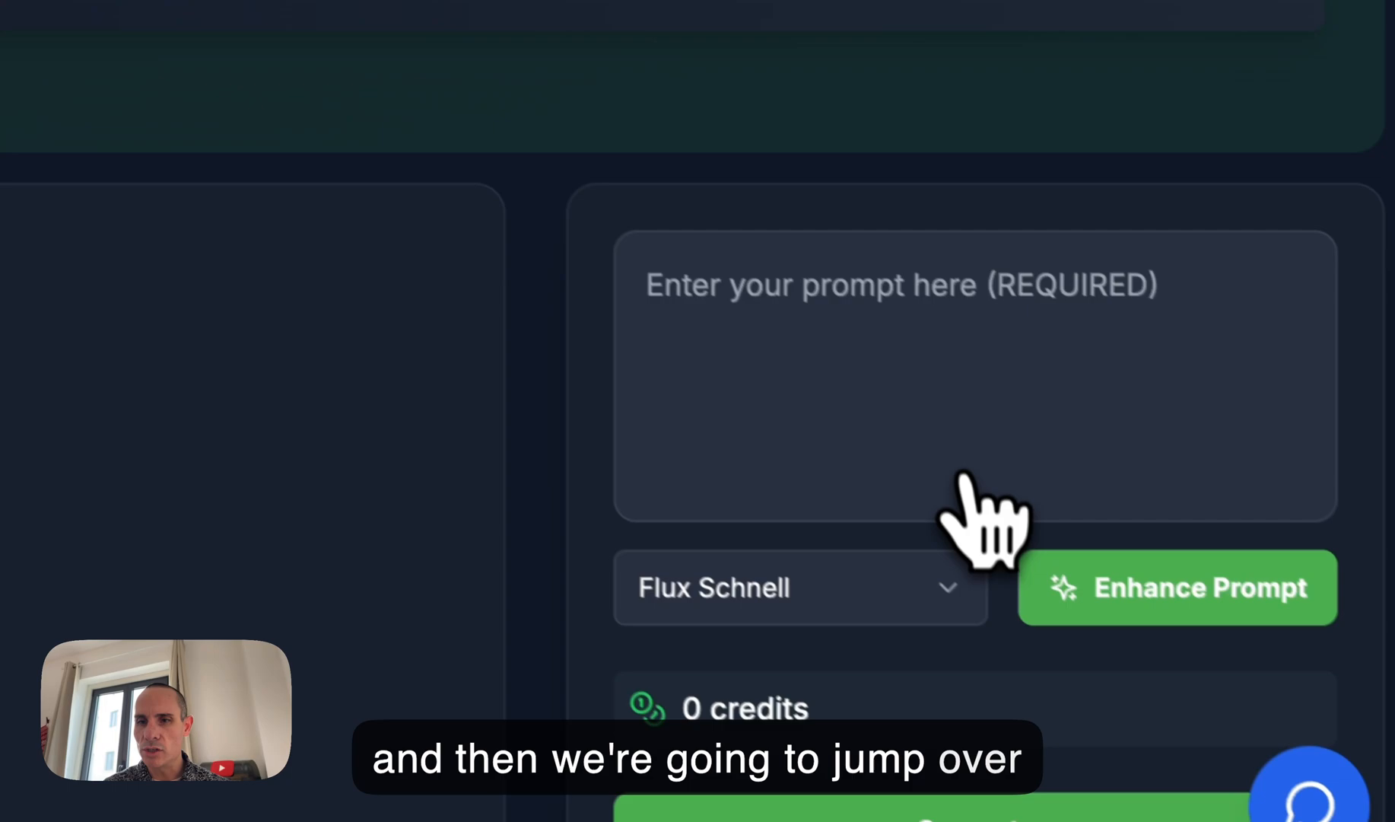
click(799, 587)
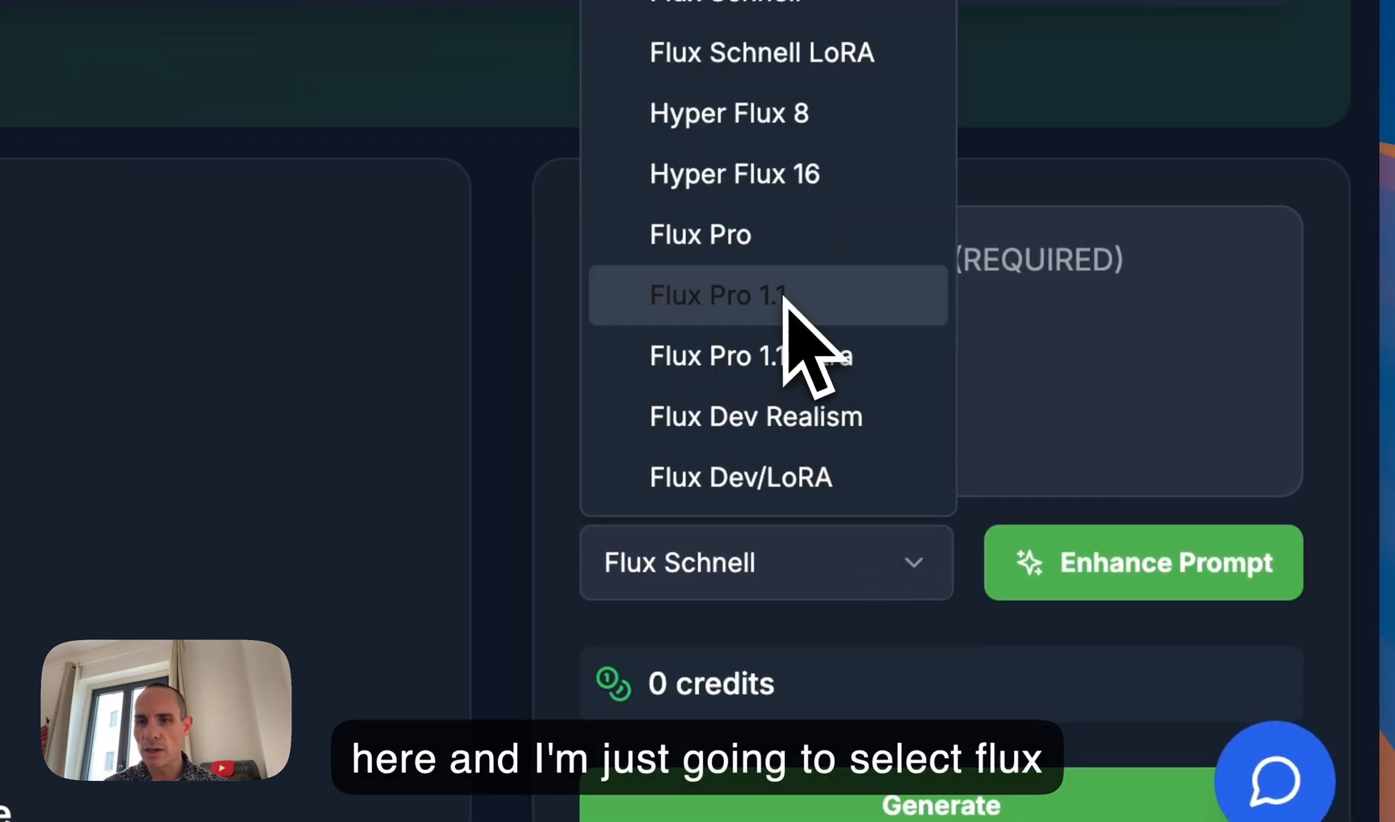
click(718, 294)
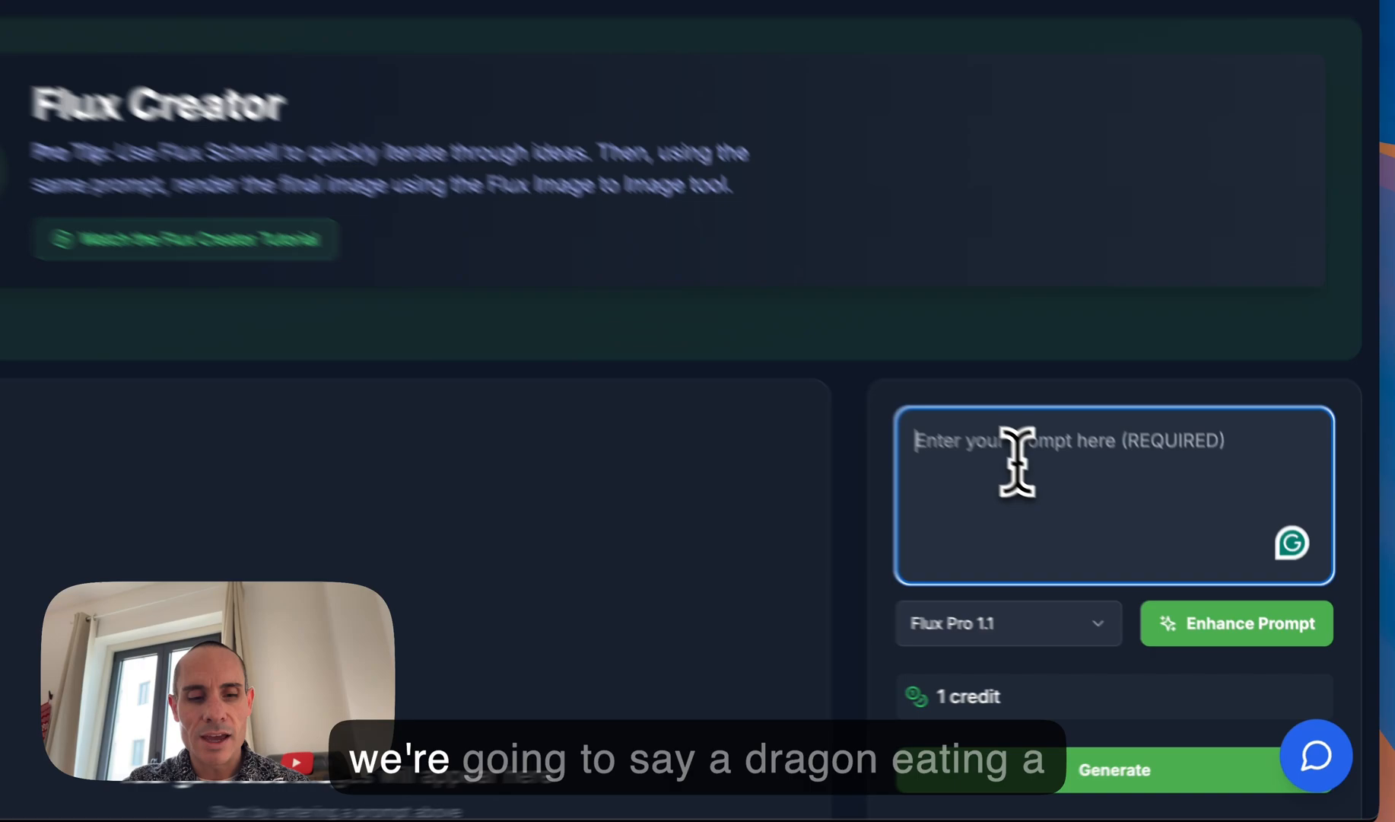
text(a dragon eating a bowl of pasta)
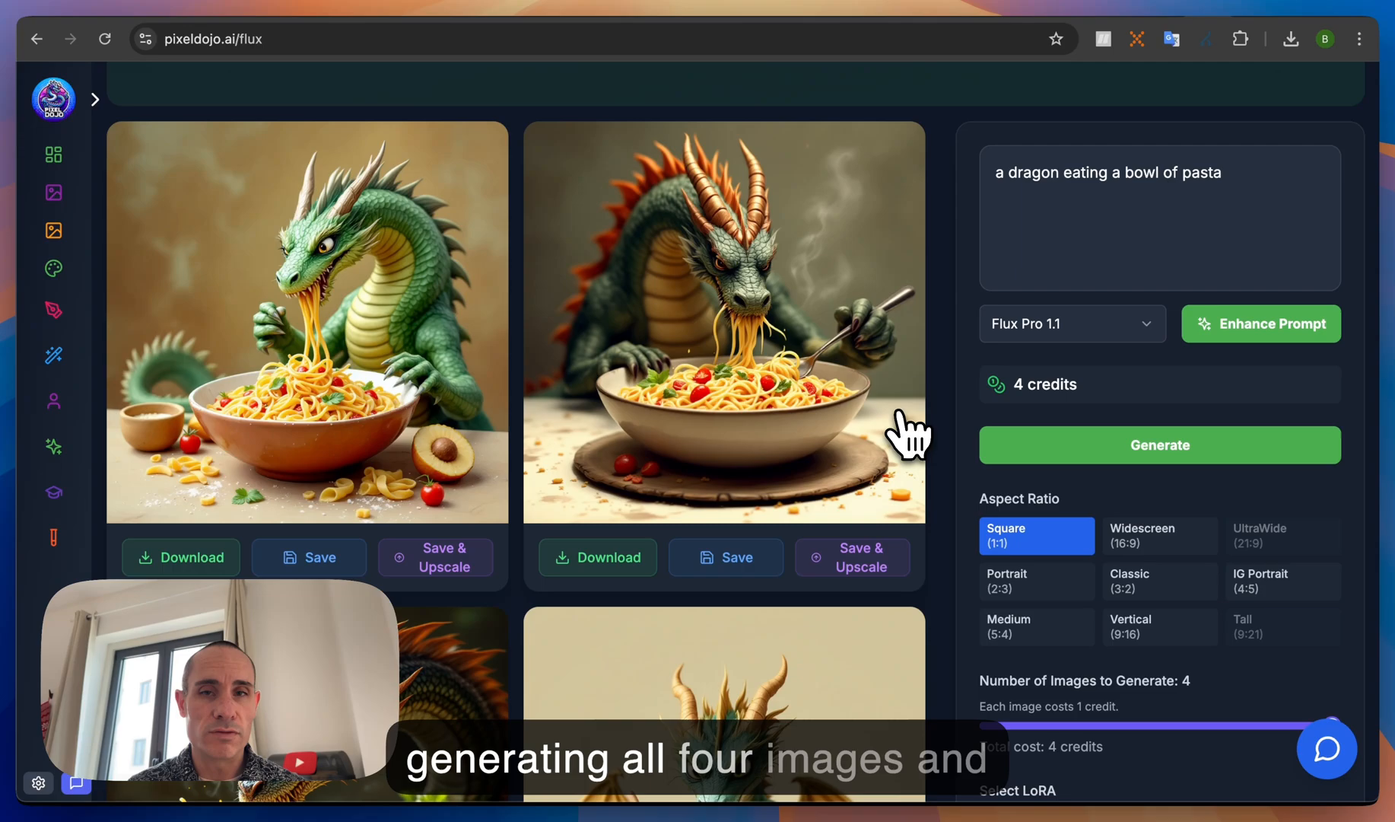
- Save the second dragon image and another dragon-and-pasta image to My Media
scroll(down, 3)
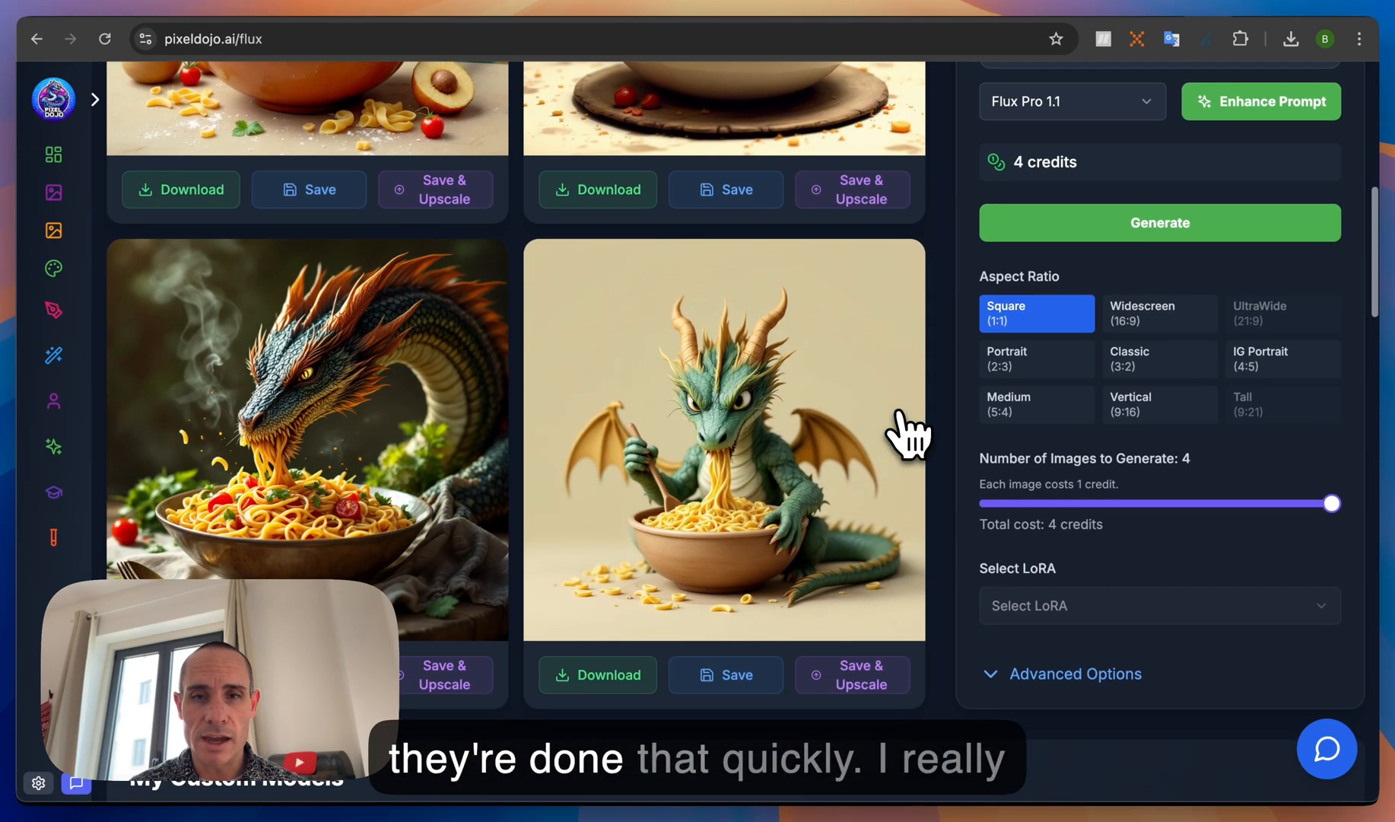
scroll(down, 3)
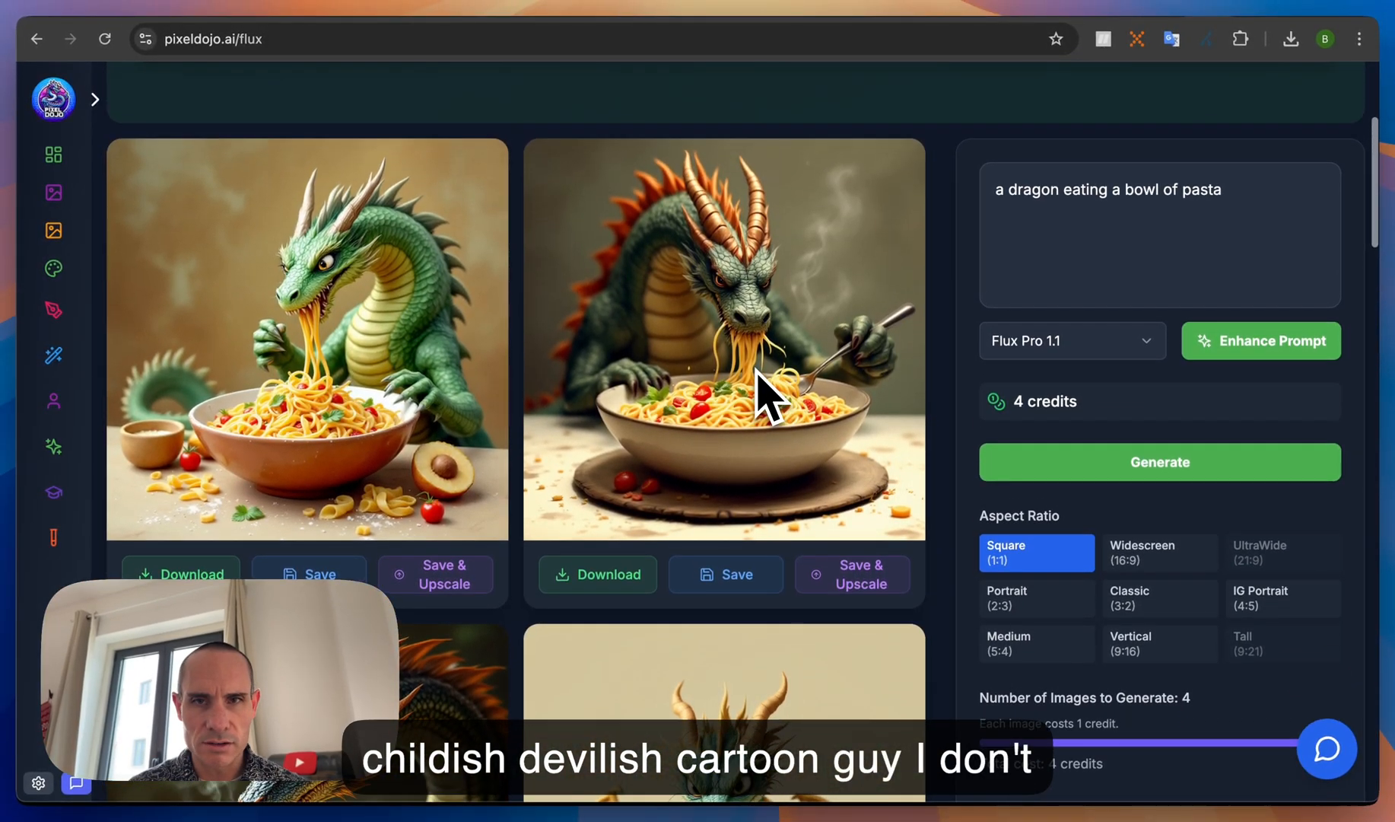
click(725, 574)
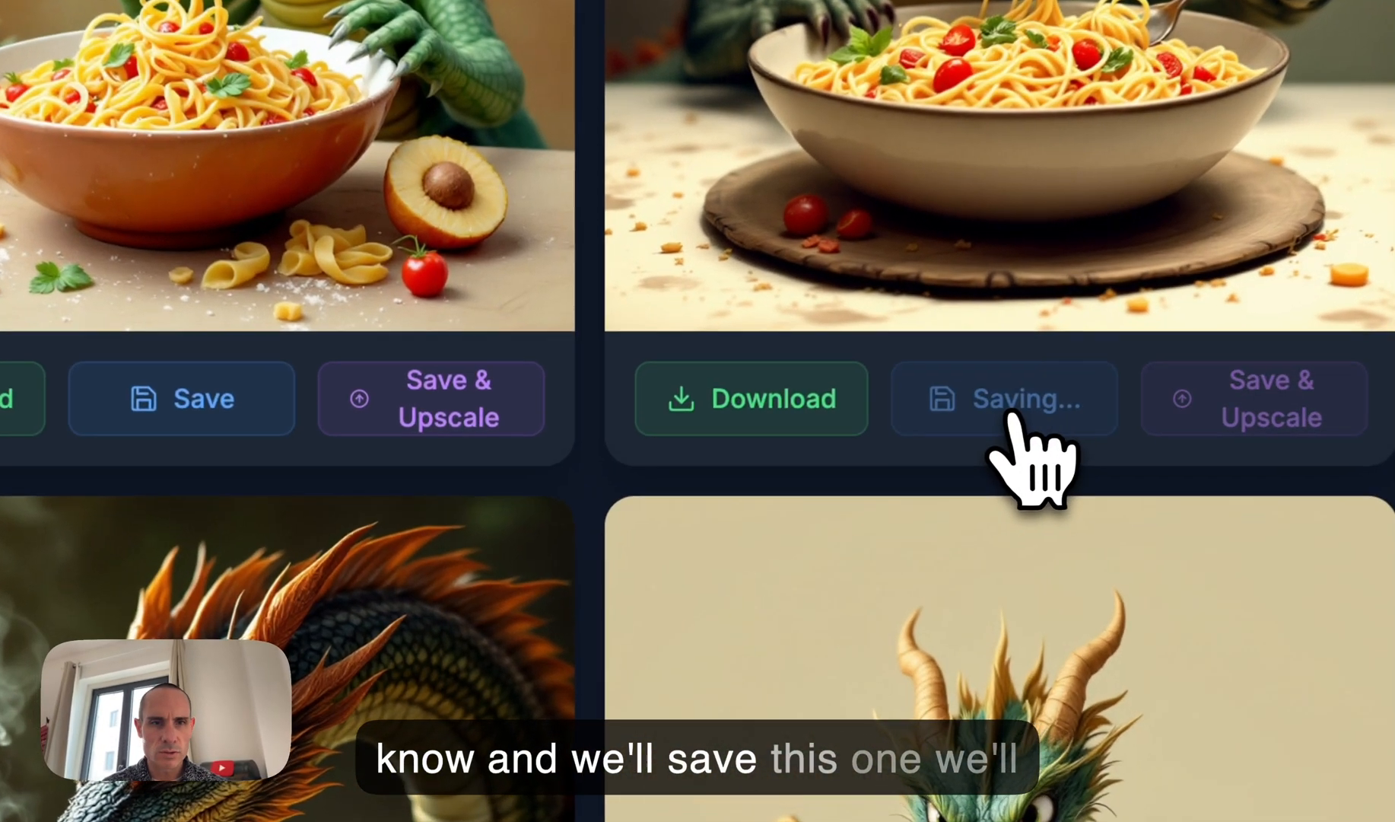
click(1007, 398)
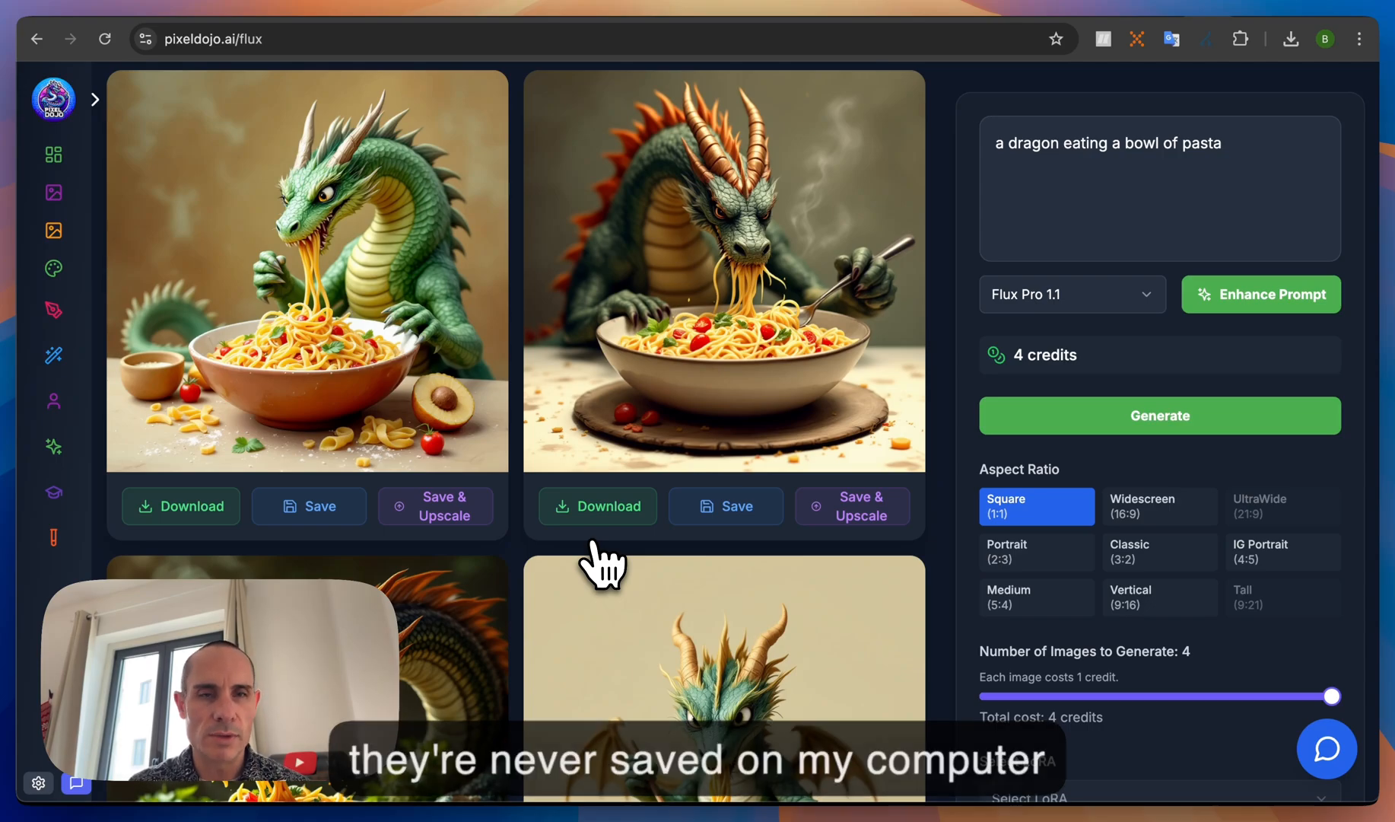
mouse_move(309, 506)
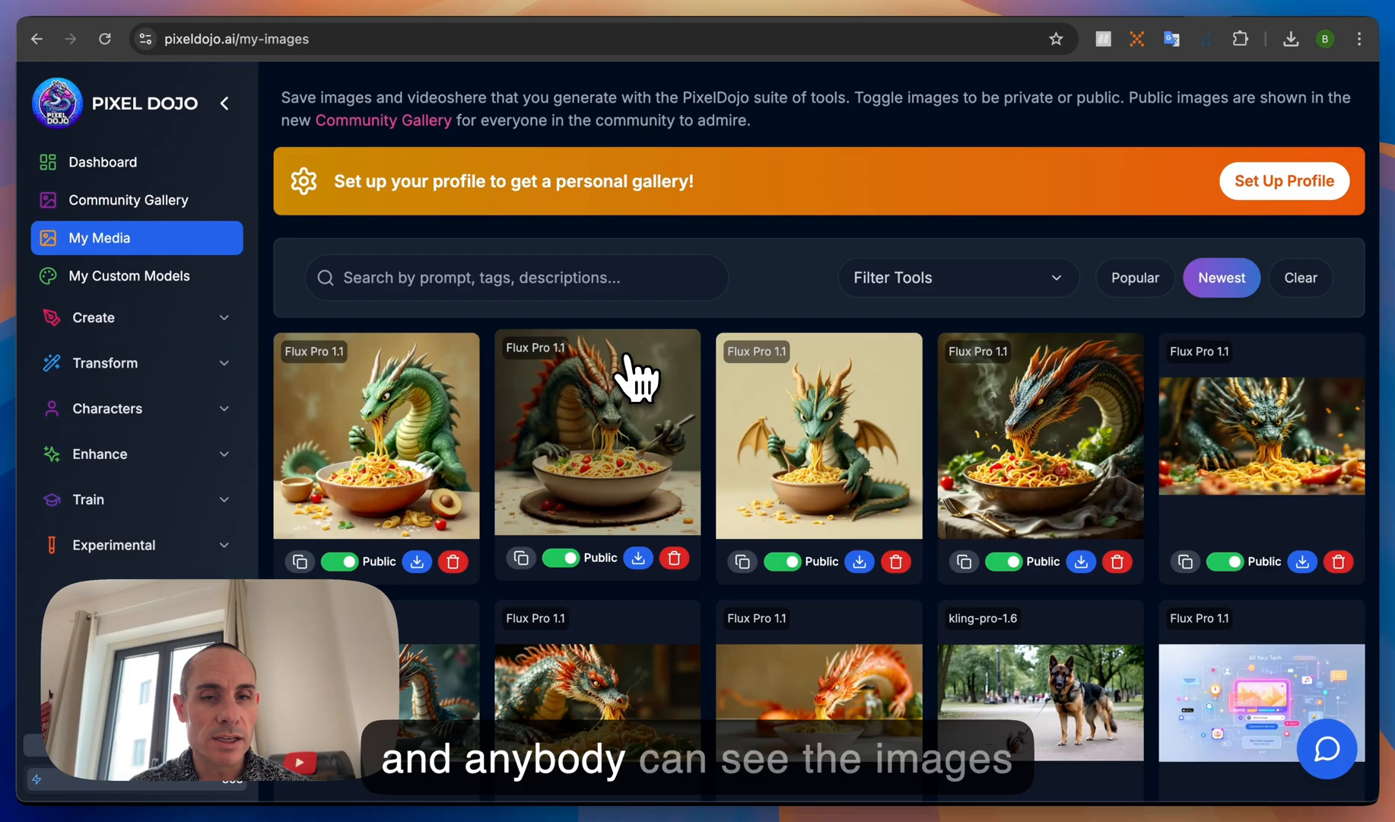
mouse_move(604, 534)
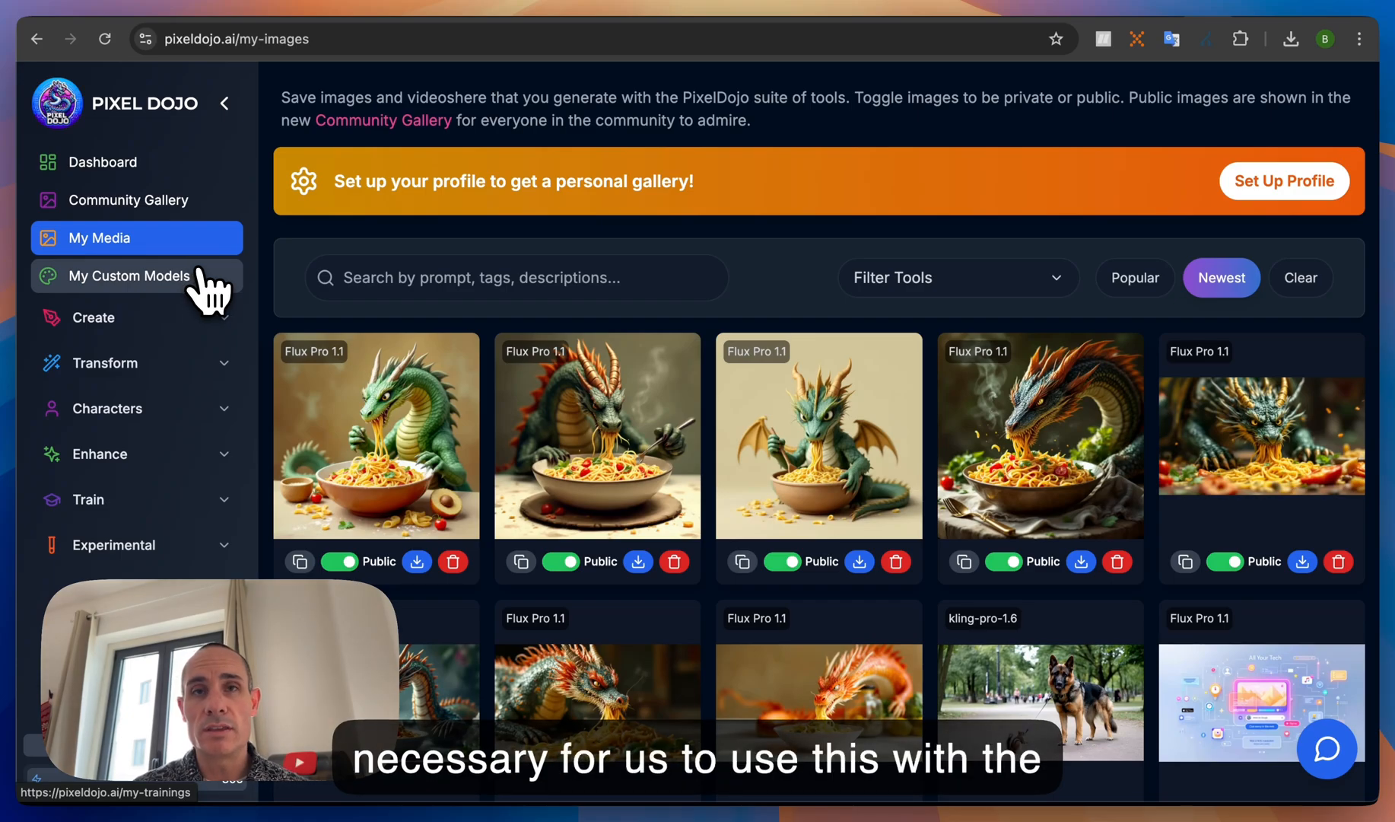
mouse_move(169, 401)
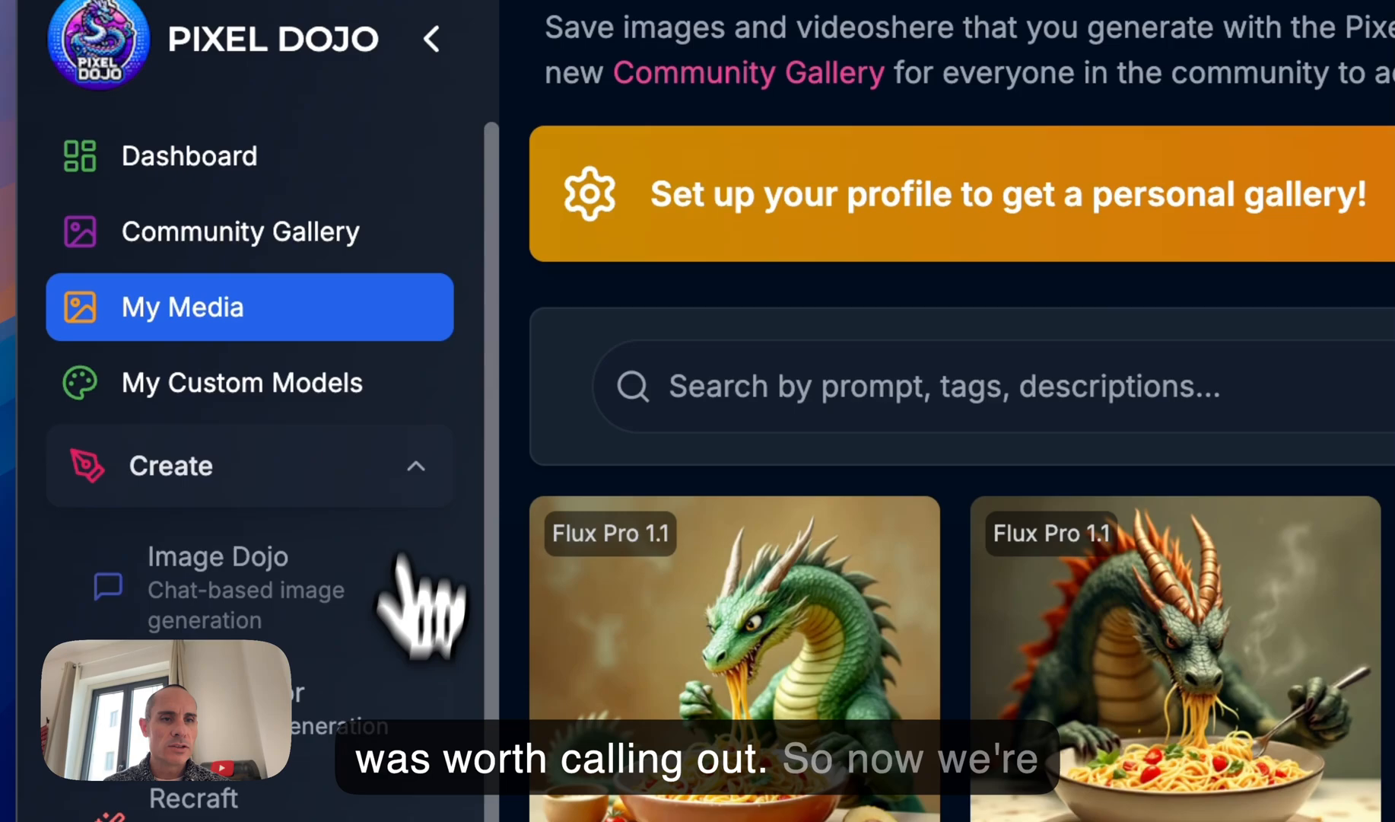
- Select Kling Pro 1.6 (12 credits) as the image-to-video model
scroll(down, 3)
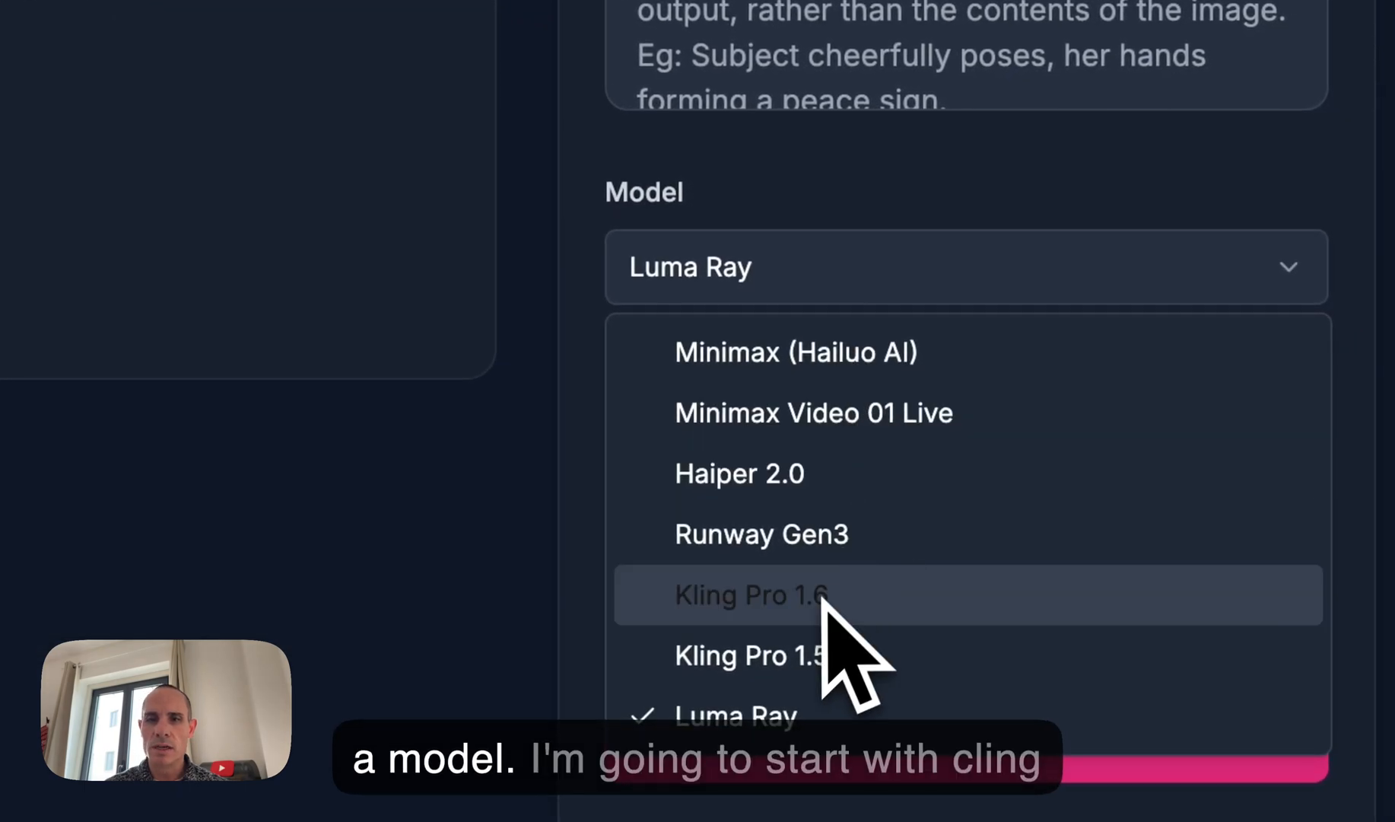
click(750, 595)
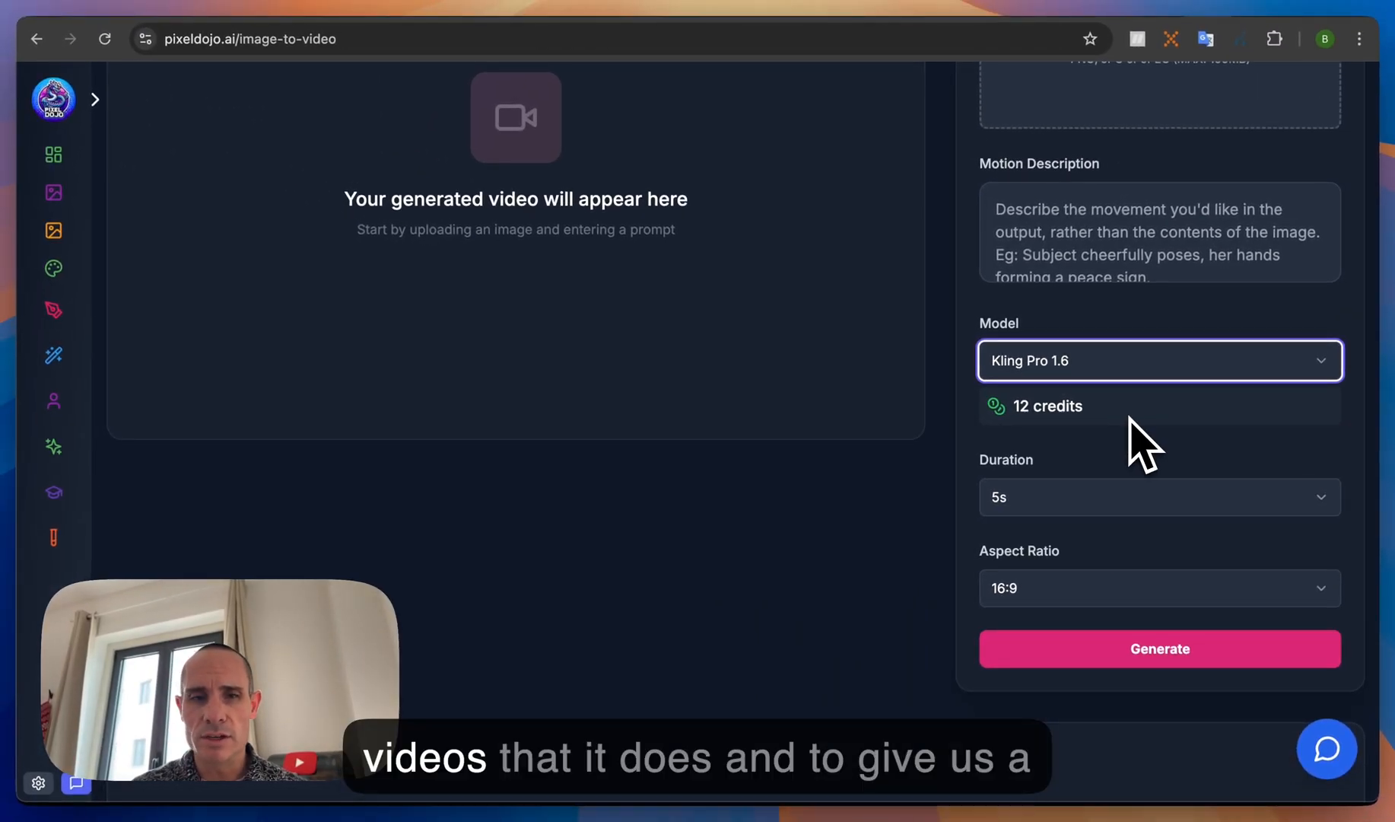
scroll(up, 3)
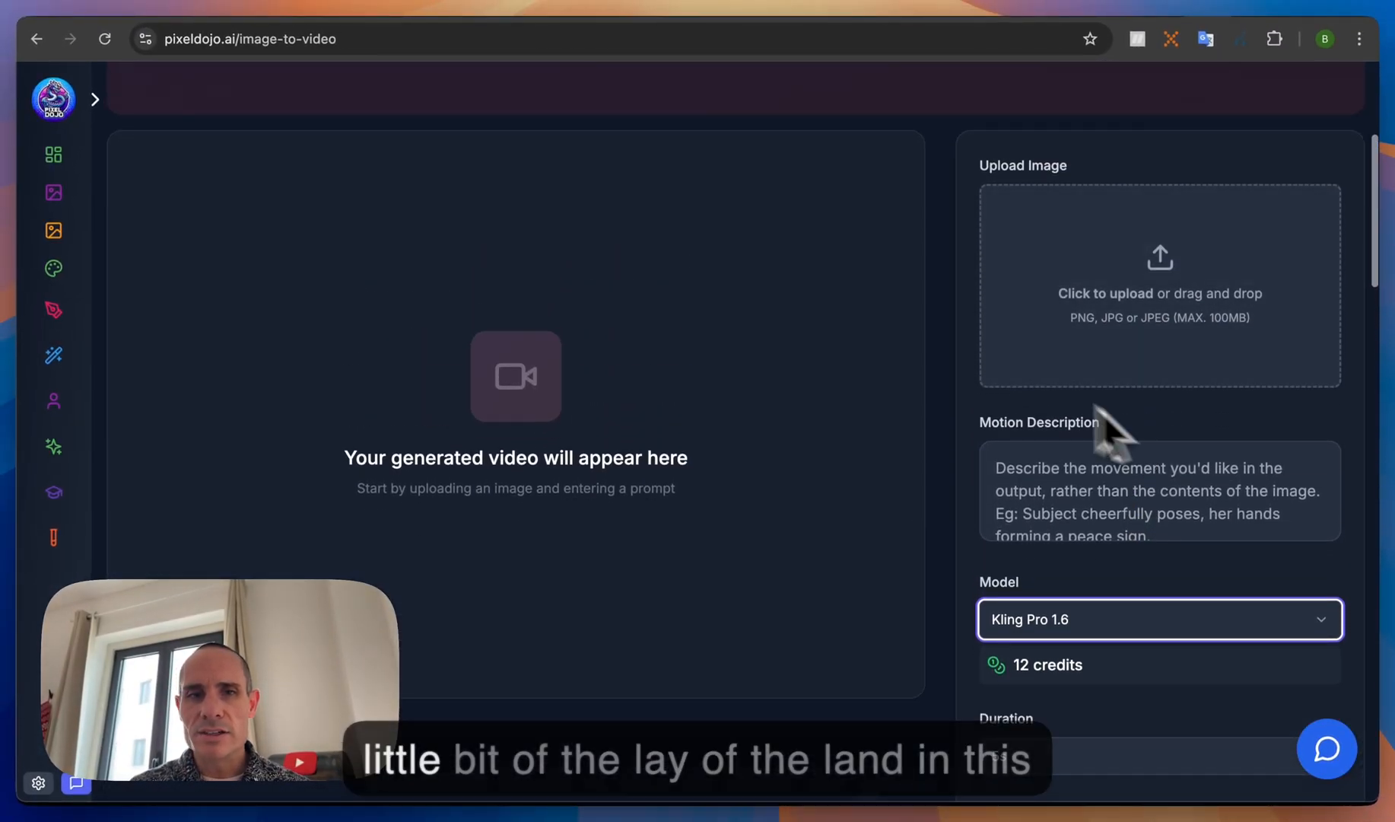
mouse_move(494, 373)
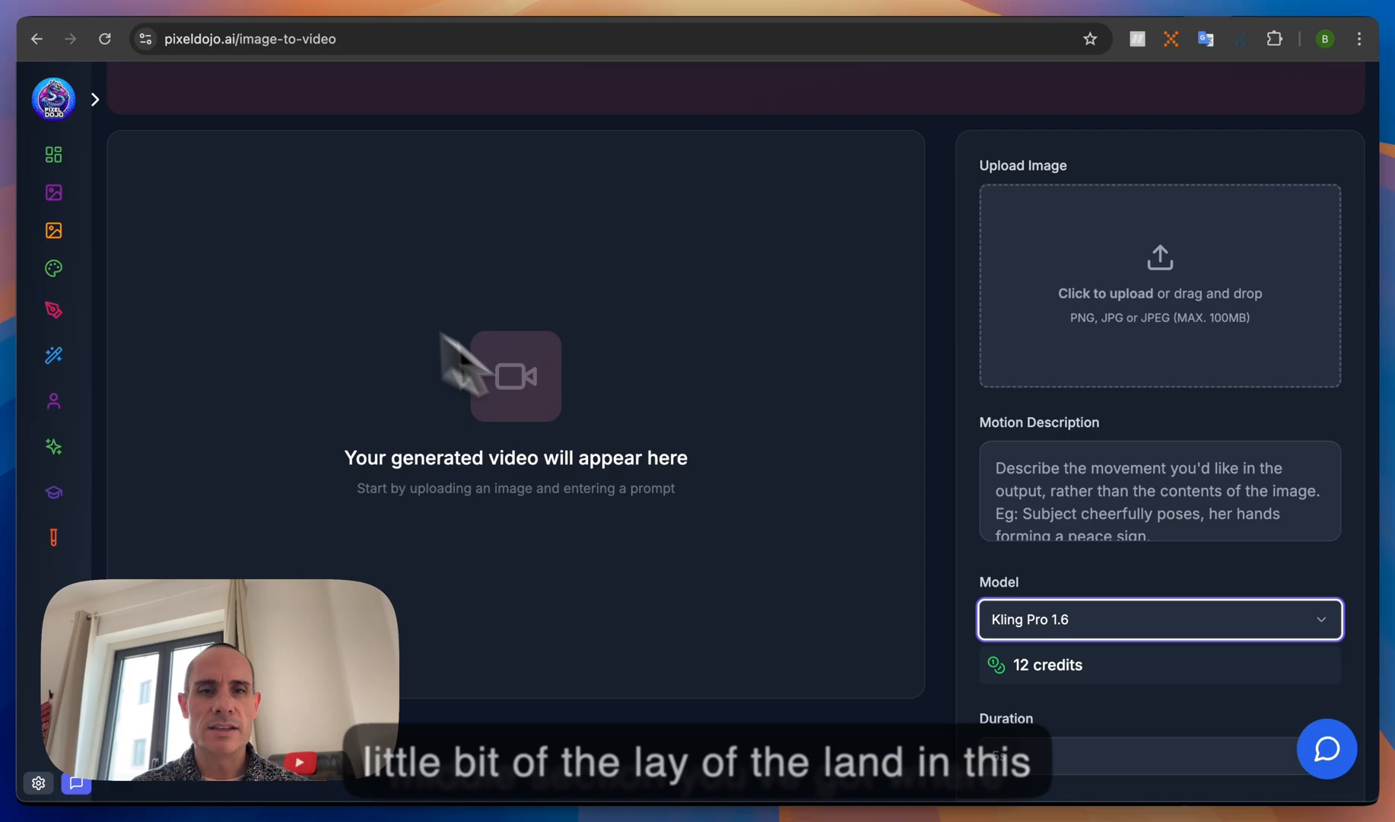
mouse_move(567, 487)
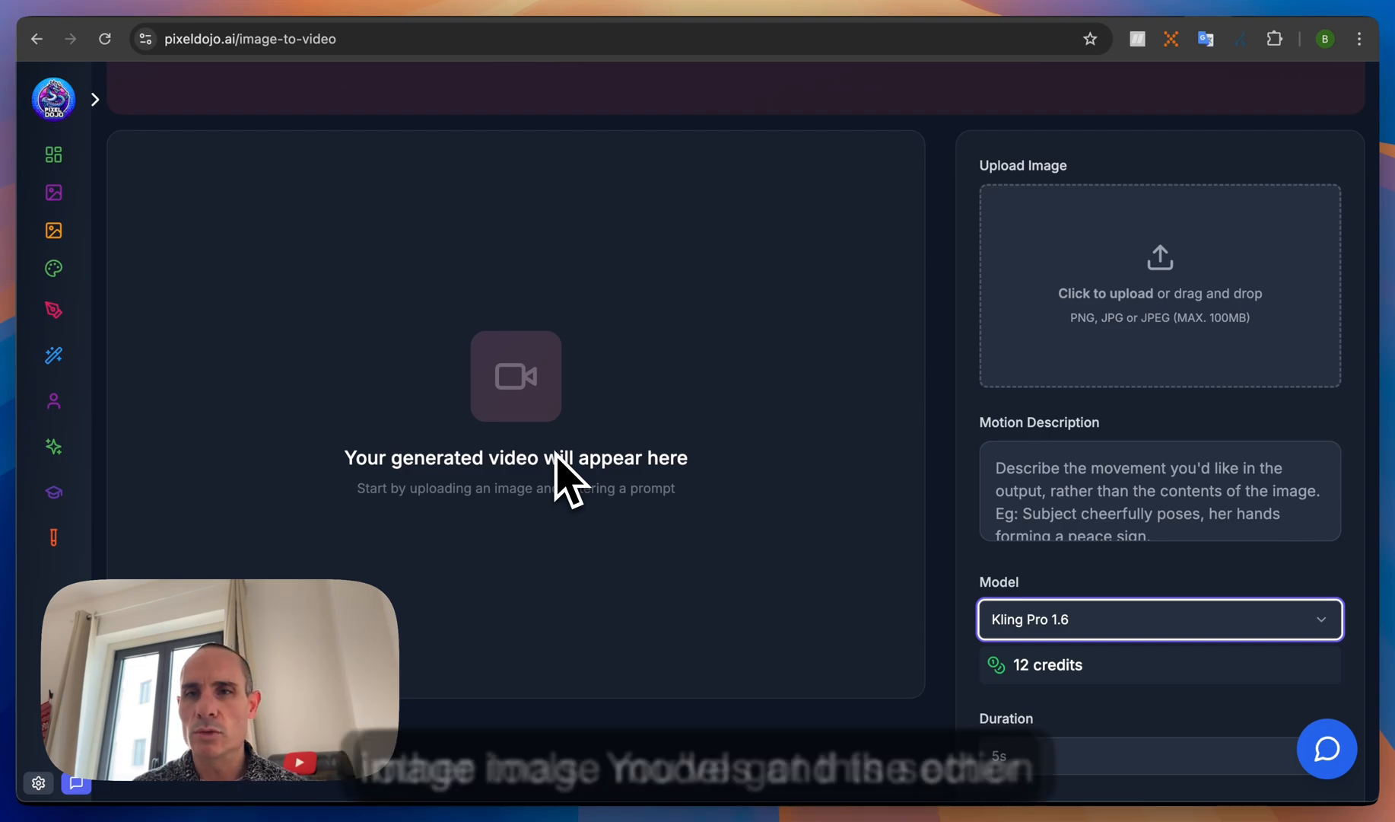
mouse_move(1191, 325)
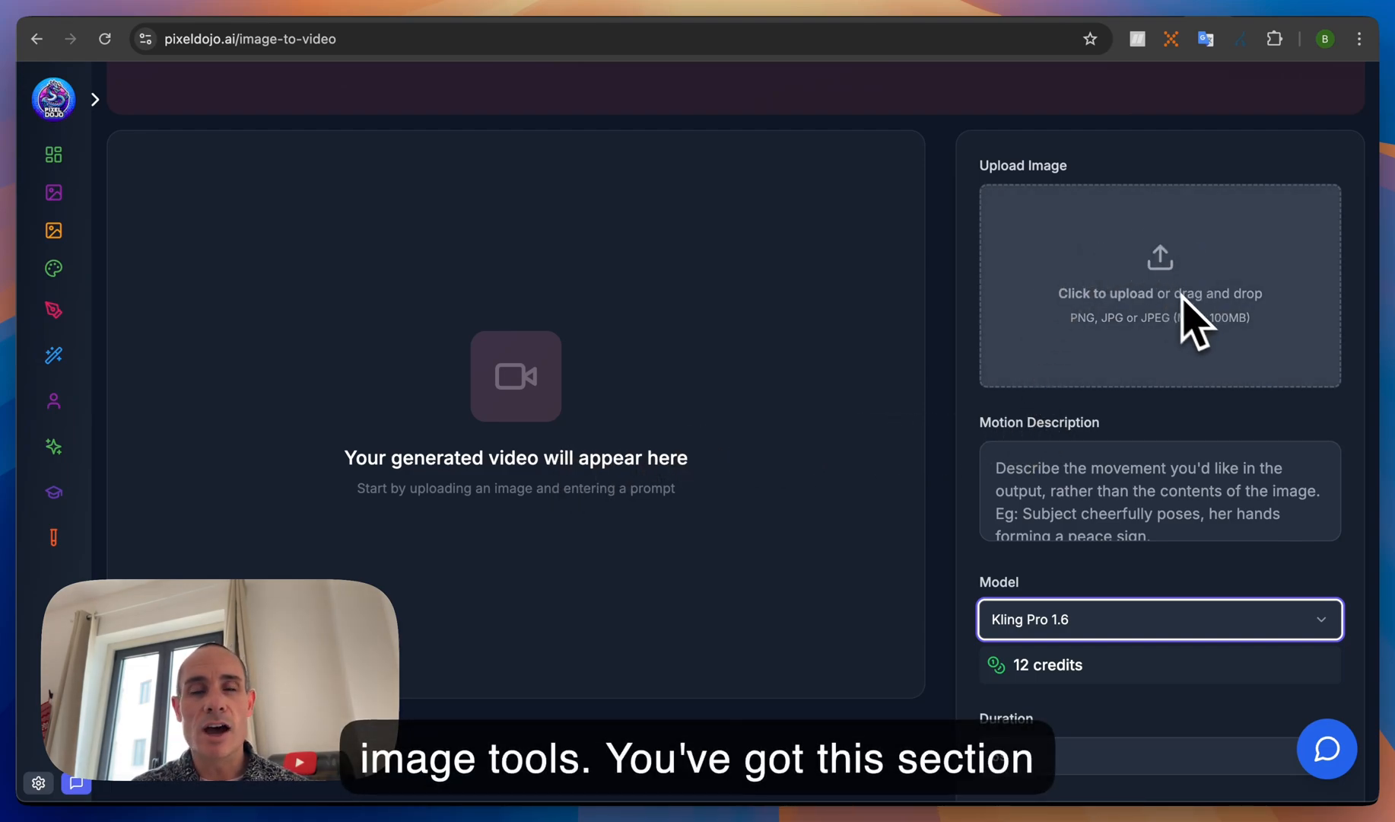
mouse_move(1201, 334)
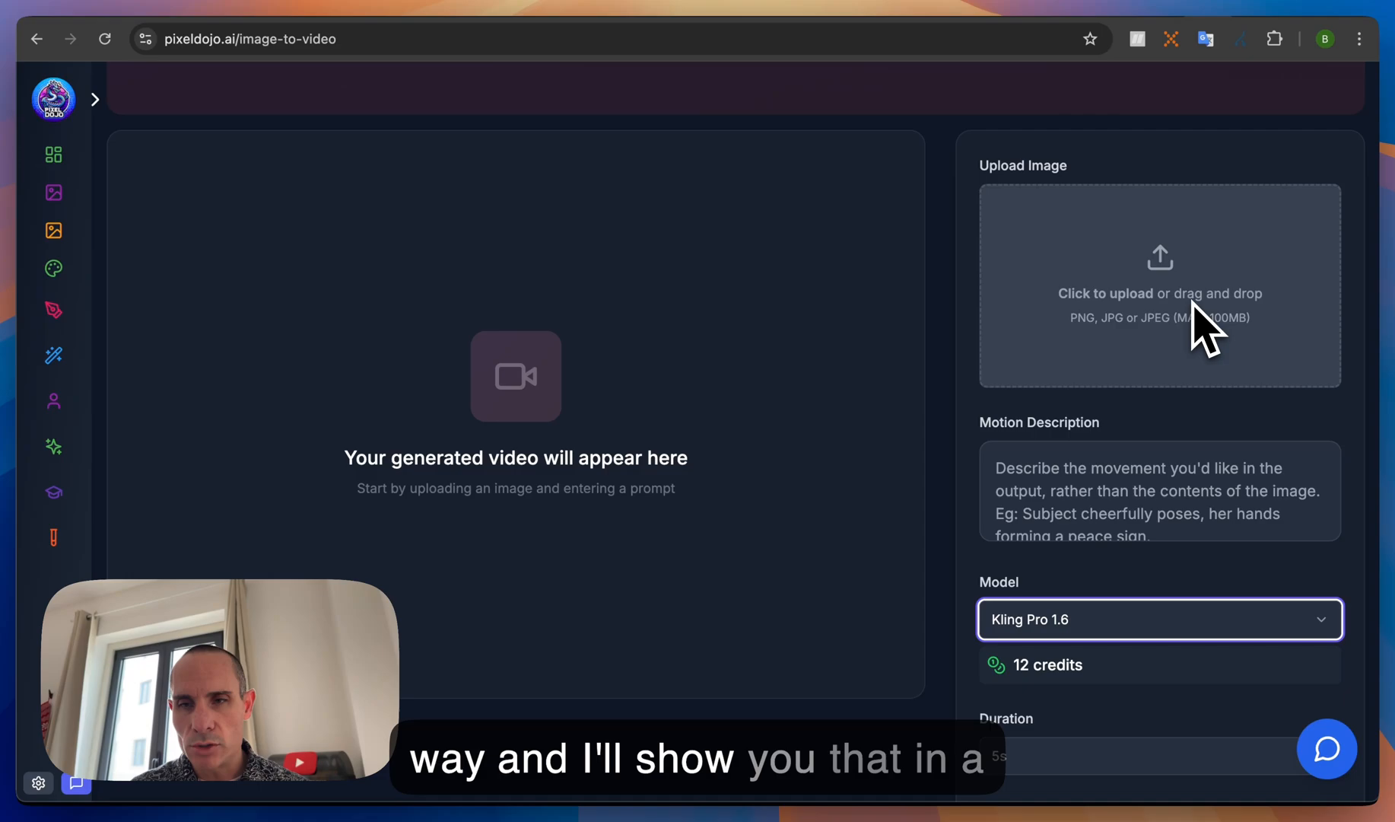
mouse_move(1139, 494)
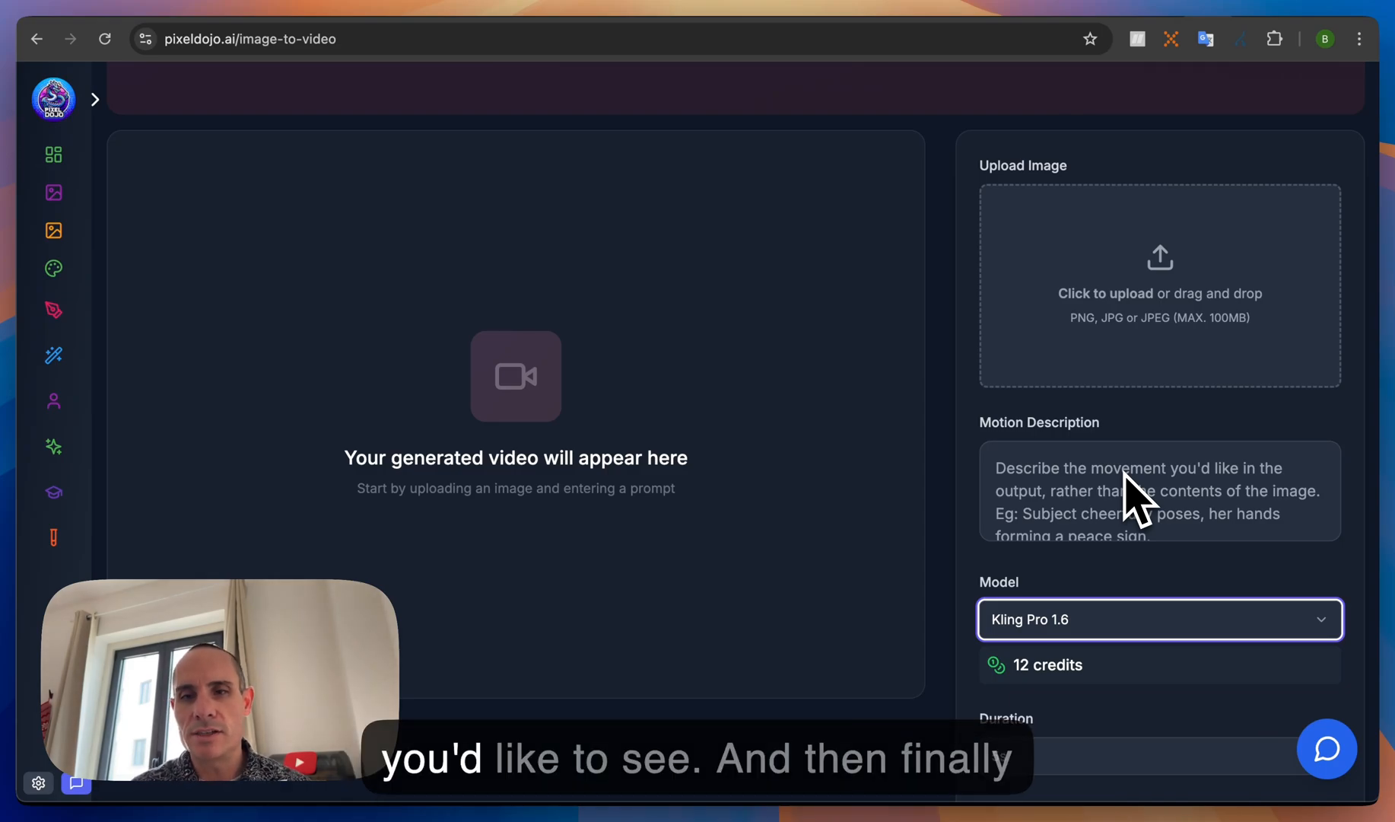
scroll(down, 3)
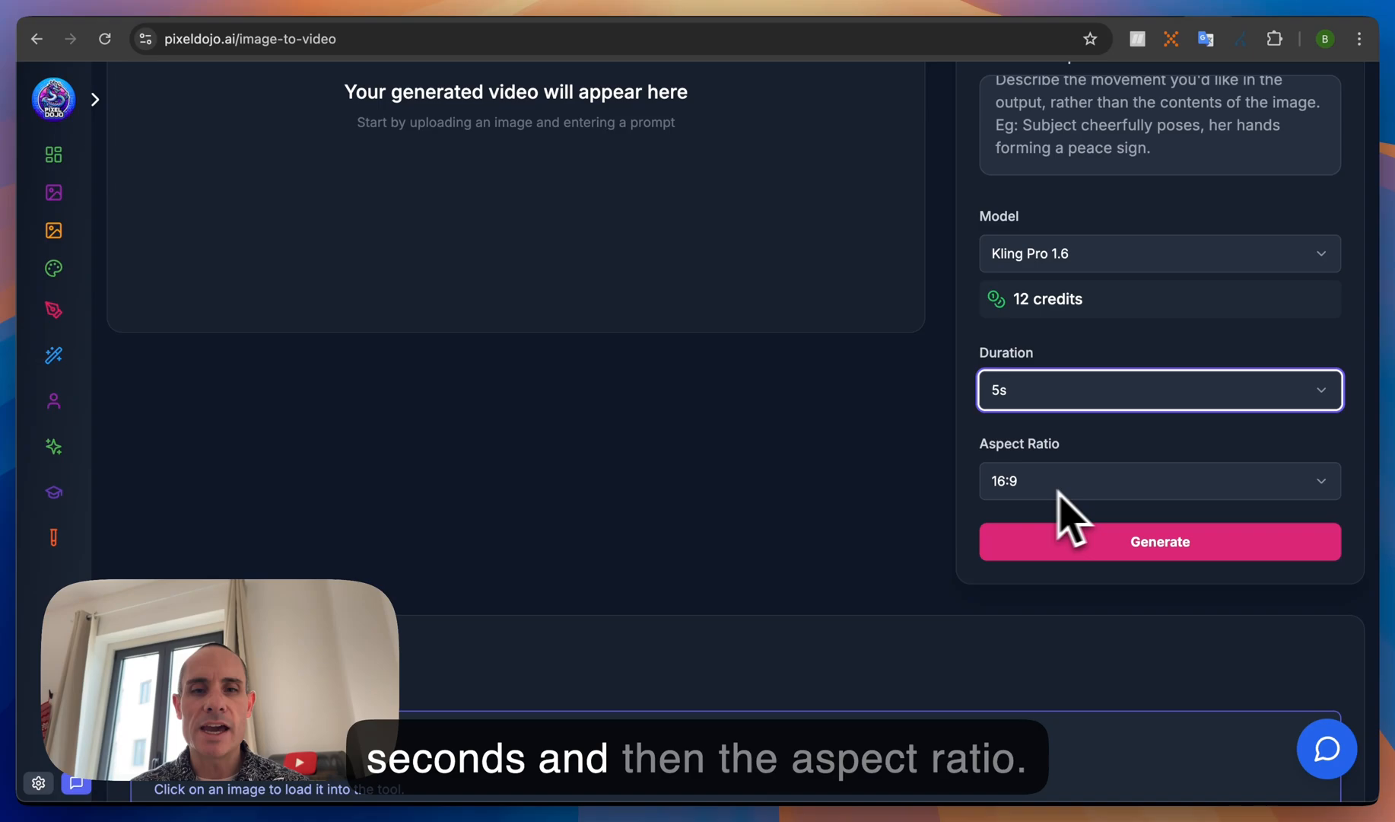
mouse_move(761, 490)
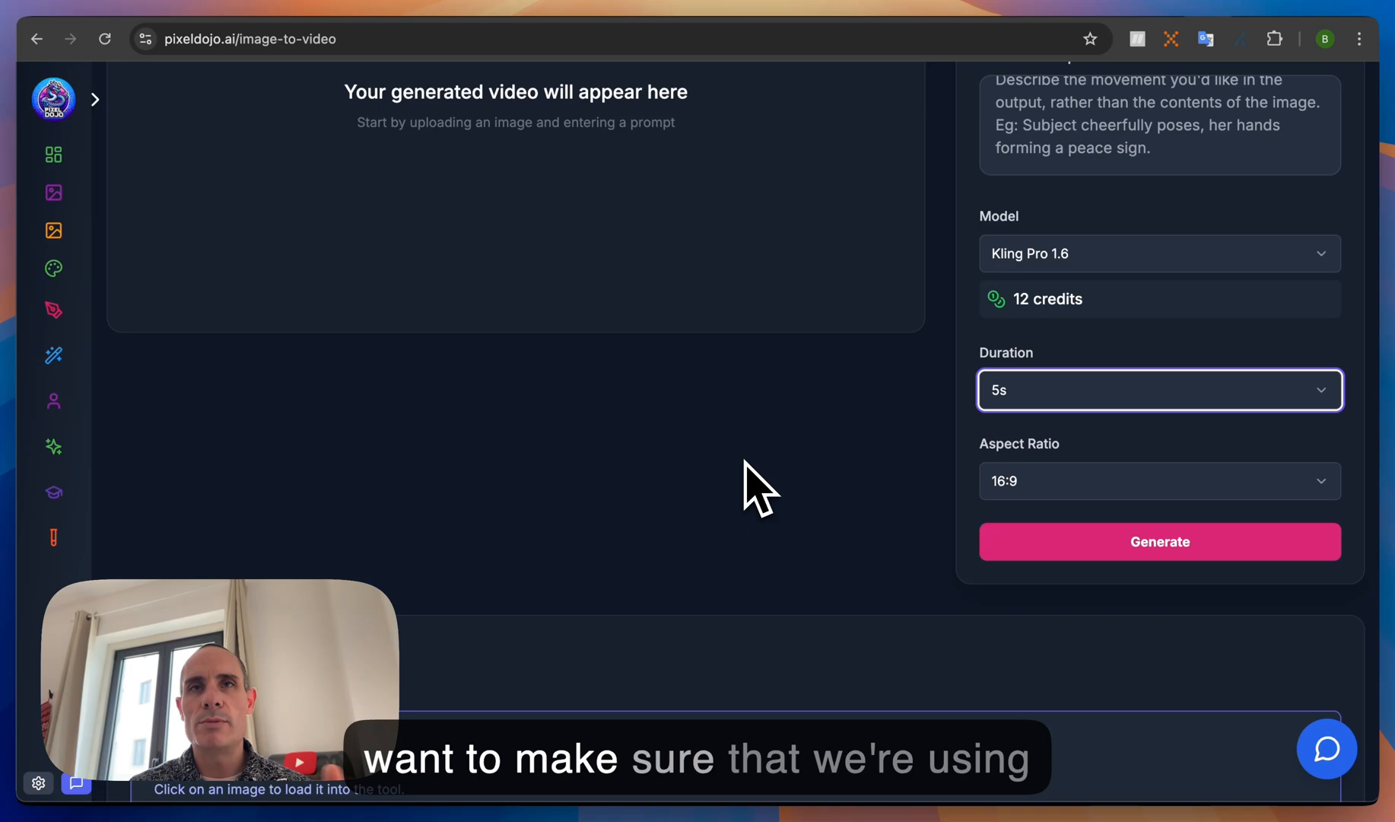
scroll(down, 3)
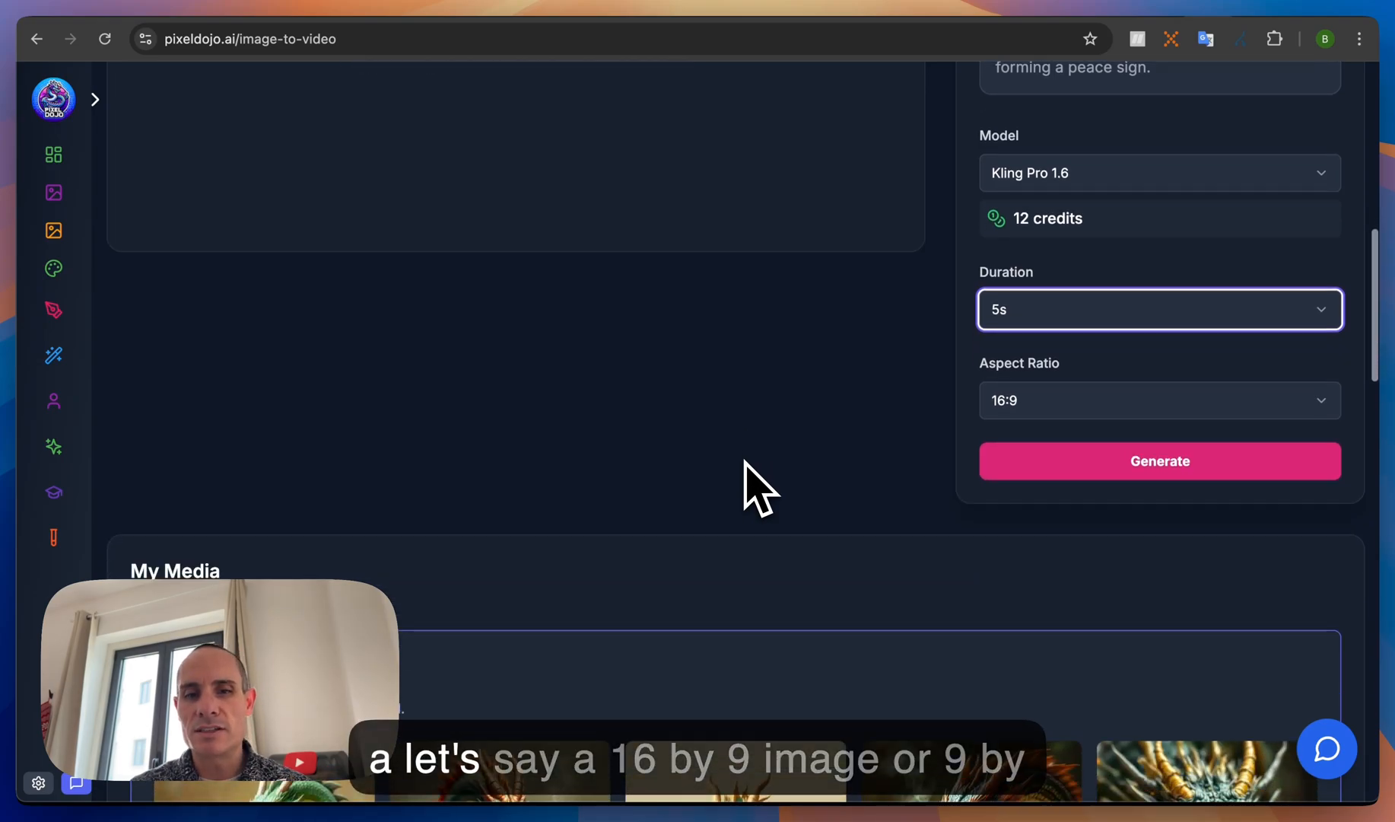
scroll(down, 3)
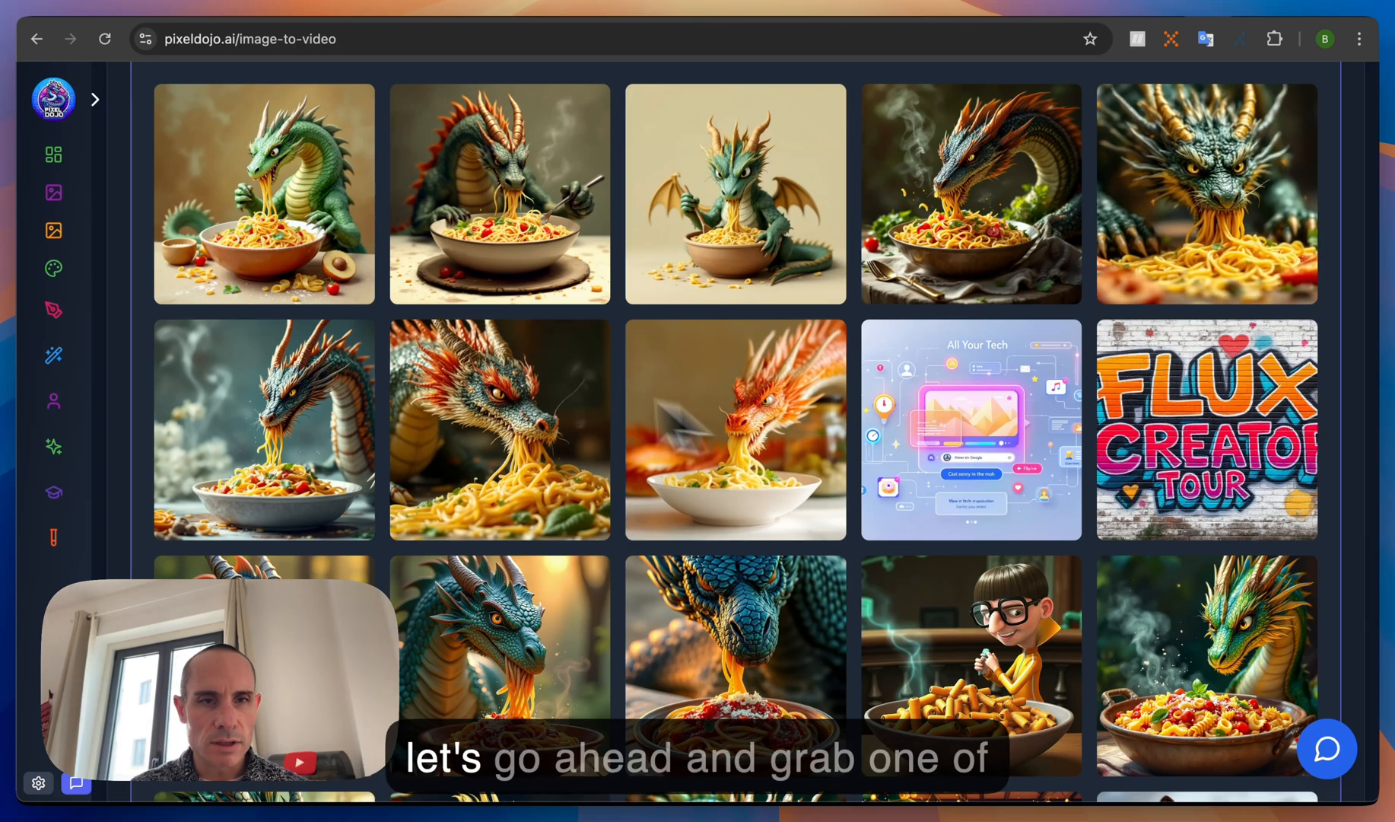
mouse_move(676, 413)
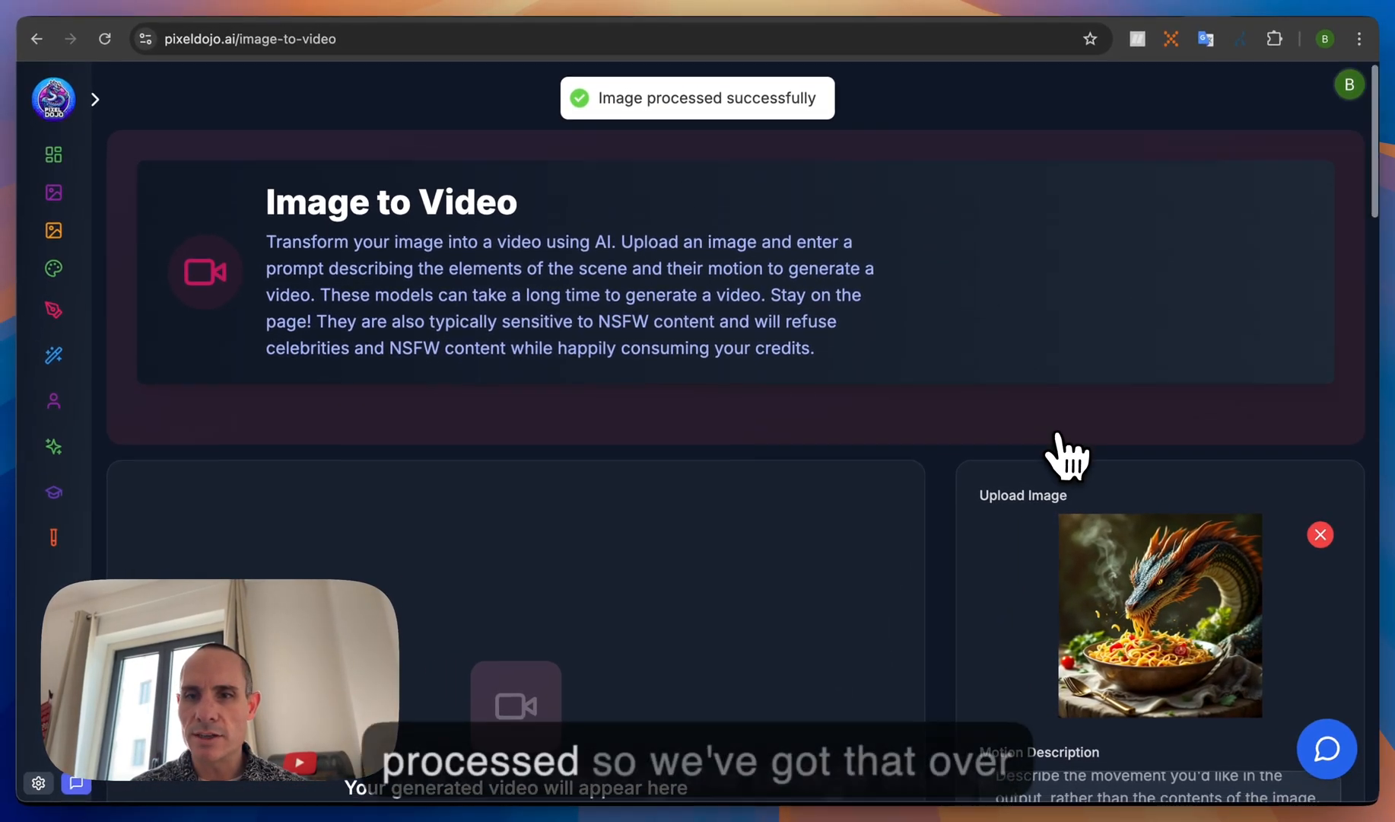
- Enter a motion description for the steaming dragon image and start generating the video
scroll(down, 3)
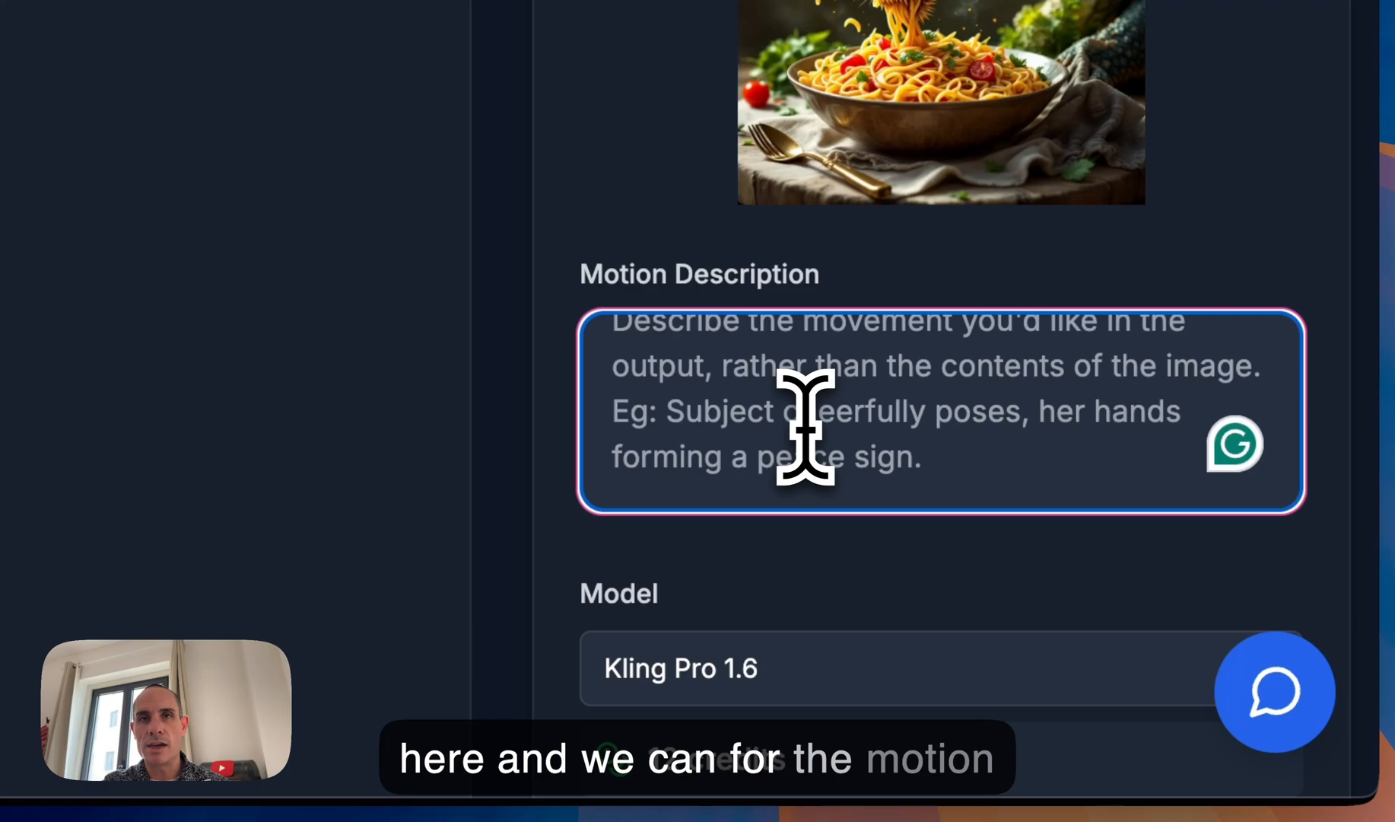
text(a)
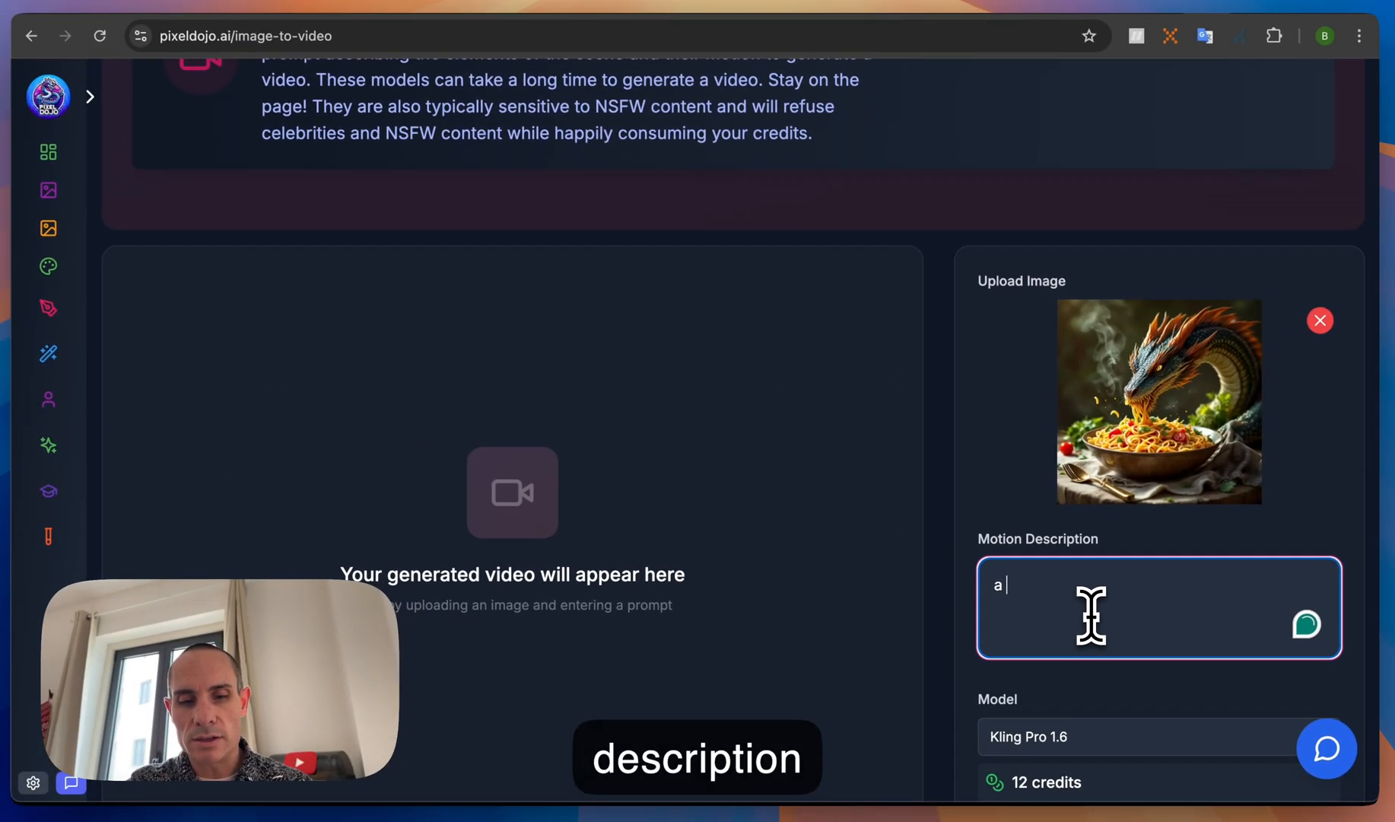
scroll(down, 3)
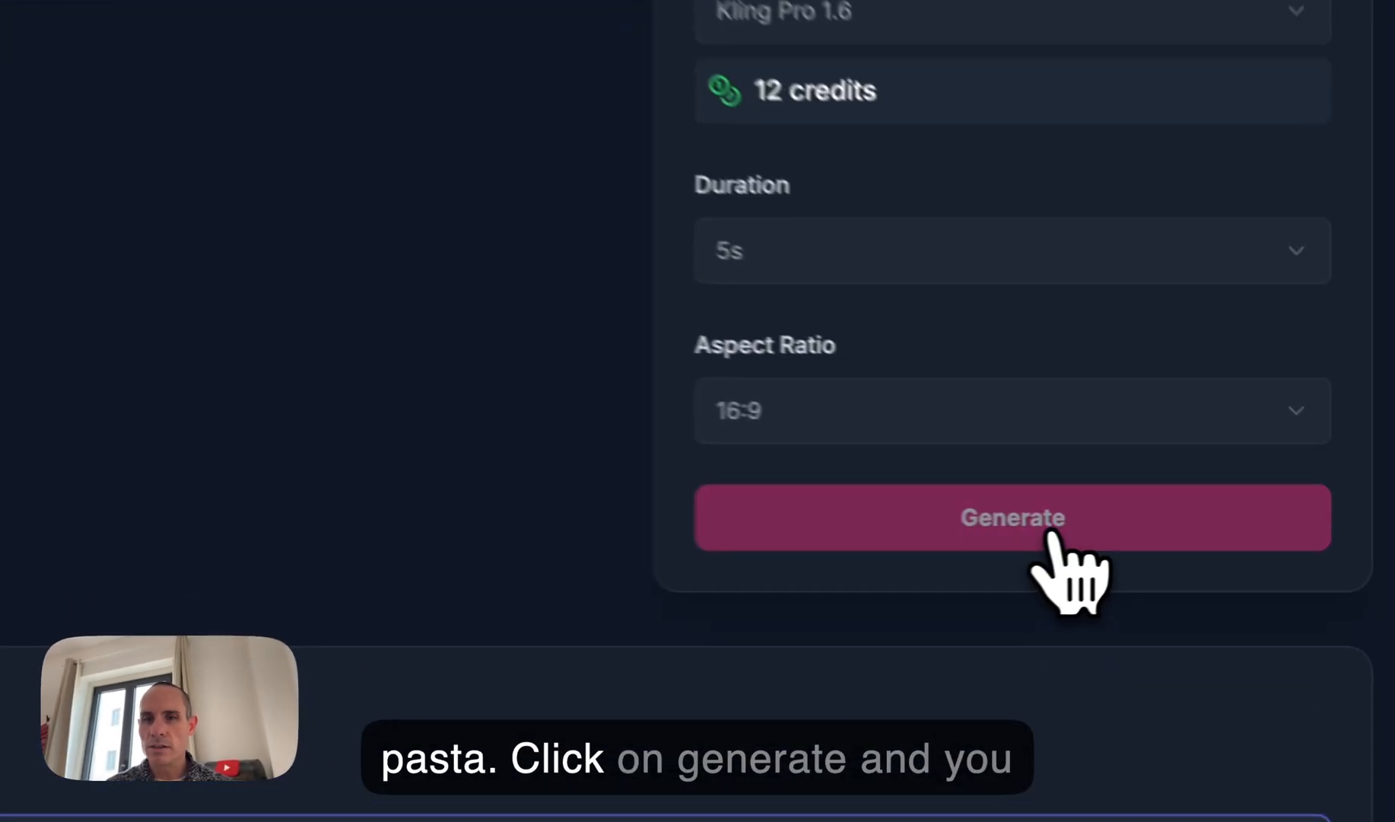
click(1012, 517)
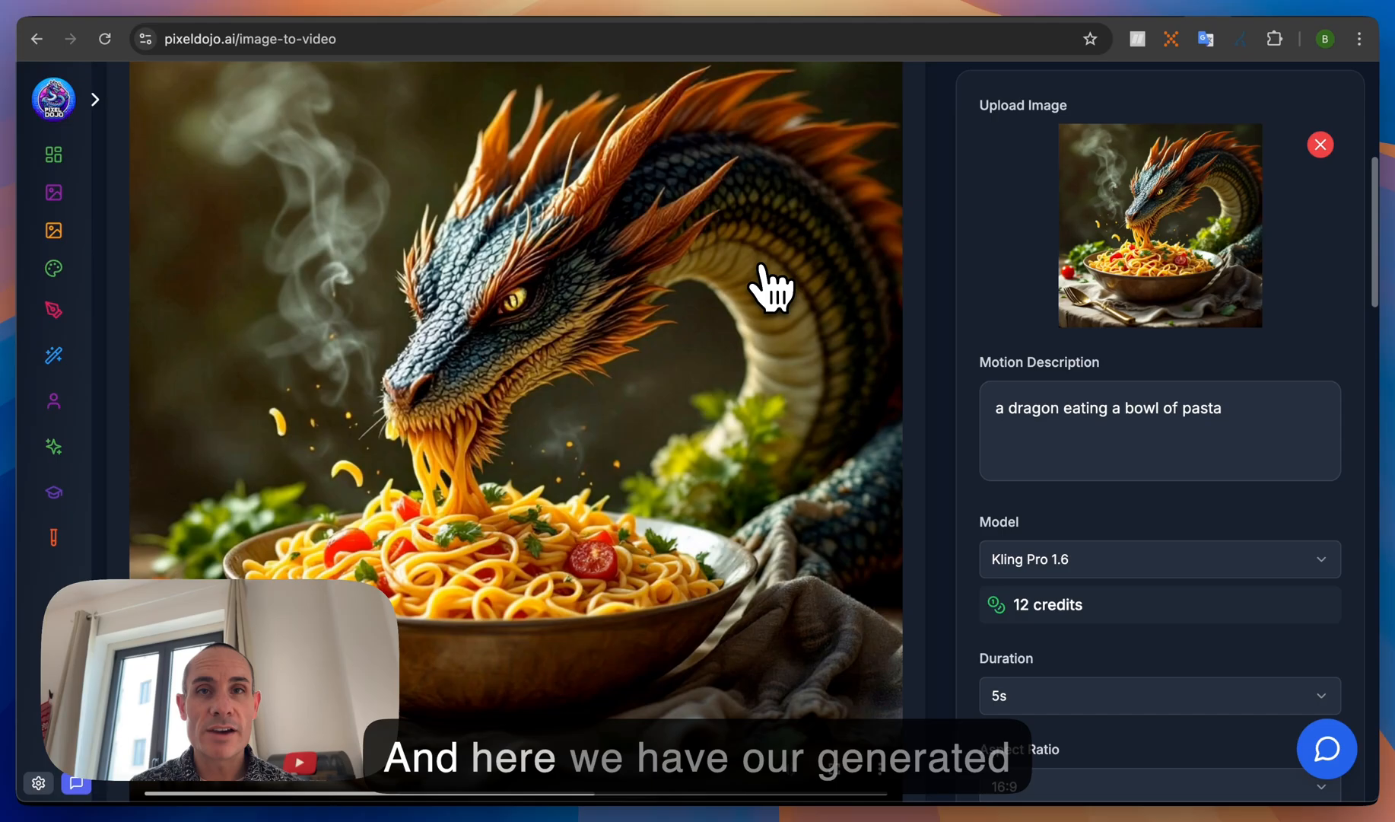
- Scroll down to the finished five-second dragon-and-pasta video player
scroll(down, 3)
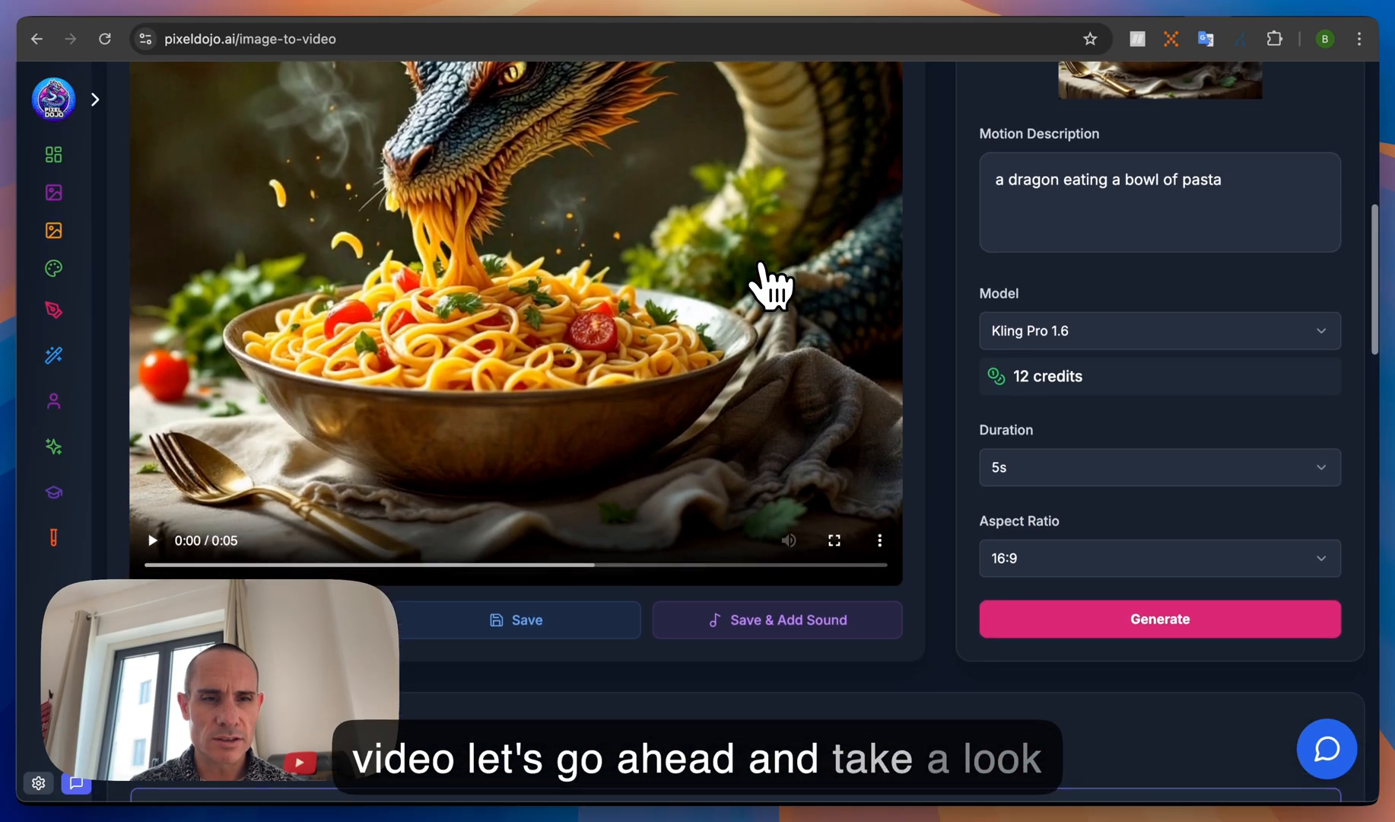
- Play the dragon clip, save it, and send it to Video to Sound
click(834, 540)
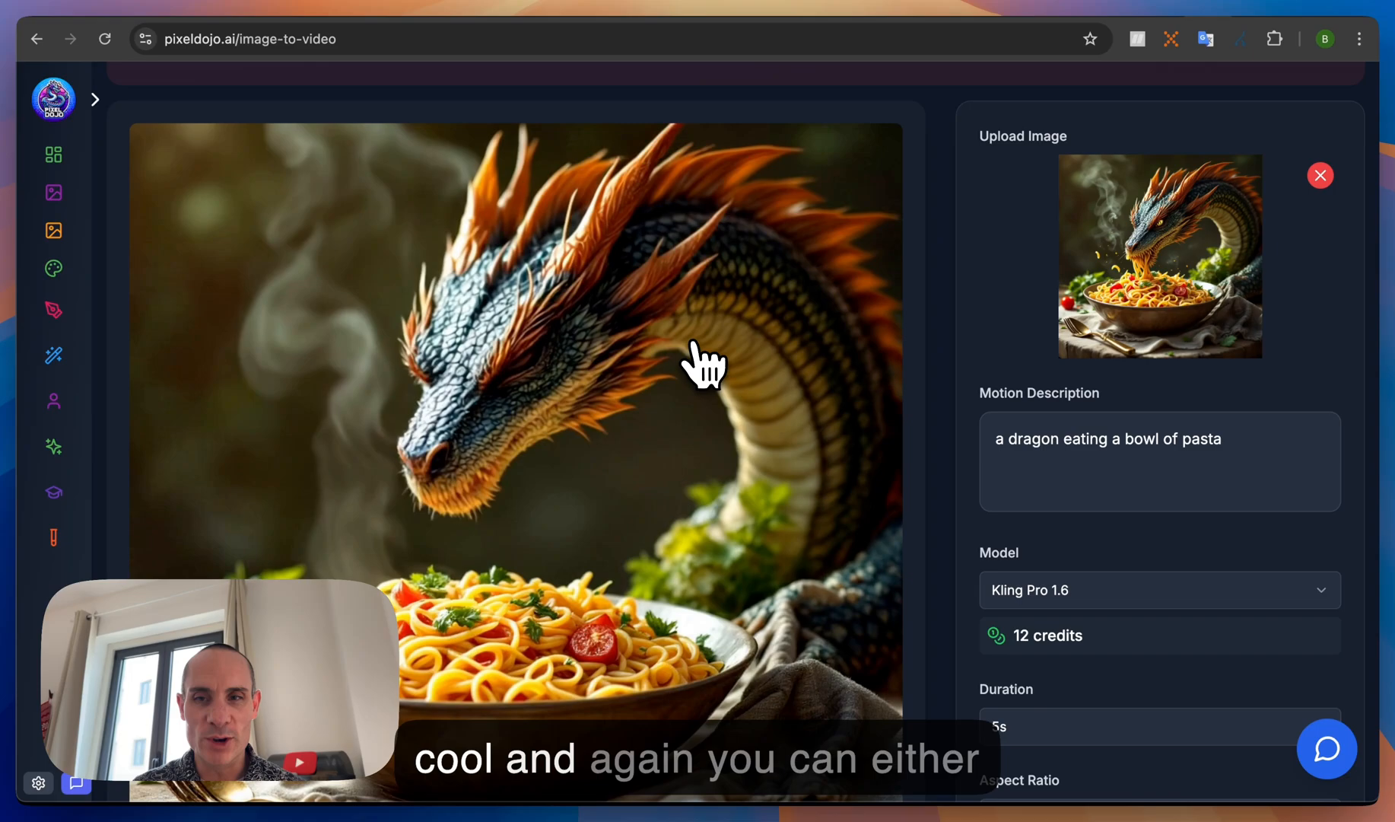
scroll(down, 3)
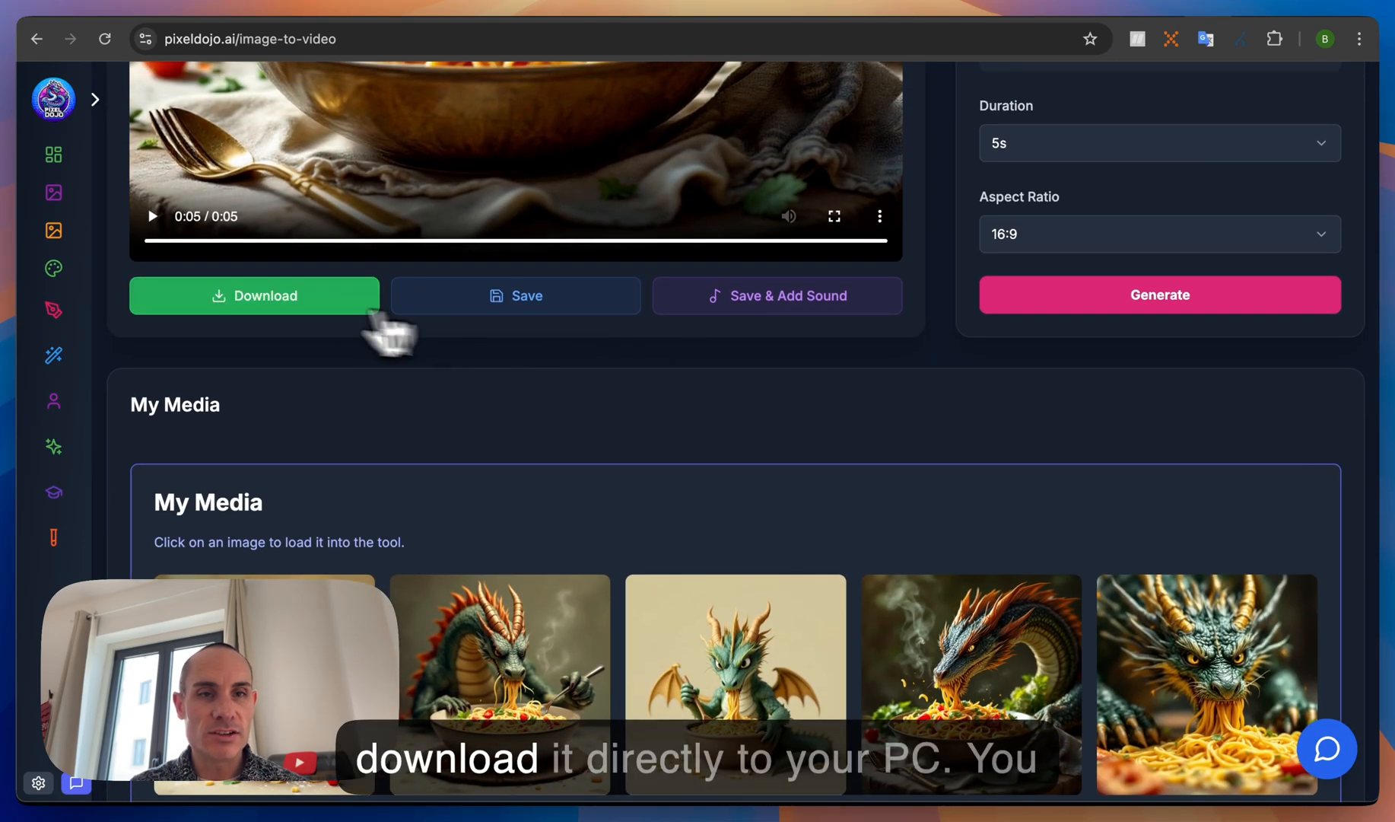
click(515, 294)
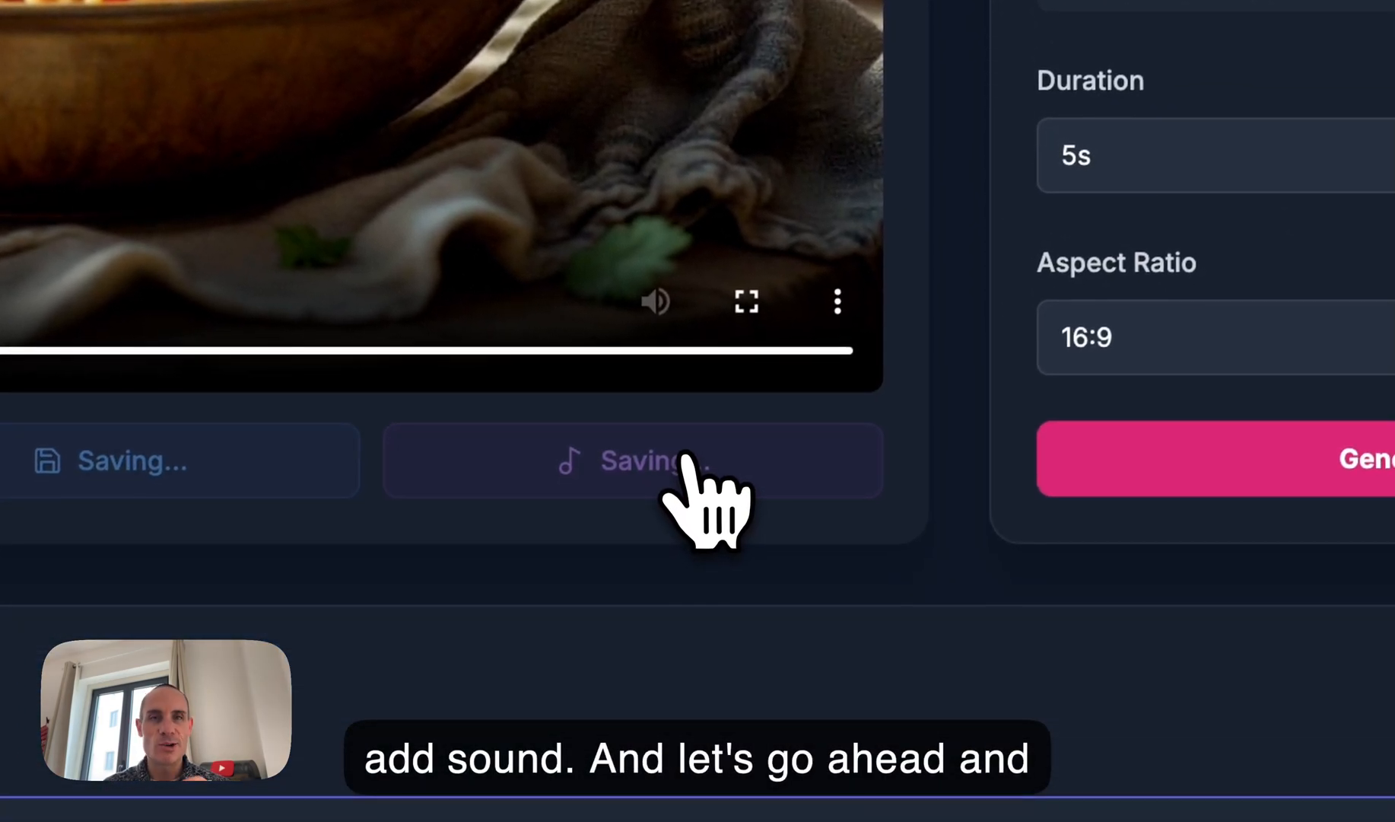
click(634, 461)
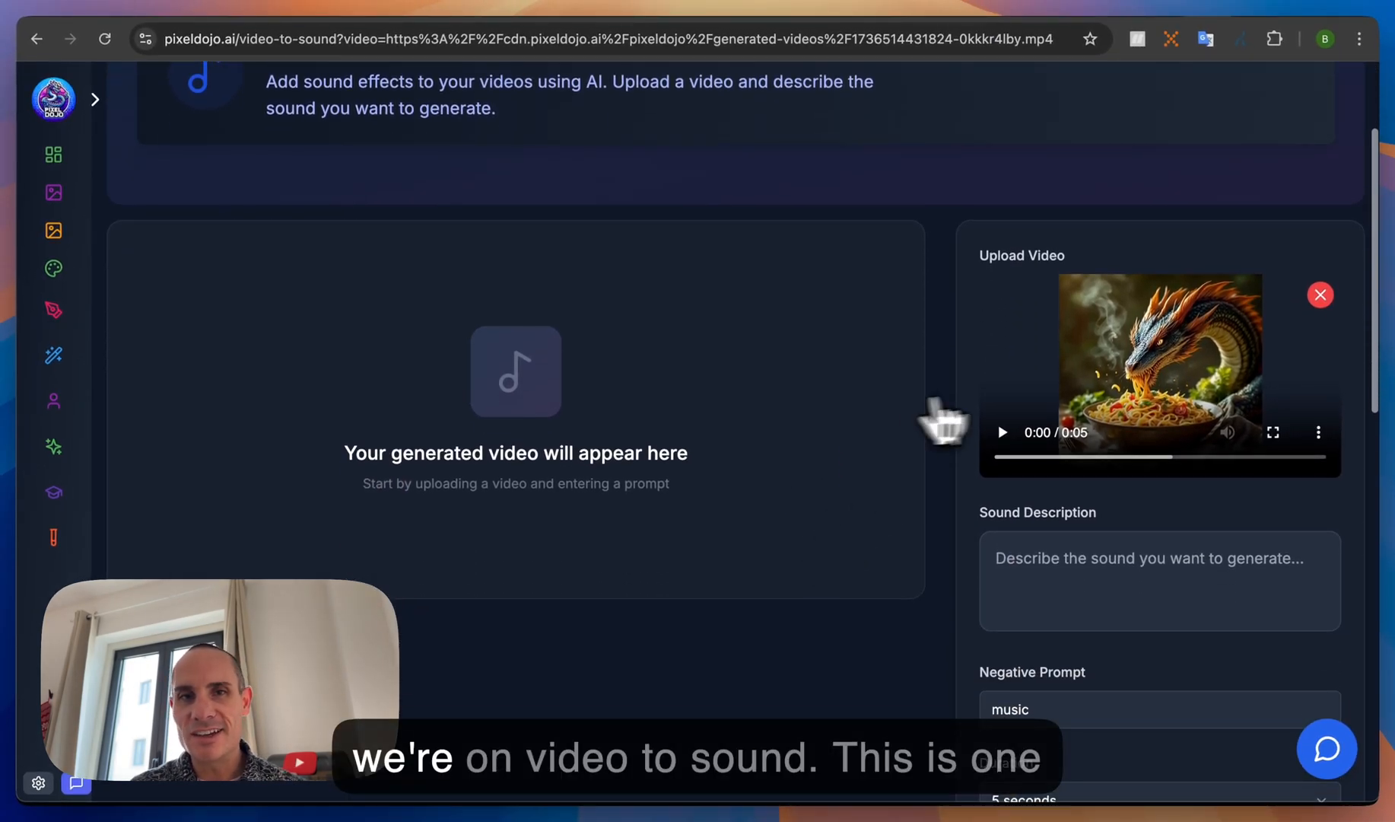
scroll(up, 3)
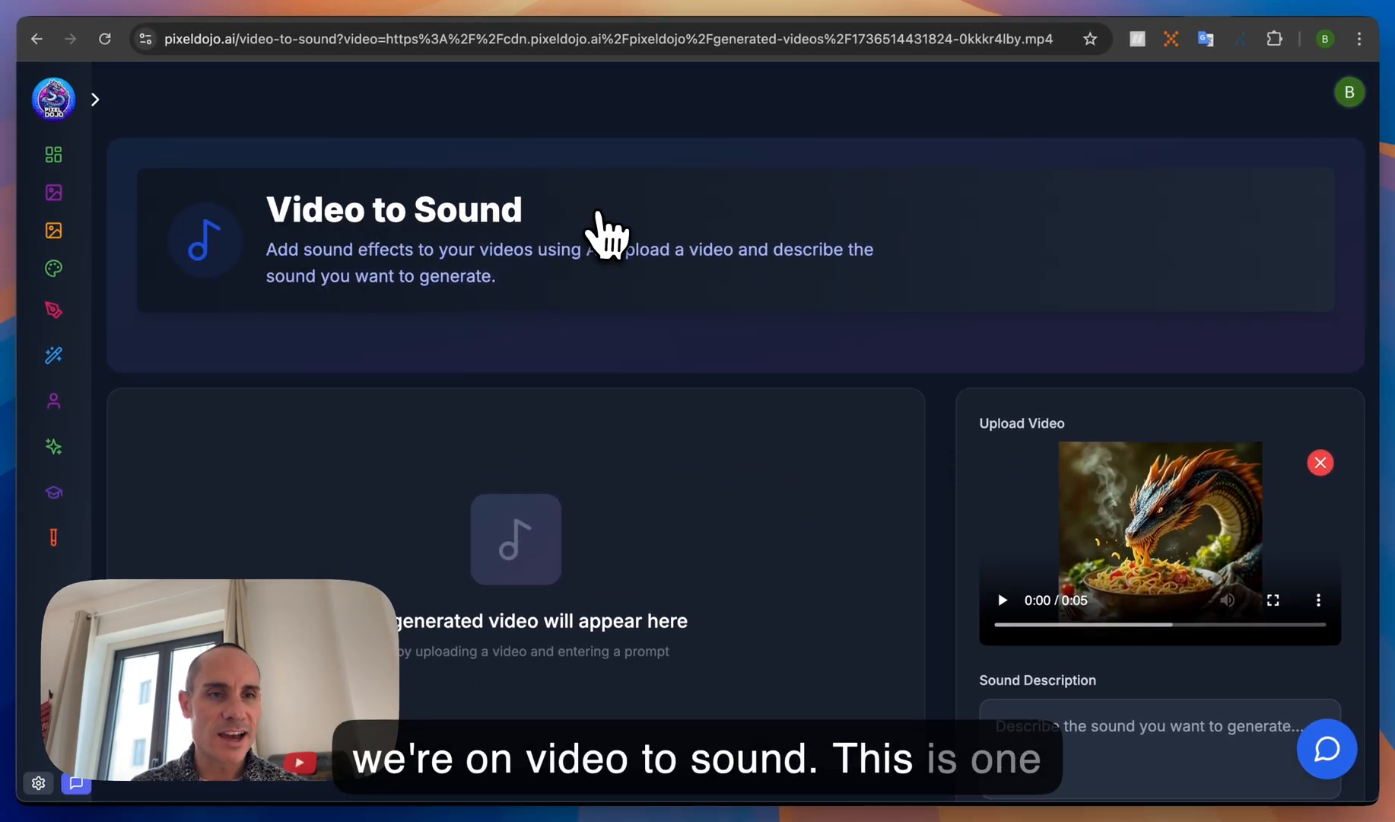
mouse_move(488, 303)
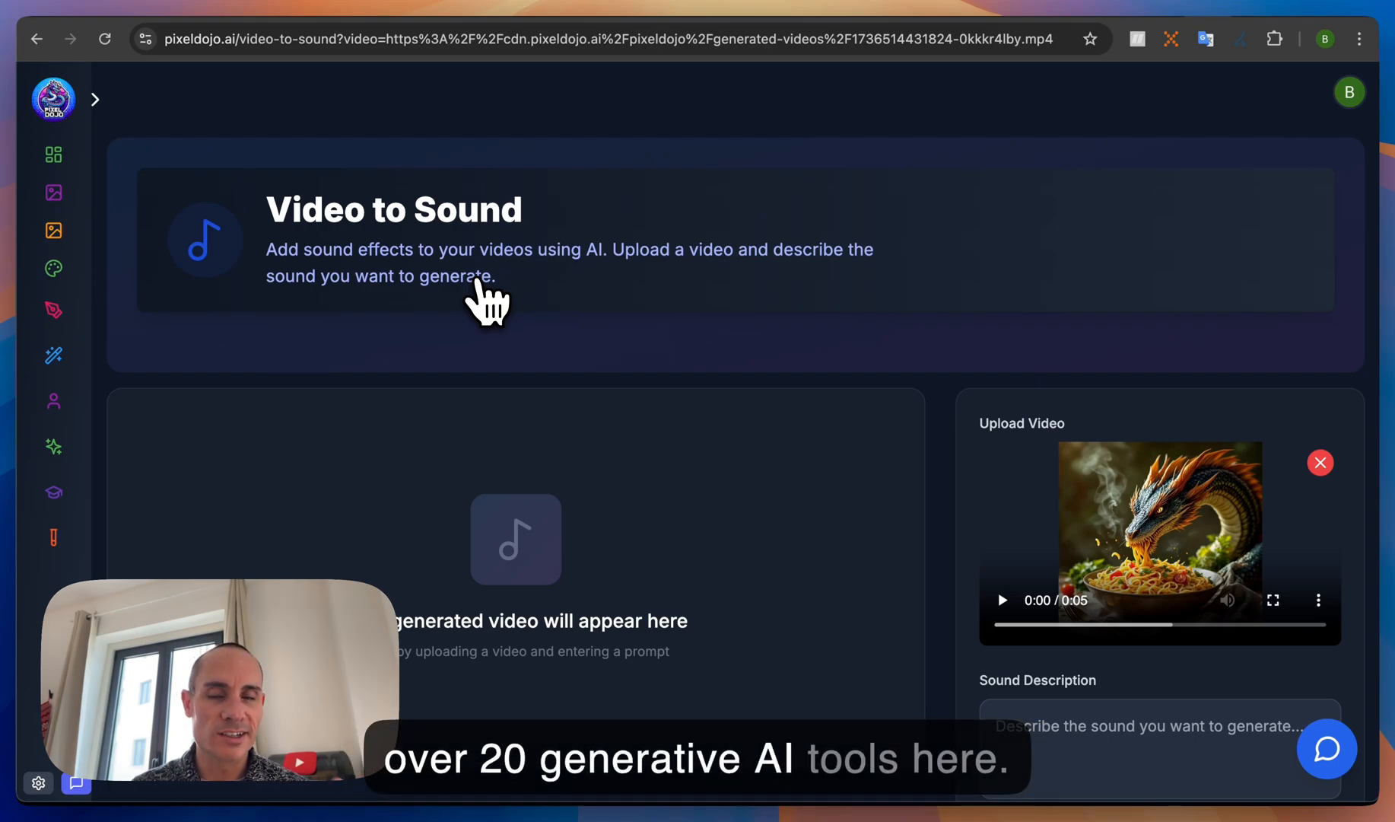
mouse_move(986, 441)
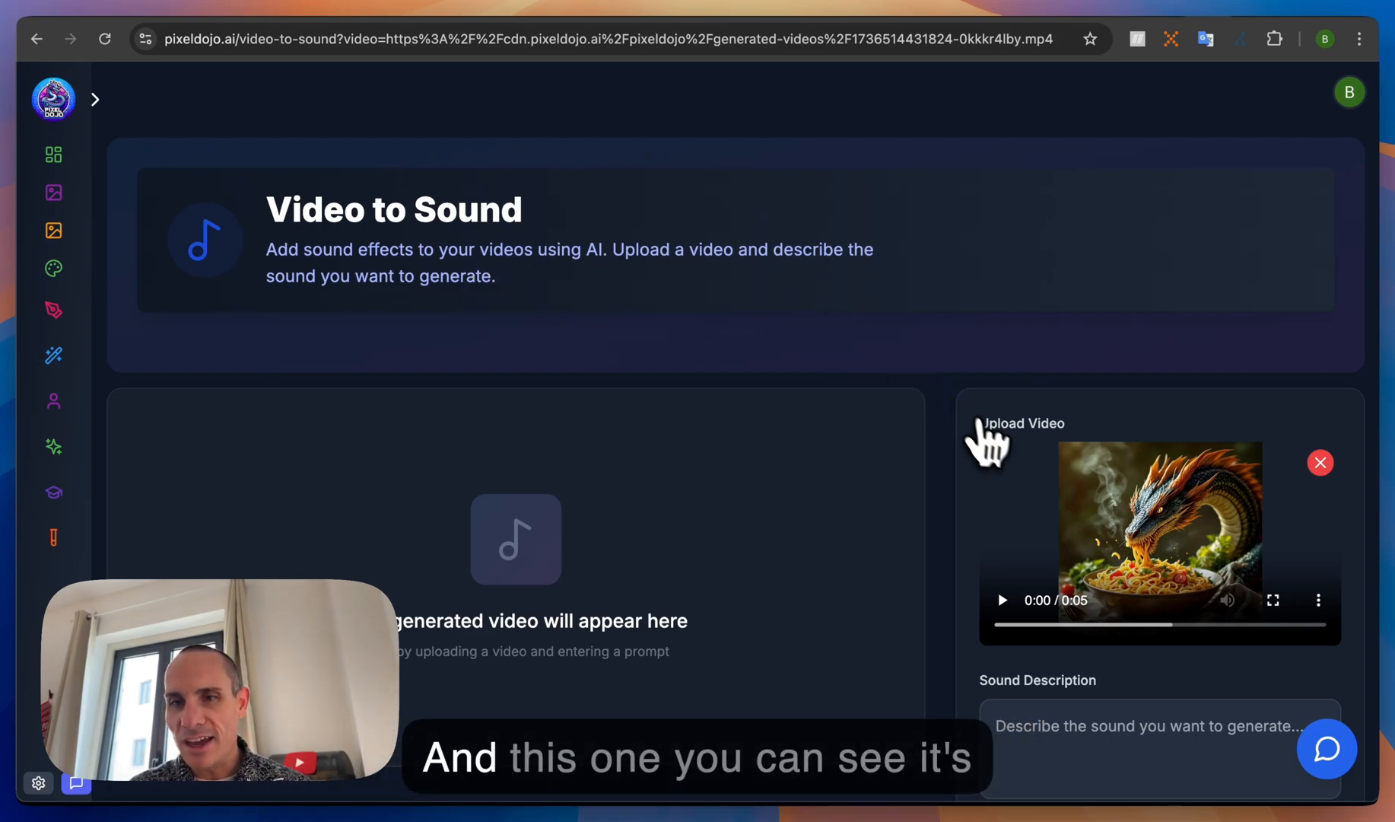
scroll(down, 3)
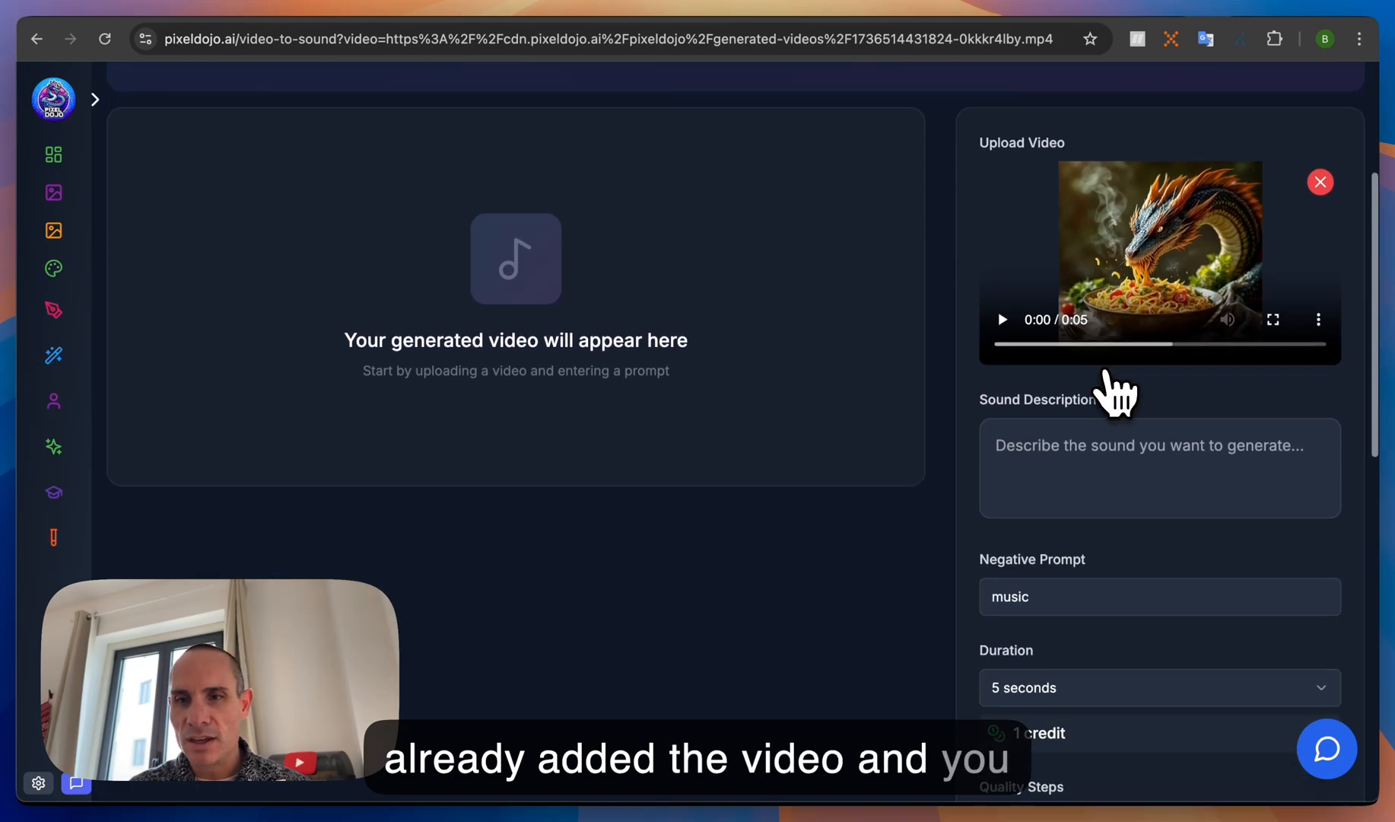
scroll(down, 3)
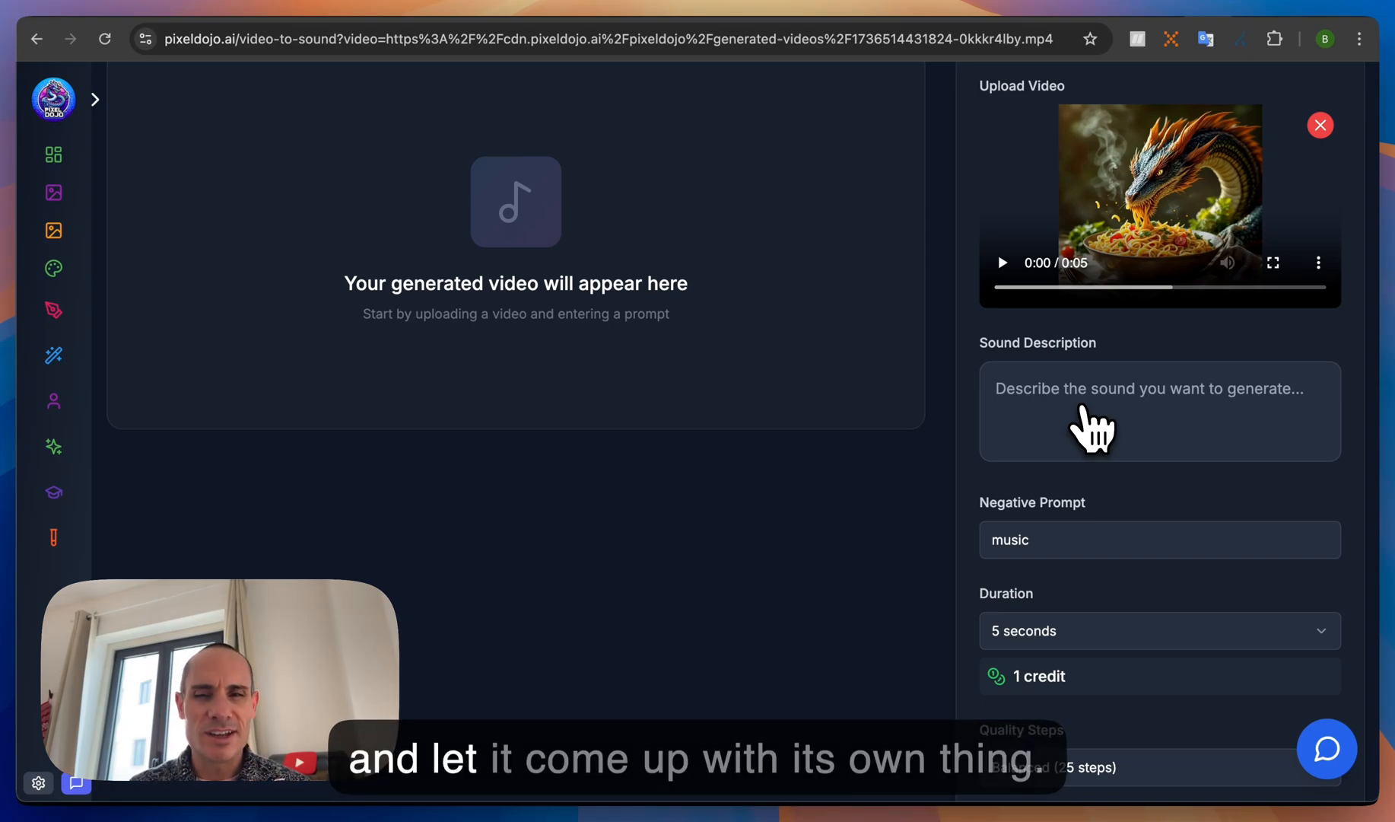
scroll(down, 3)
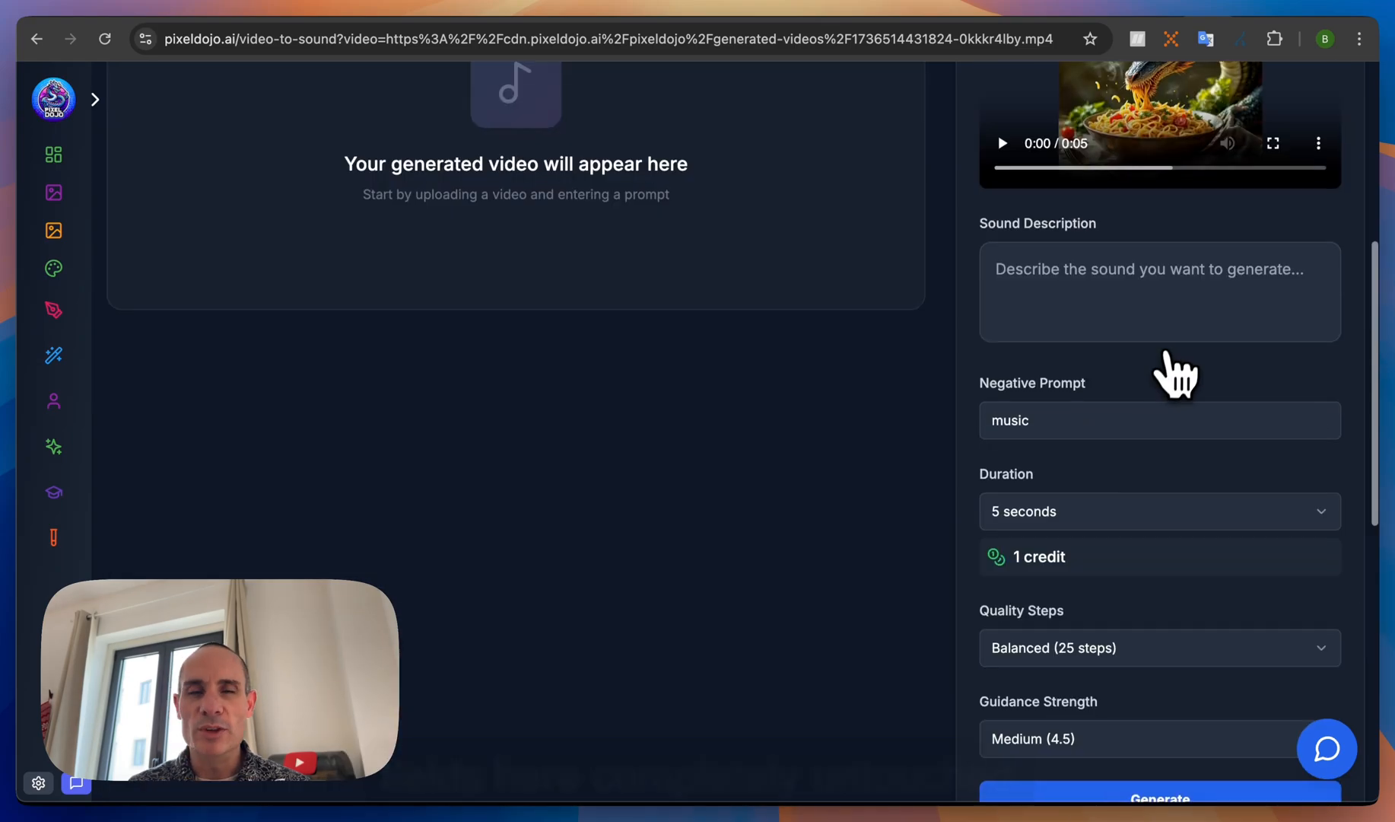
scroll(down, 3)
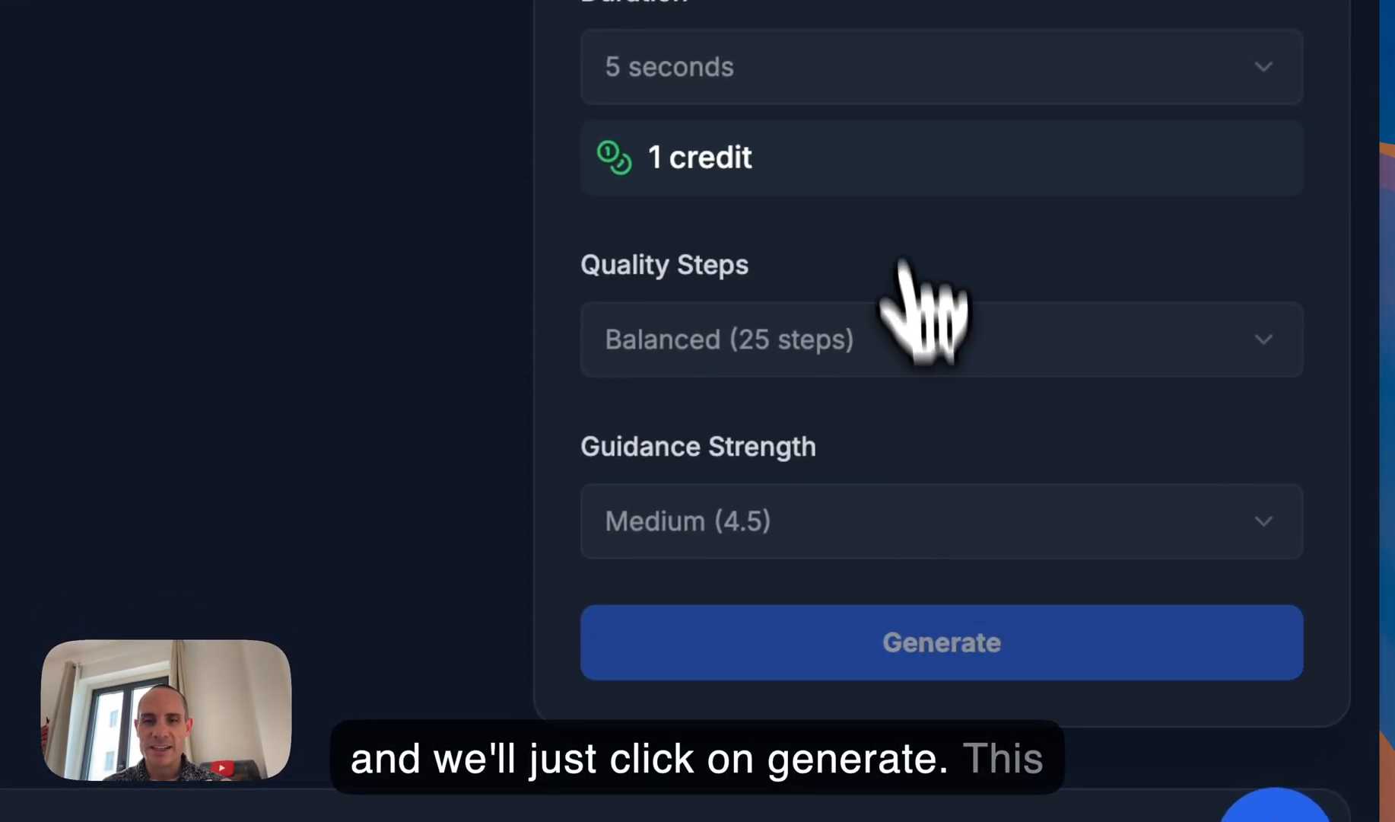
- Generate AI sound for the dragon pasta clip and scroll to the output
click(940, 642)
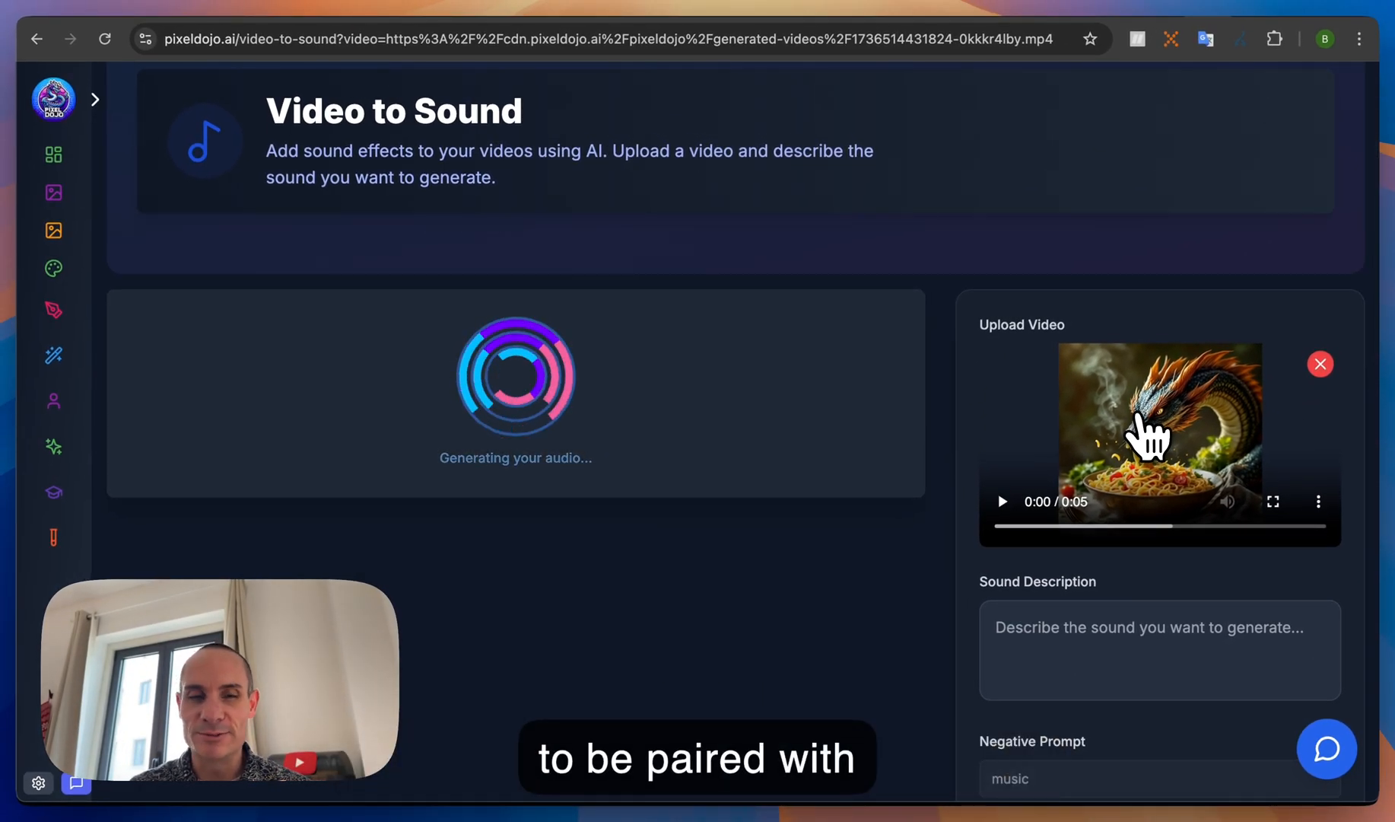
click(1272, 501)
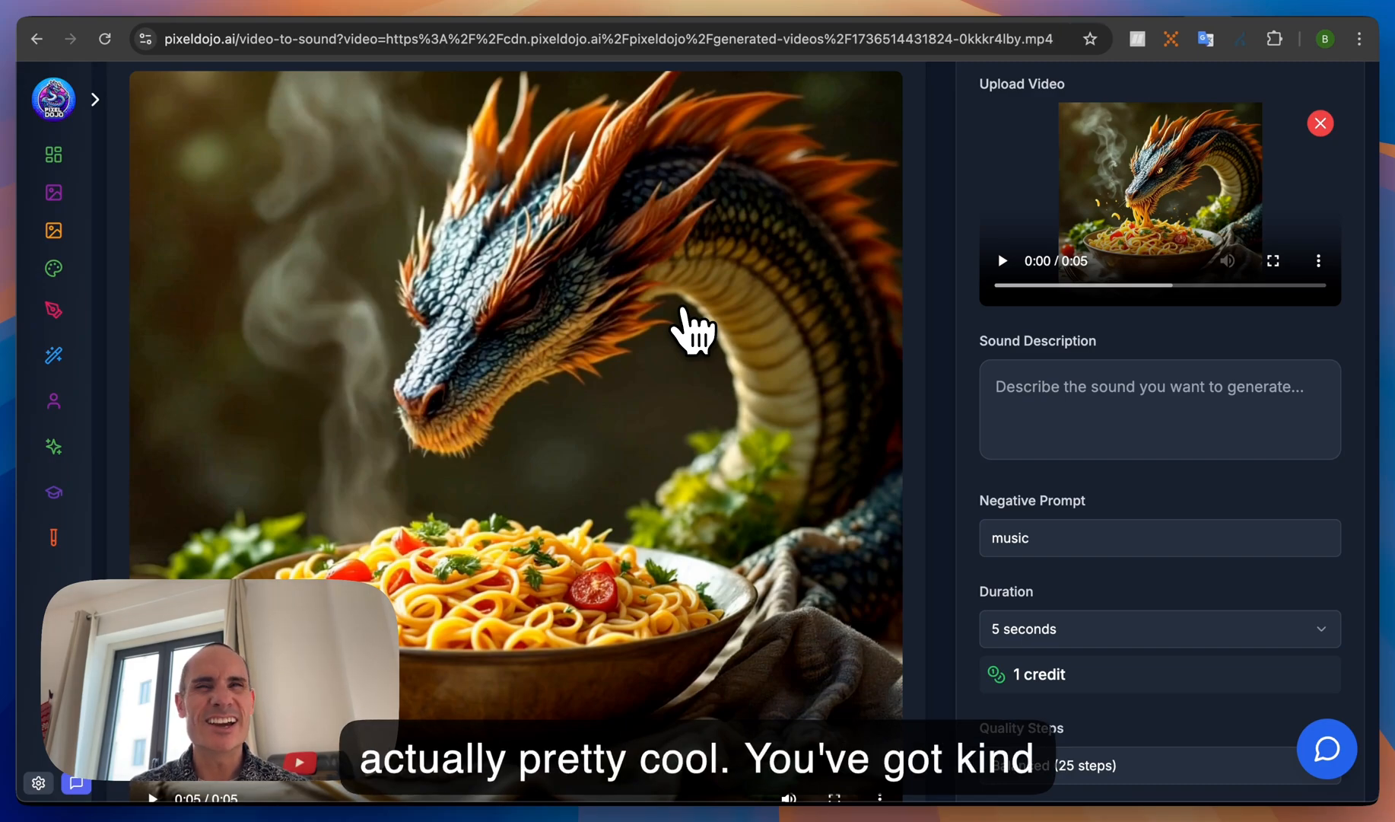
scroll(down, 3)
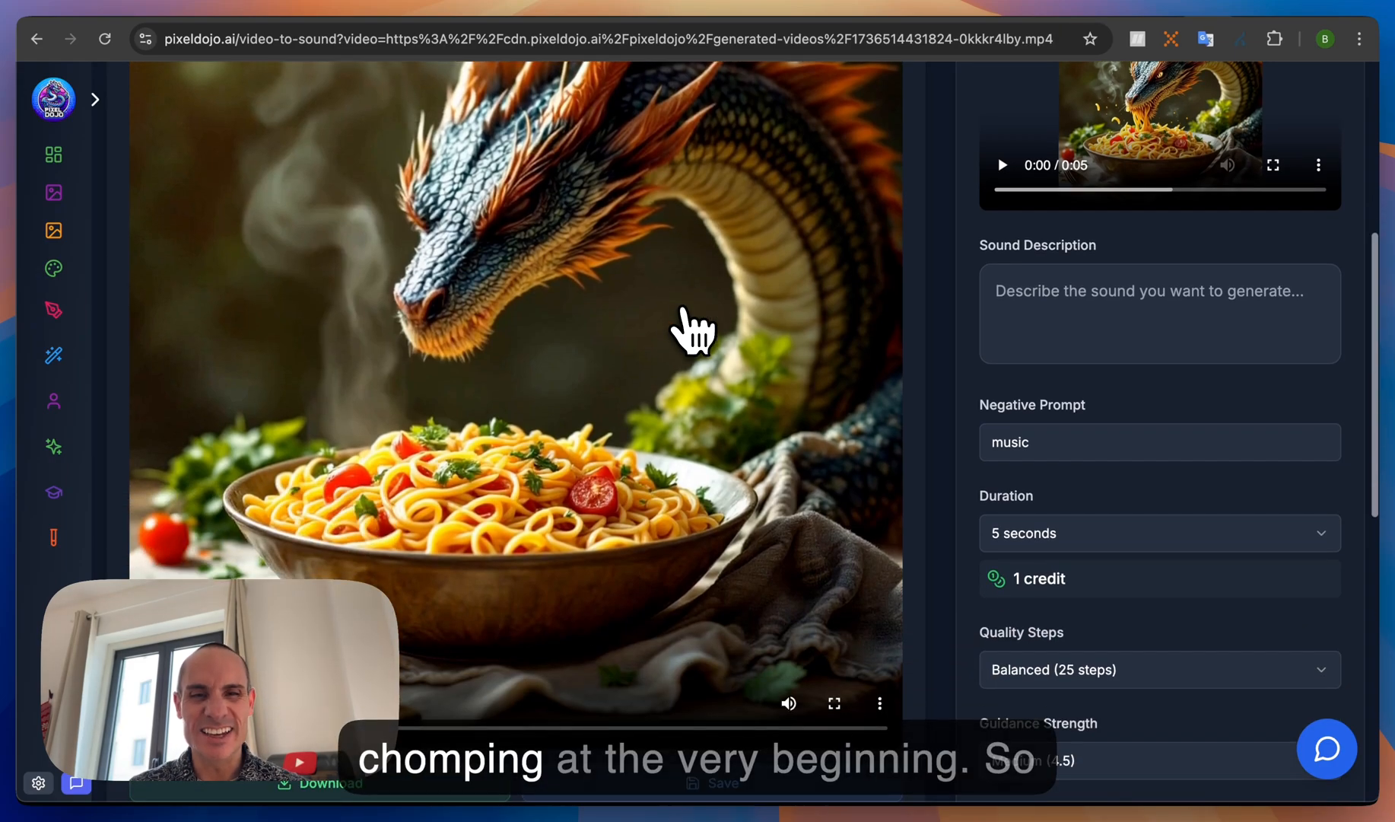
mouse_move(832, 387)
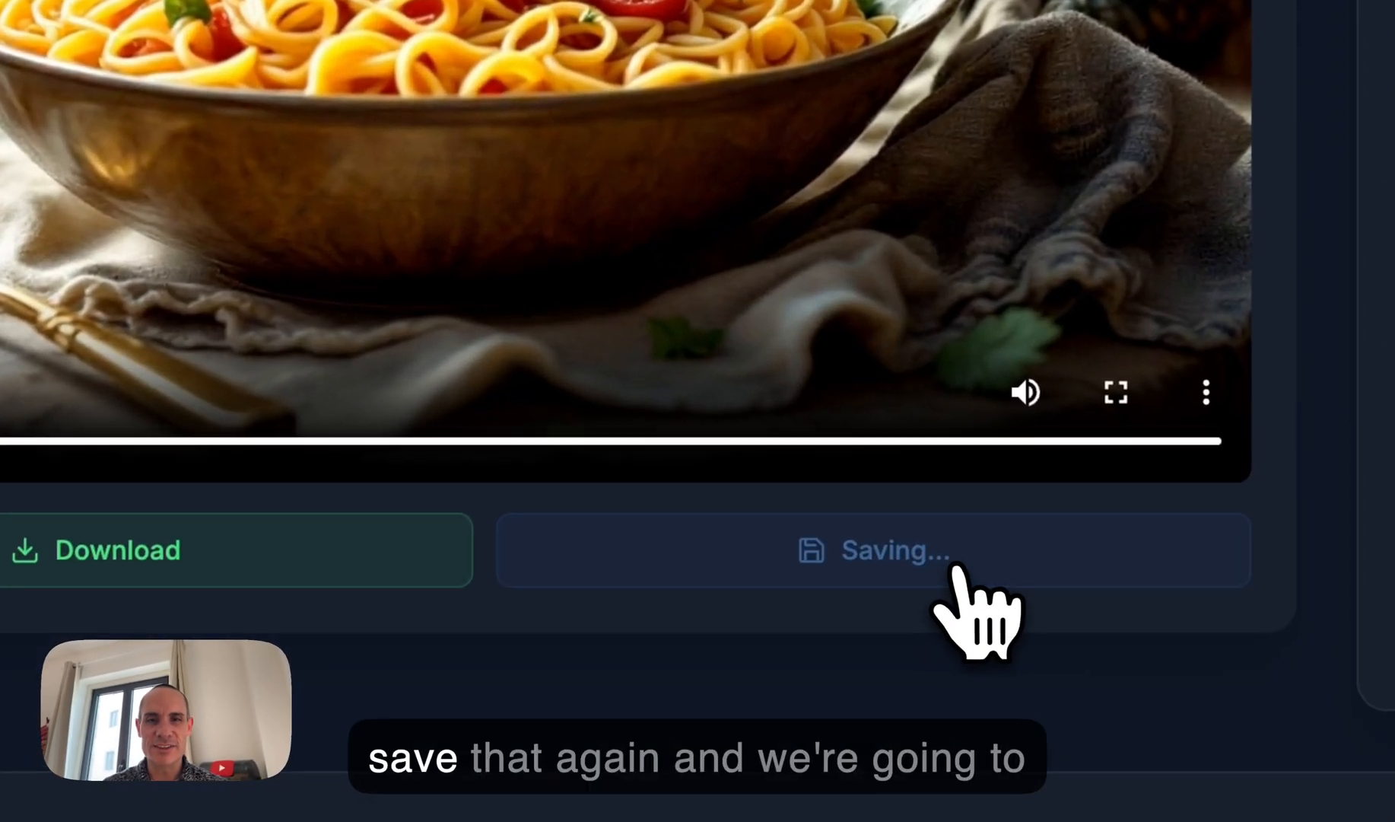
- Save the sound-paired video, then set the kling-pro-1.6 and MMAudio cards to Public
click(894, 550)
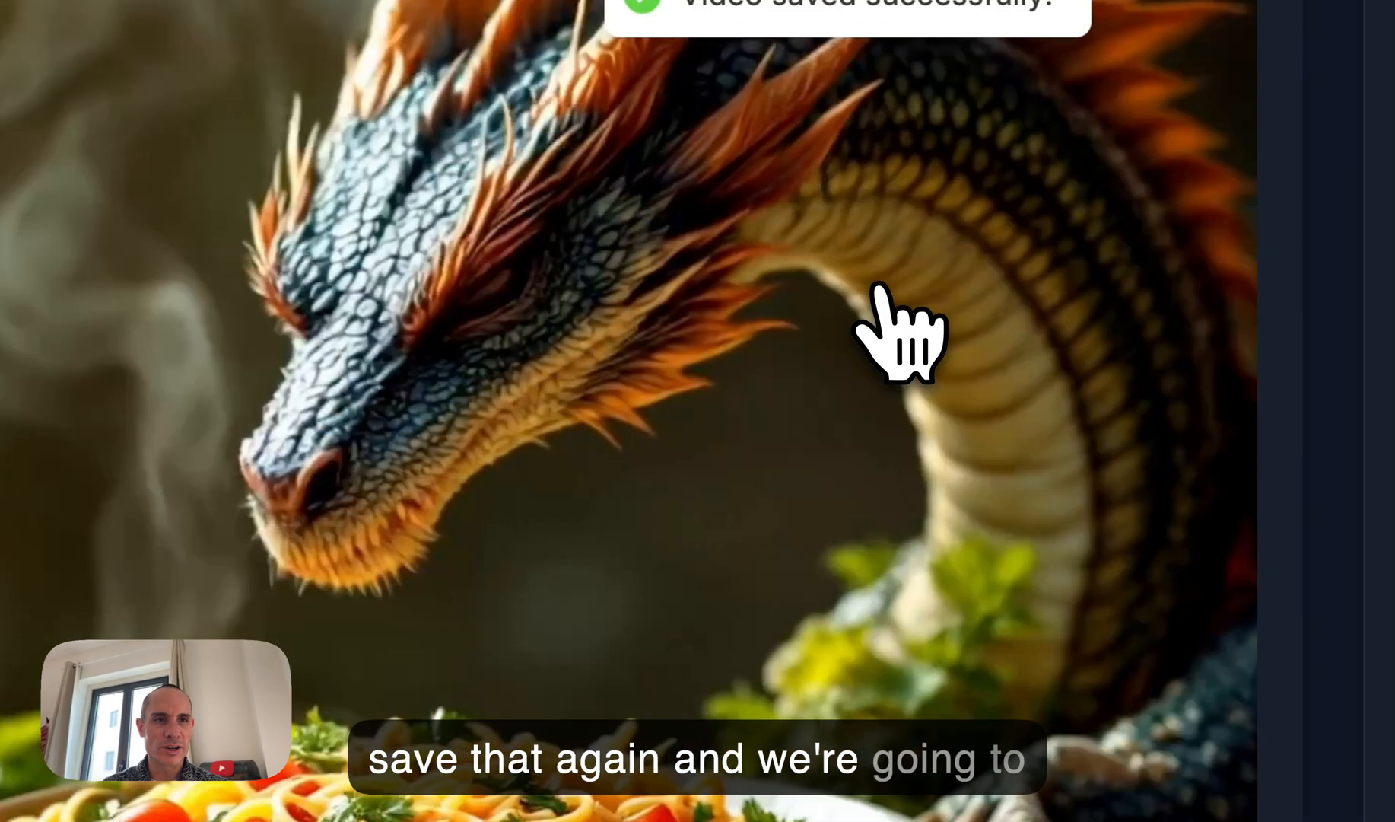
click(178, 404)
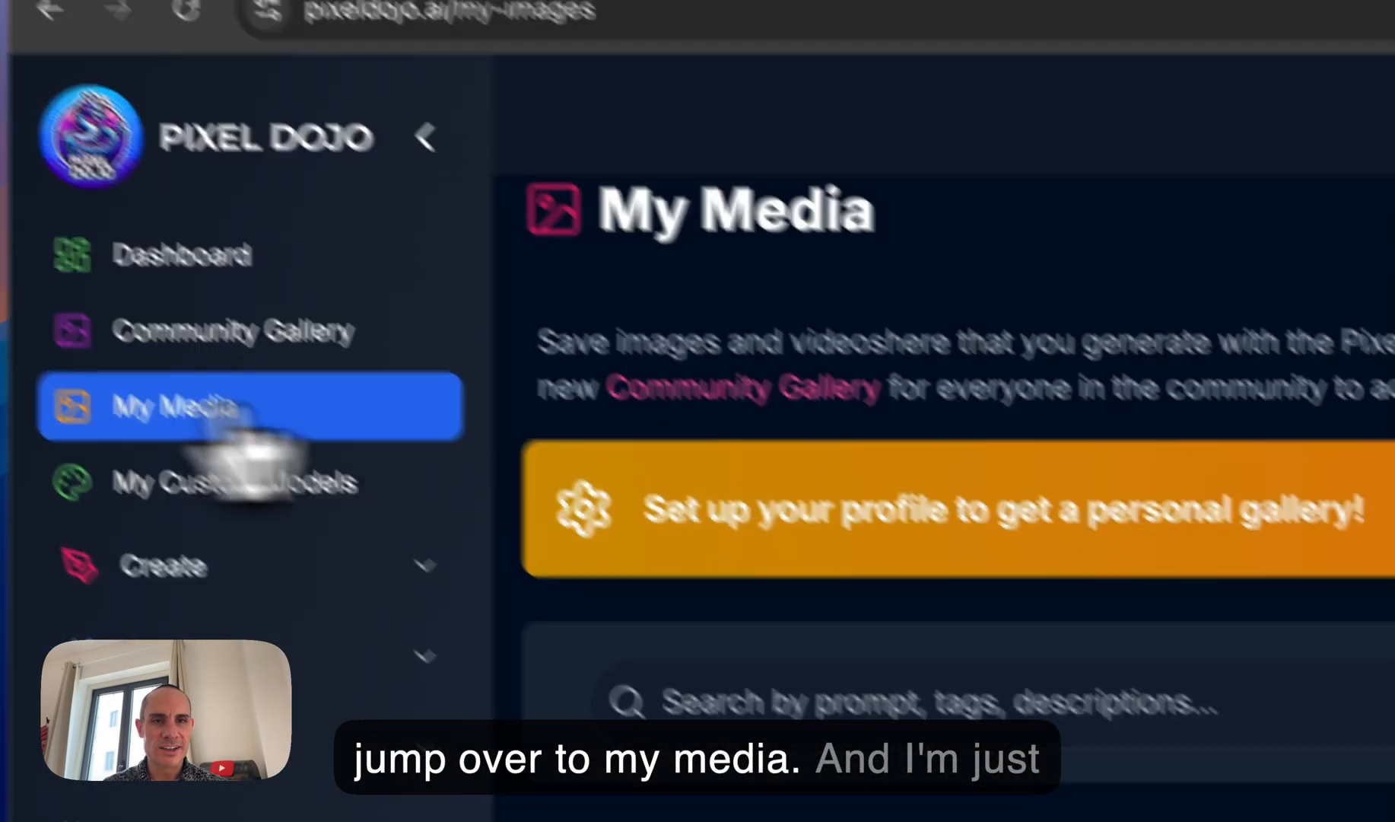
scroll(down, 3)
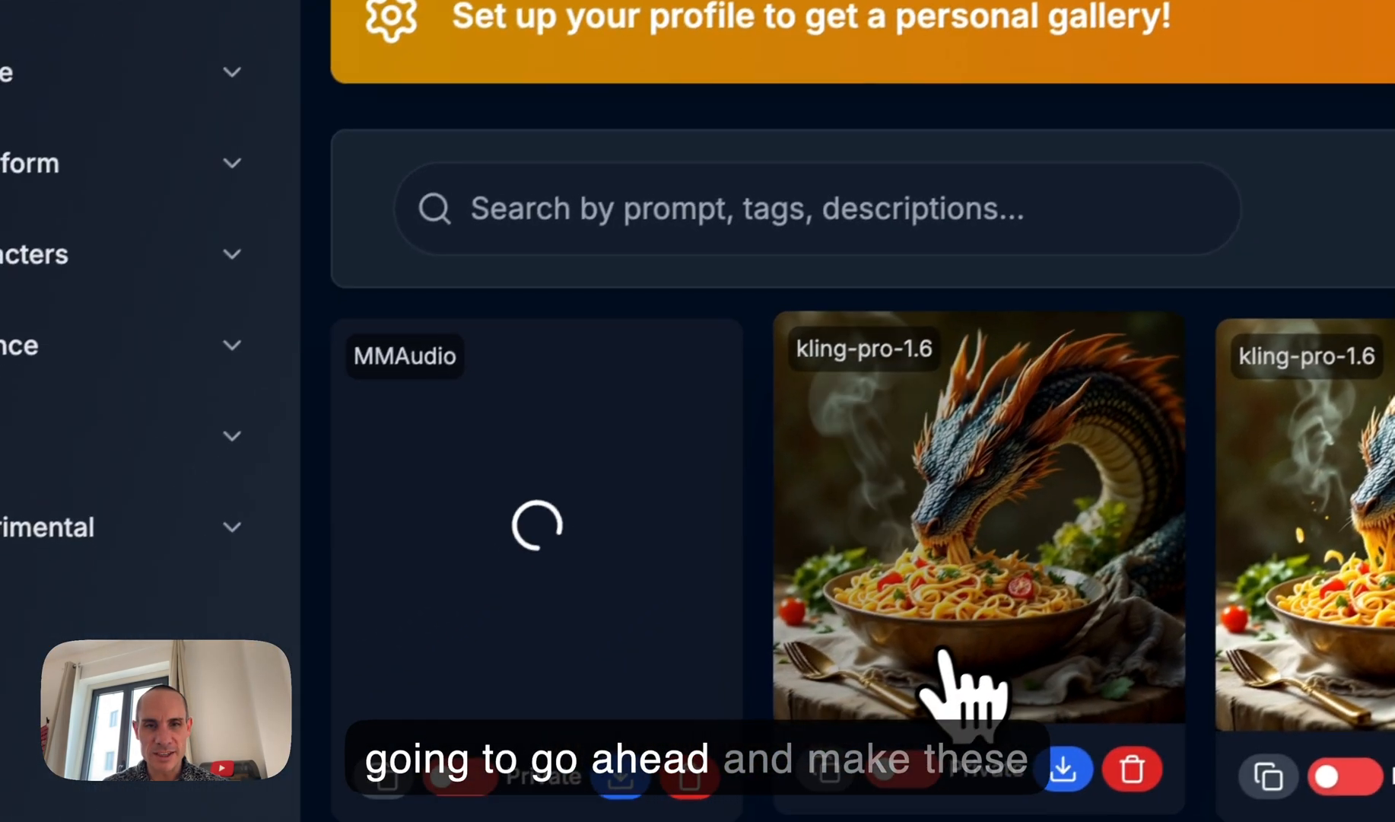
scroll(down, 3)
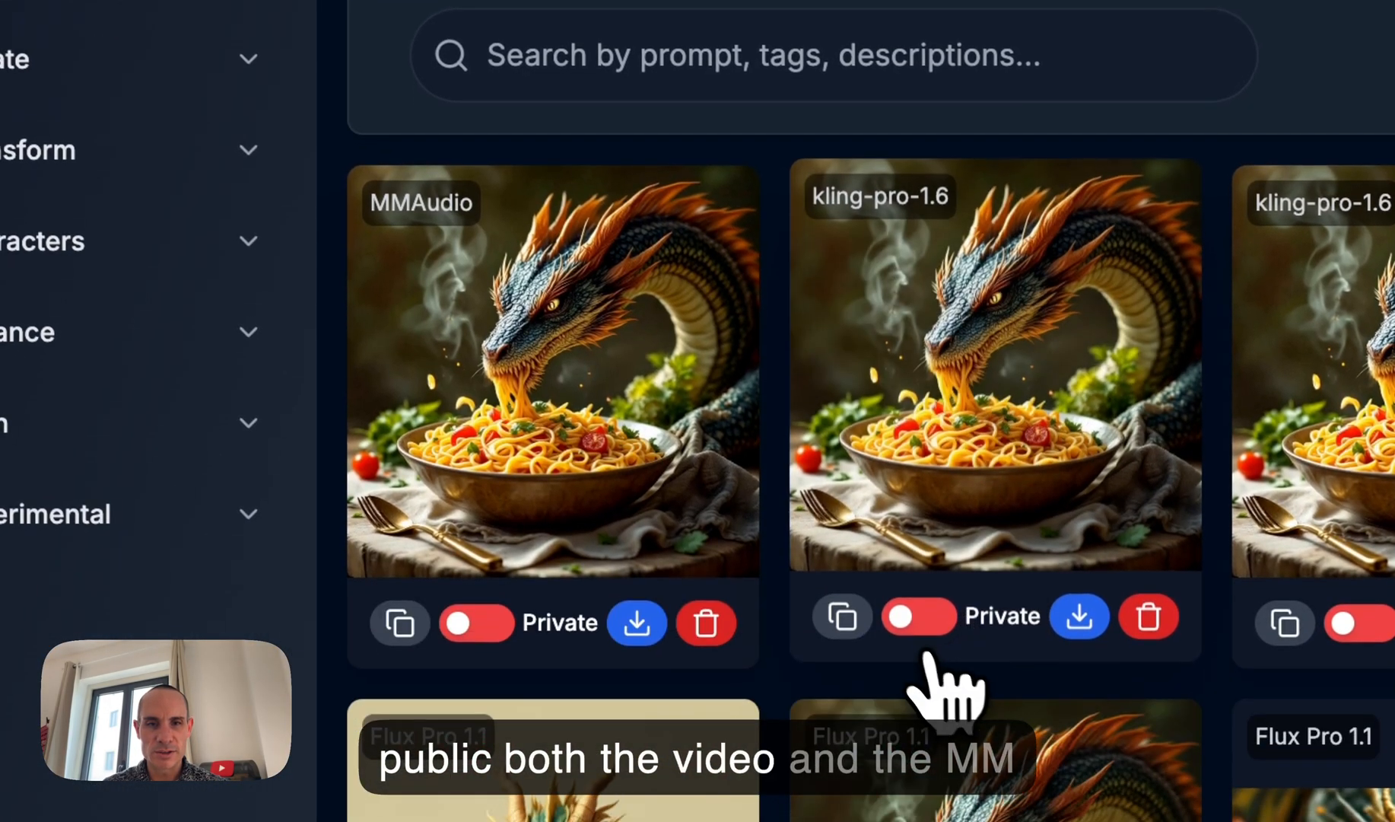
click(919, 622)
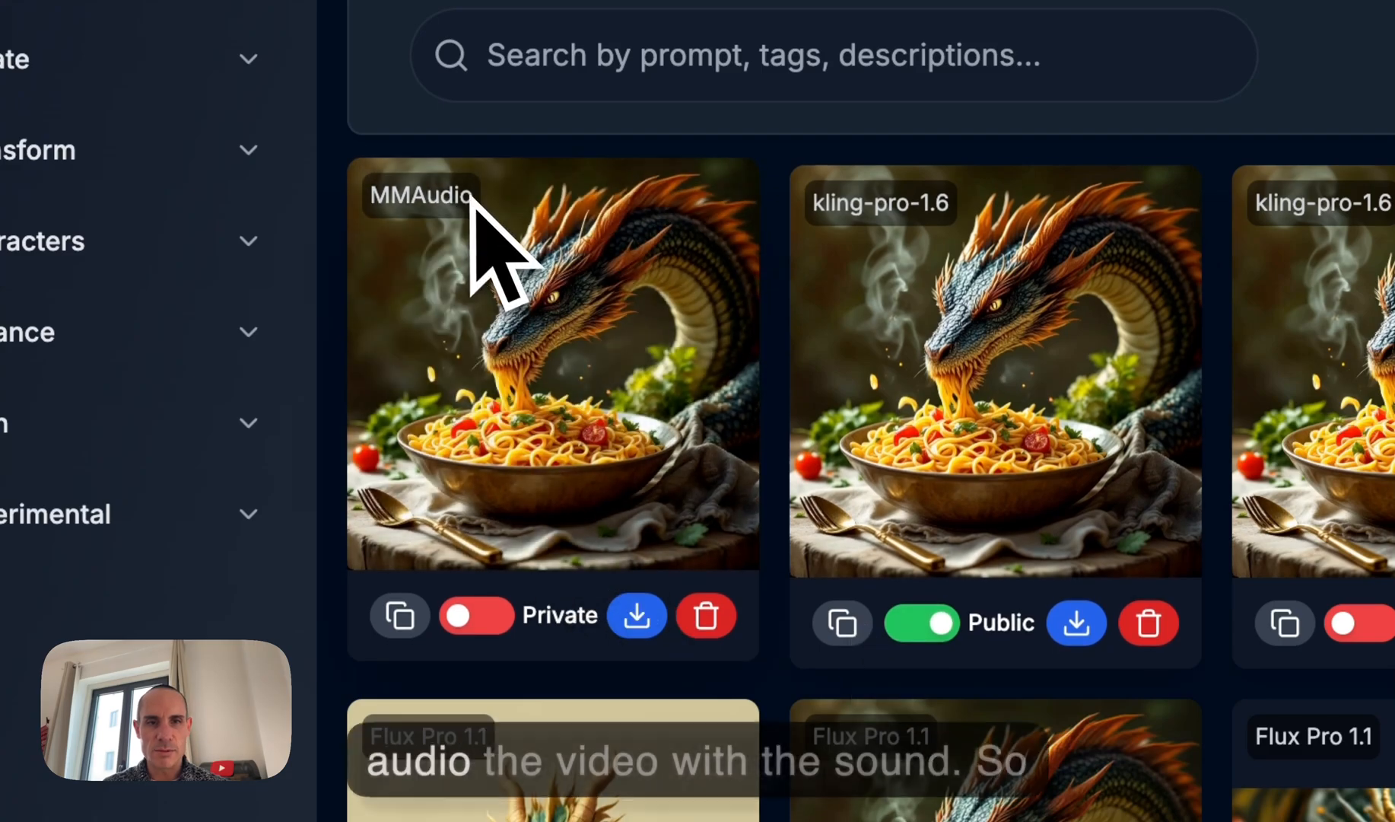
click(476, 616)
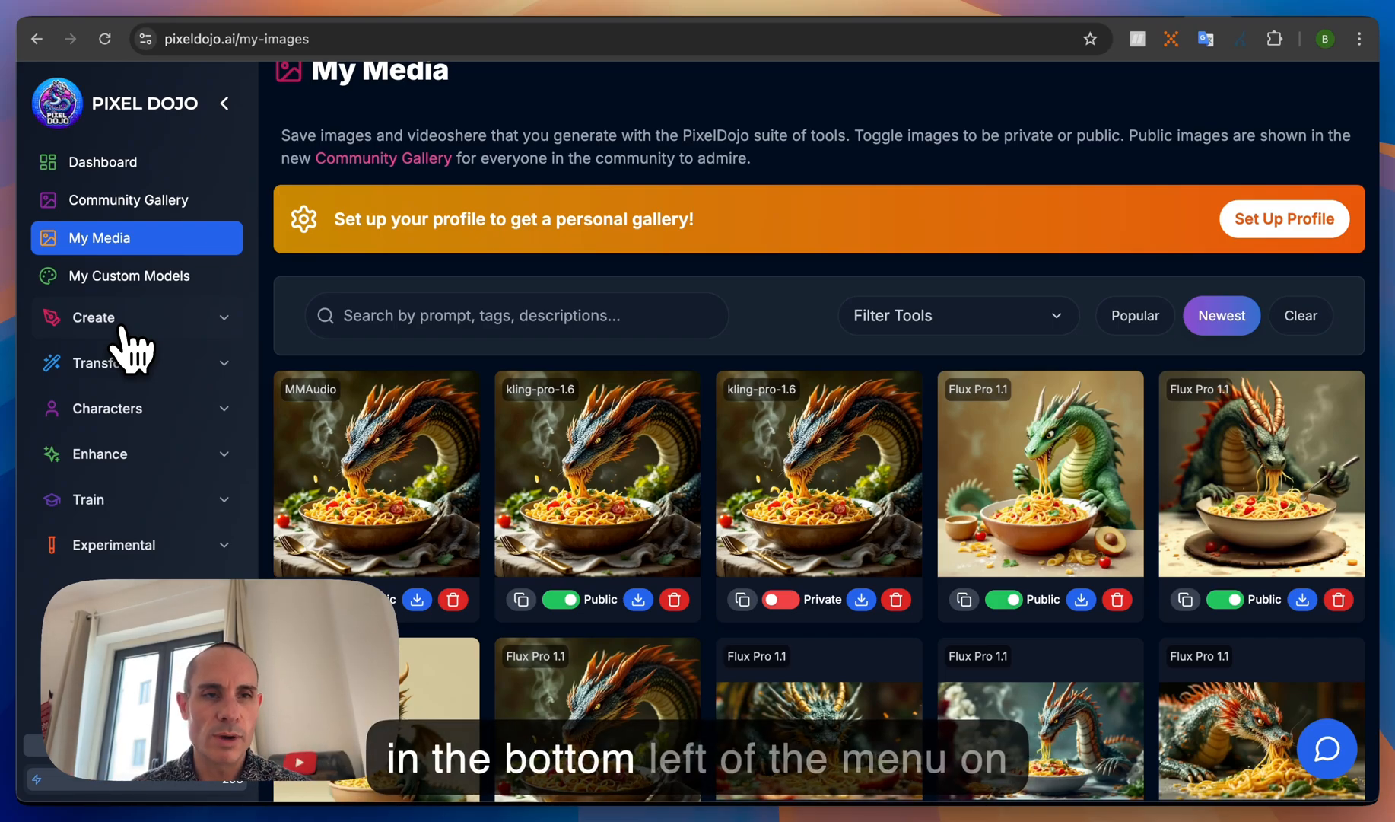
- Scroll through My Media and open the AI help chat panel
scroll(down, 3)
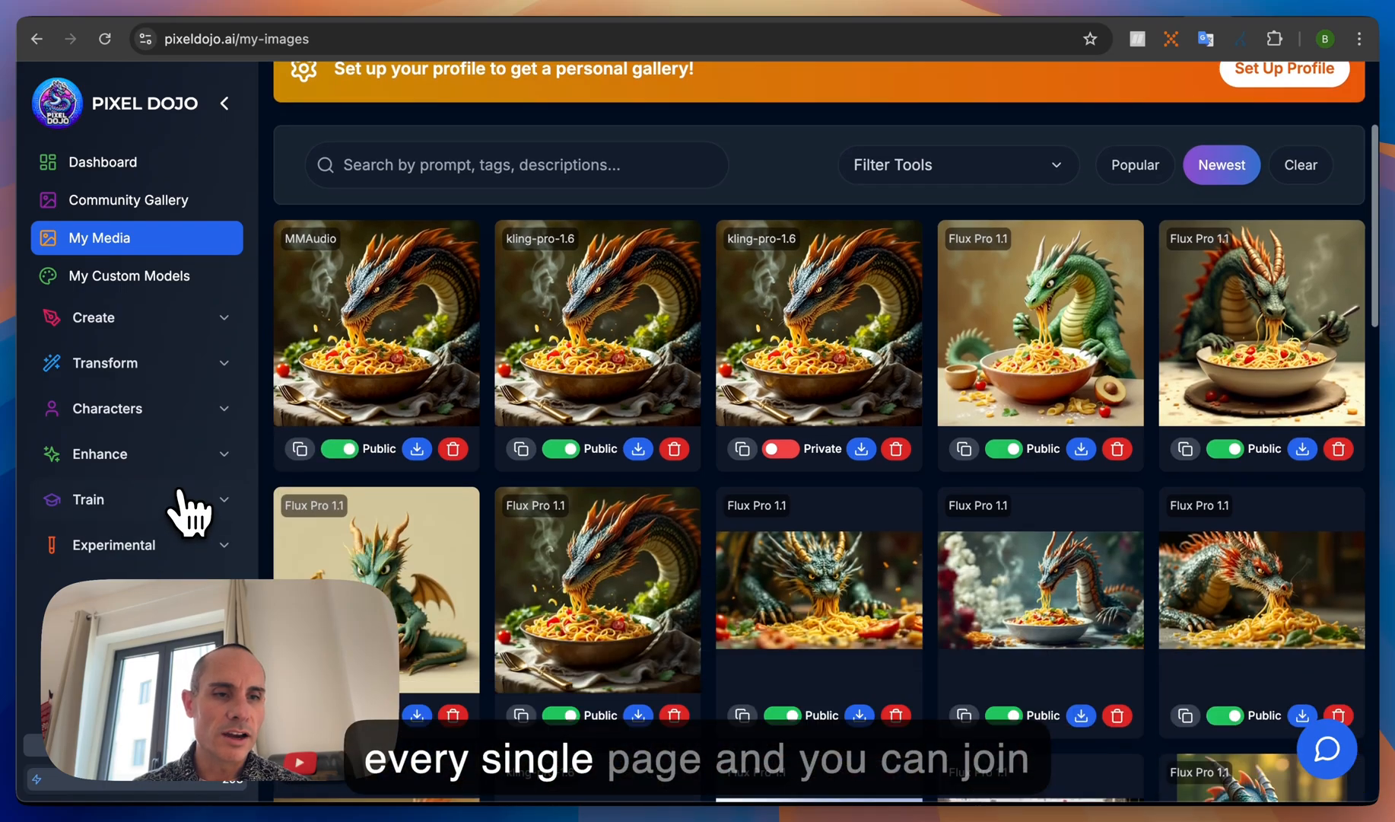
scroll(down, 3)
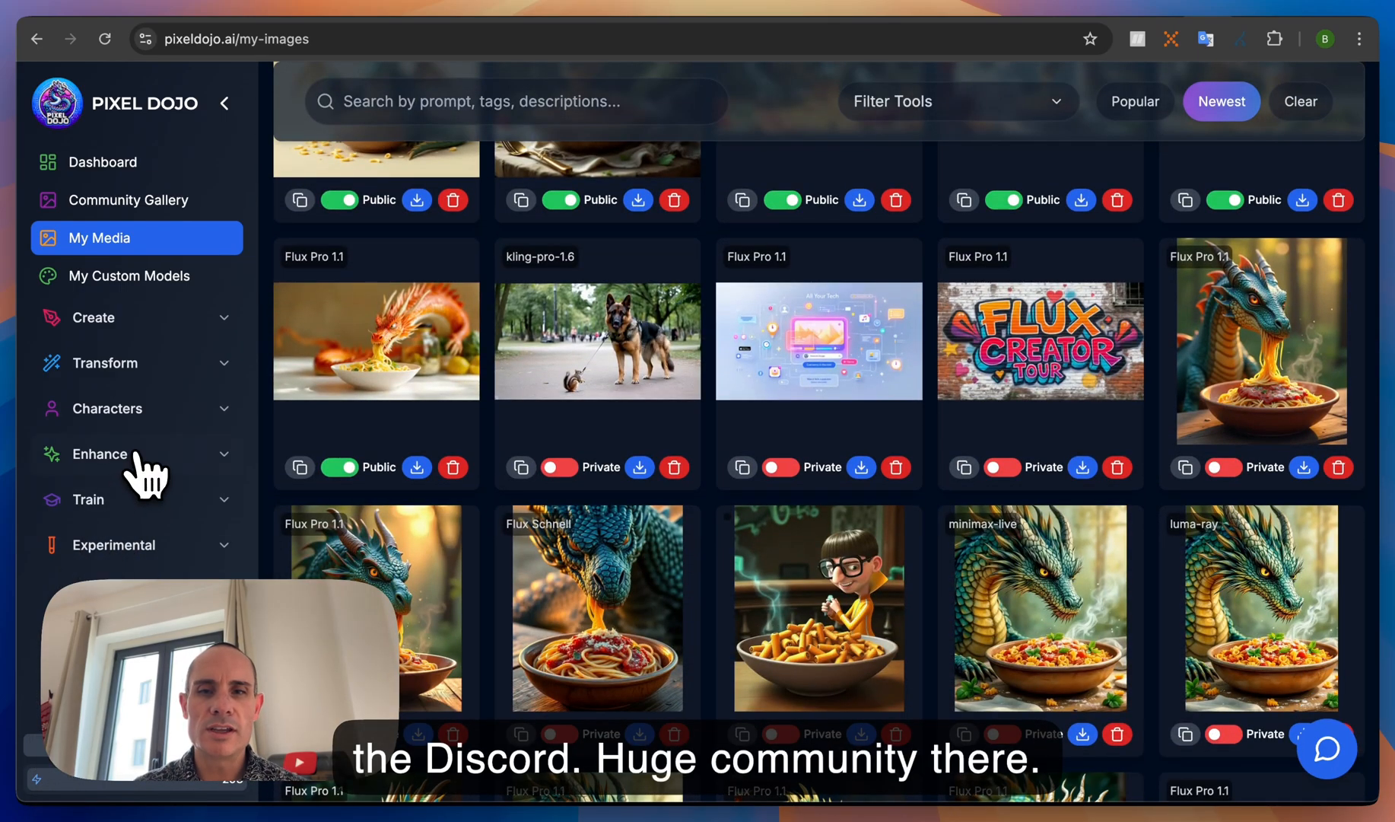
scroll(up, 3)
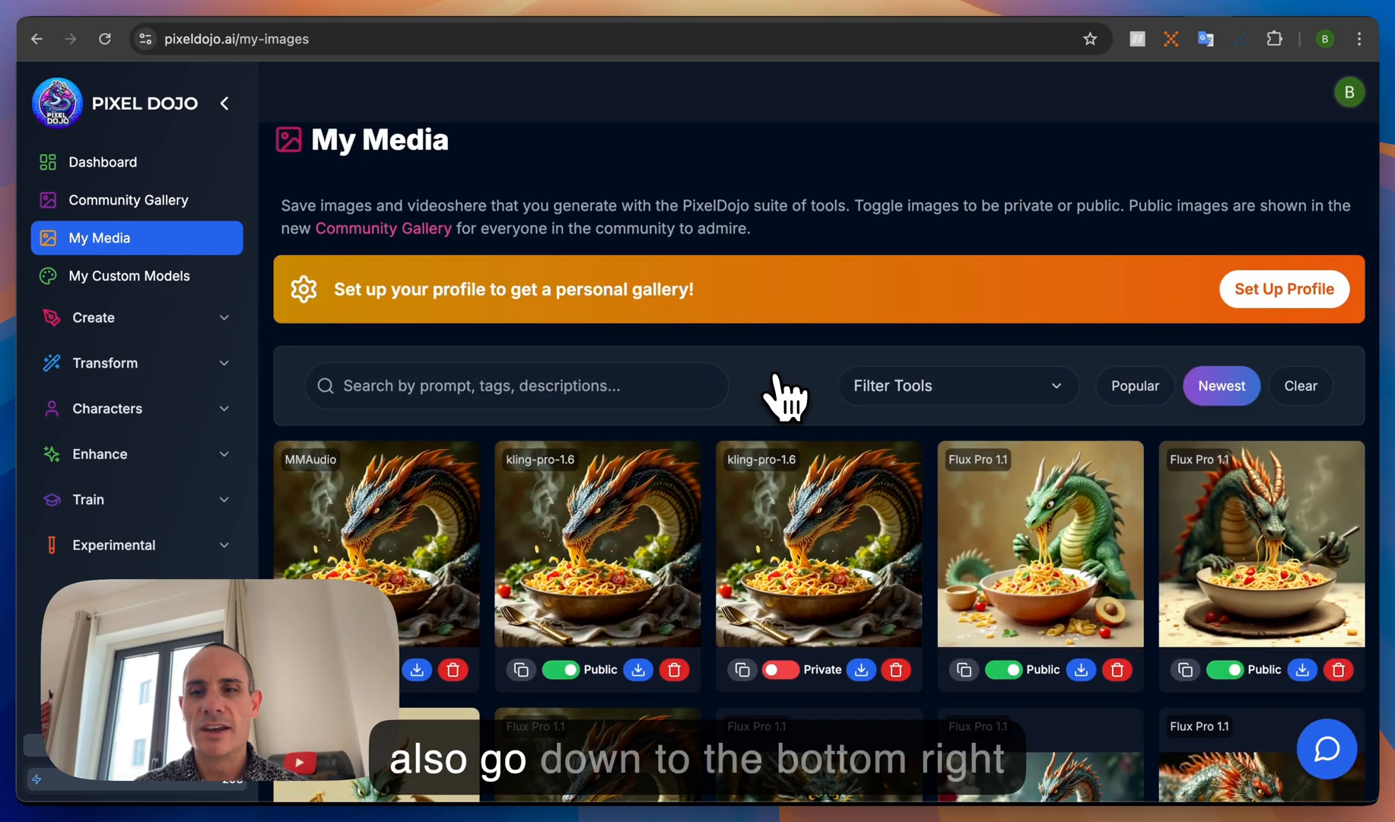
mouse_move(1348, 779)
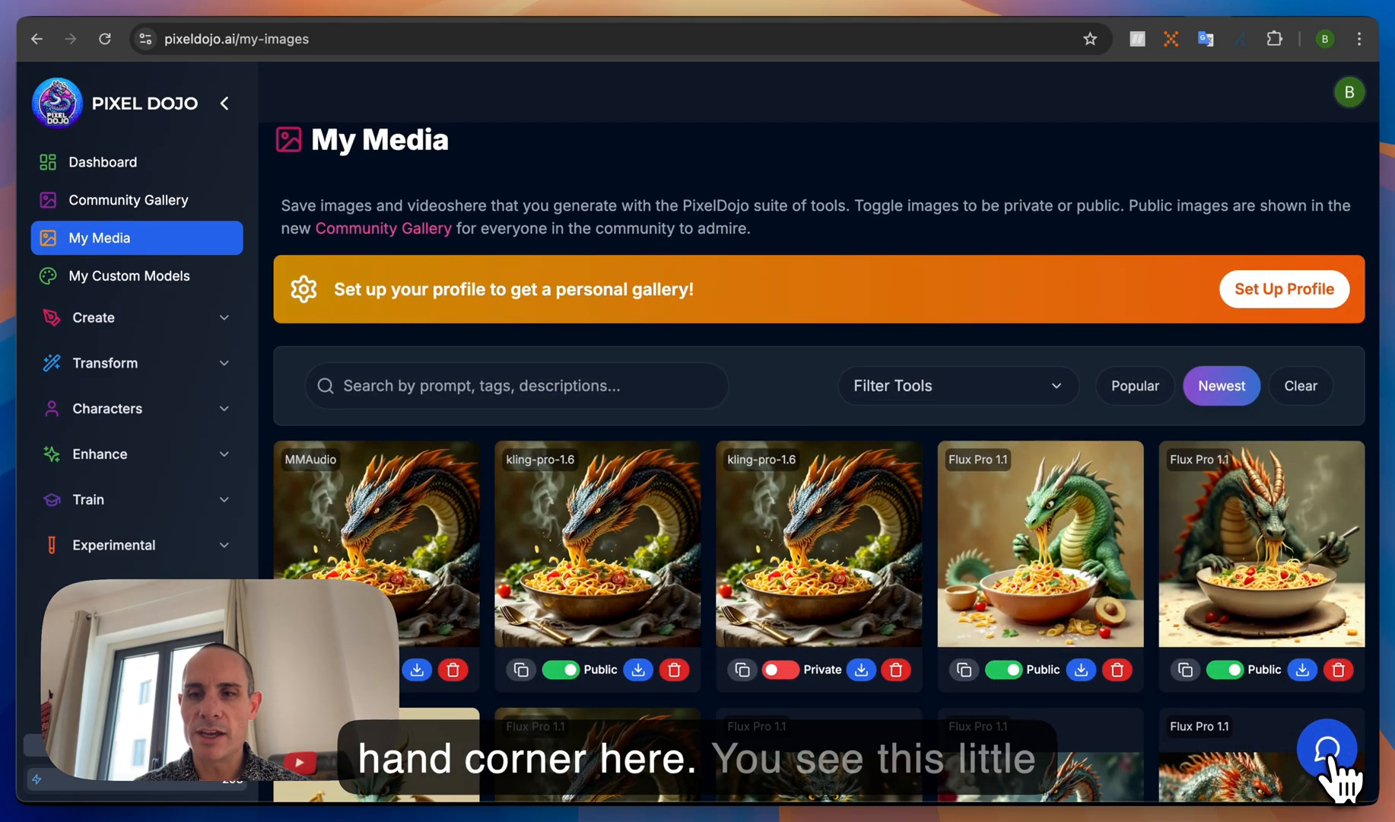
click(1327, 747)
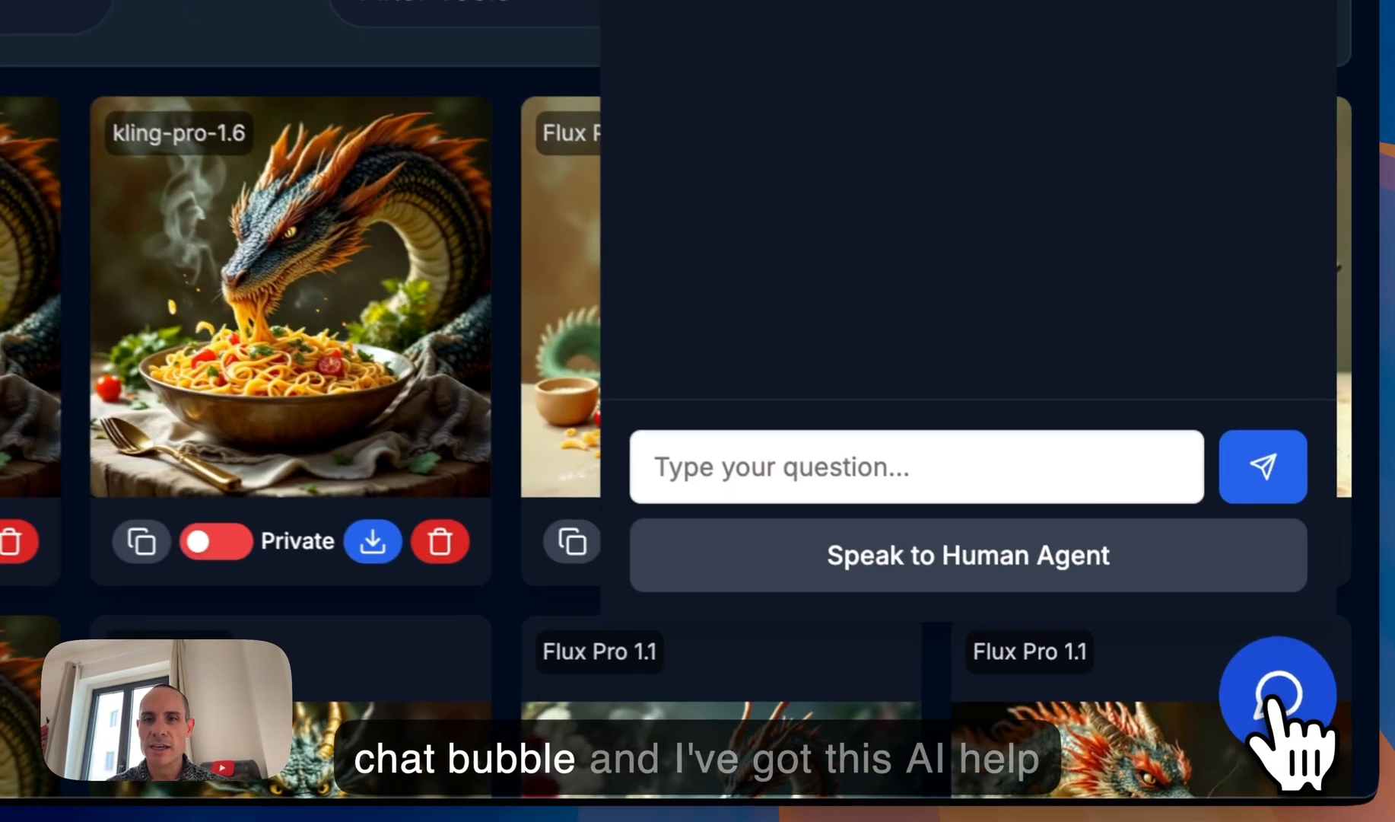